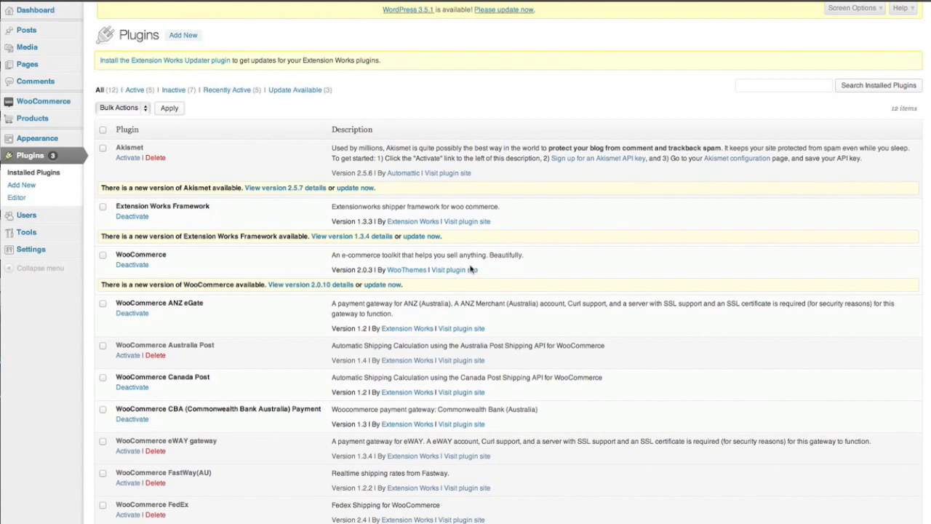
mouse_move(197, 235)
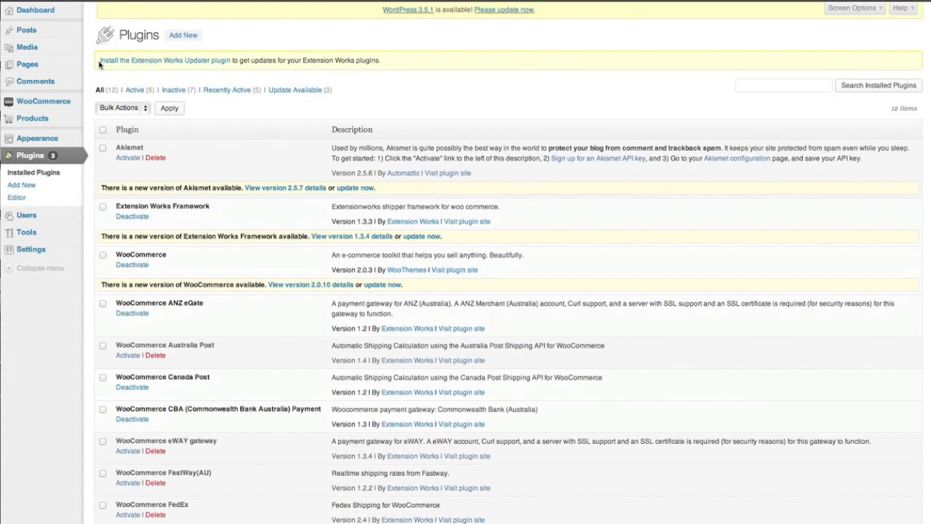
mouse_move(171, 77)
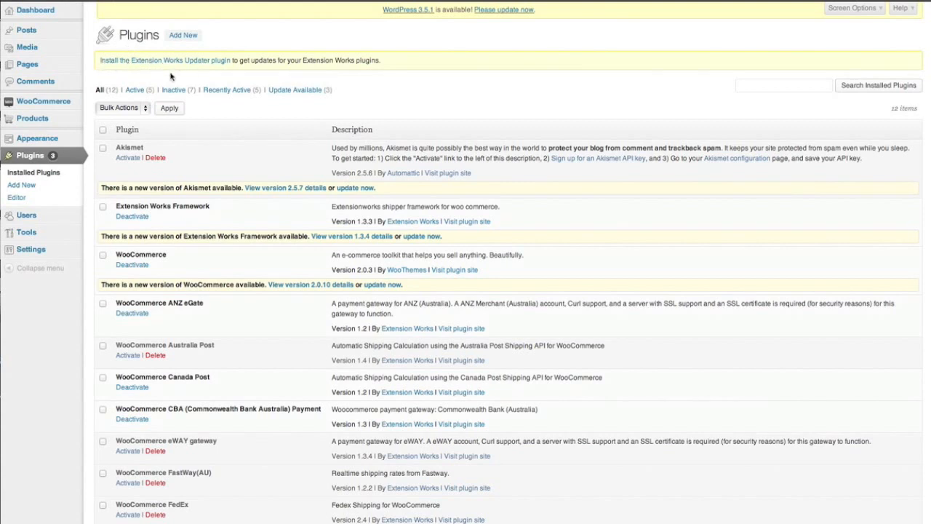
mouse_move(188, 67)
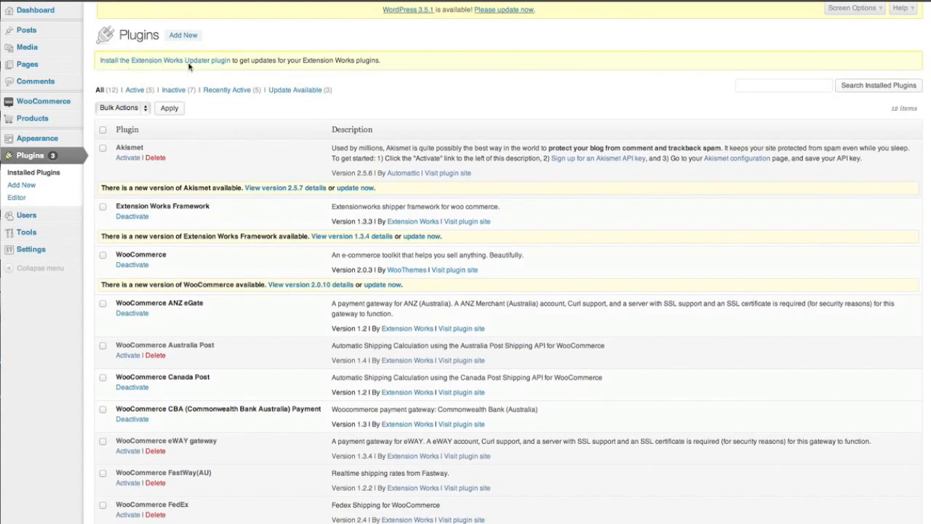
mouse_move(160, 76)
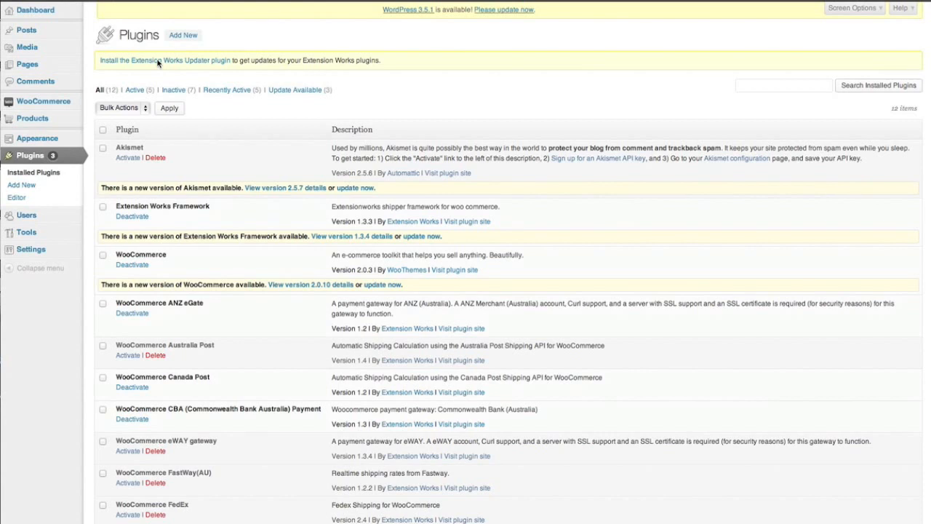
mouse_move(166, 104)
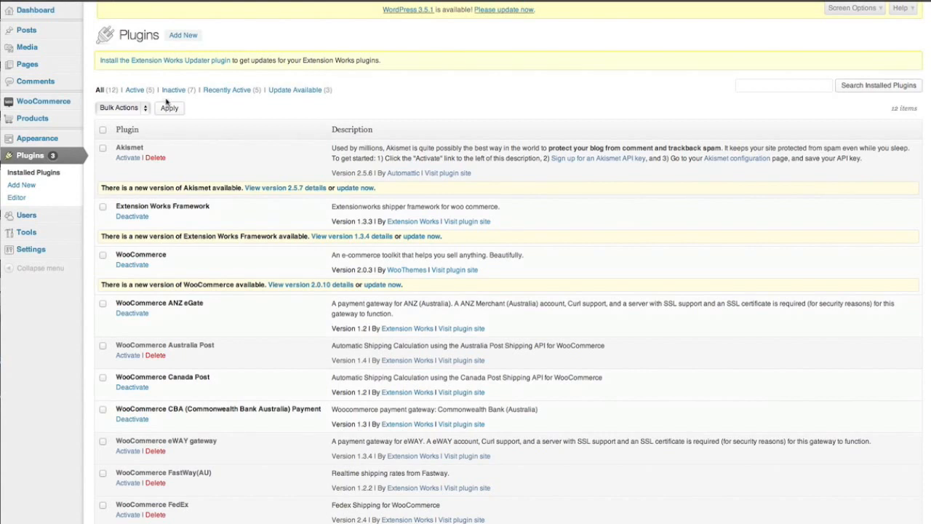
mouse_move(151, 381)
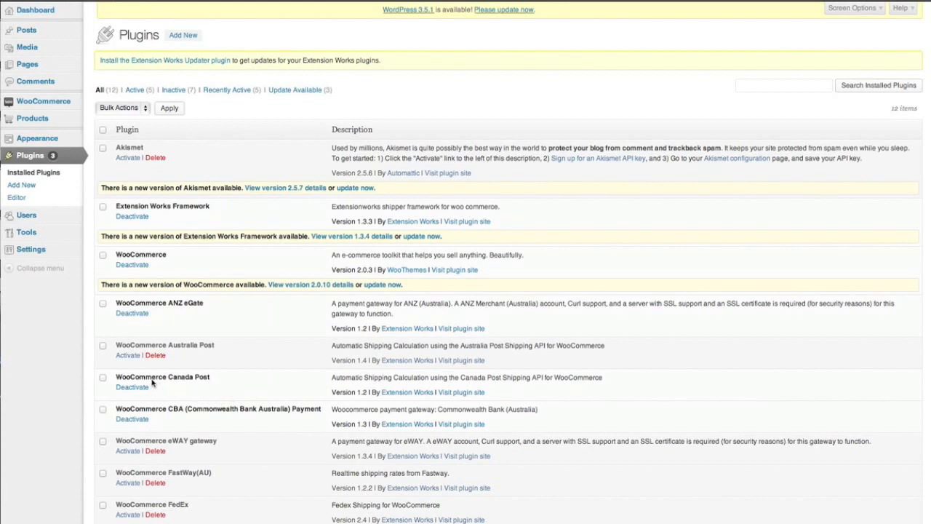
mouse_move(181, 166)
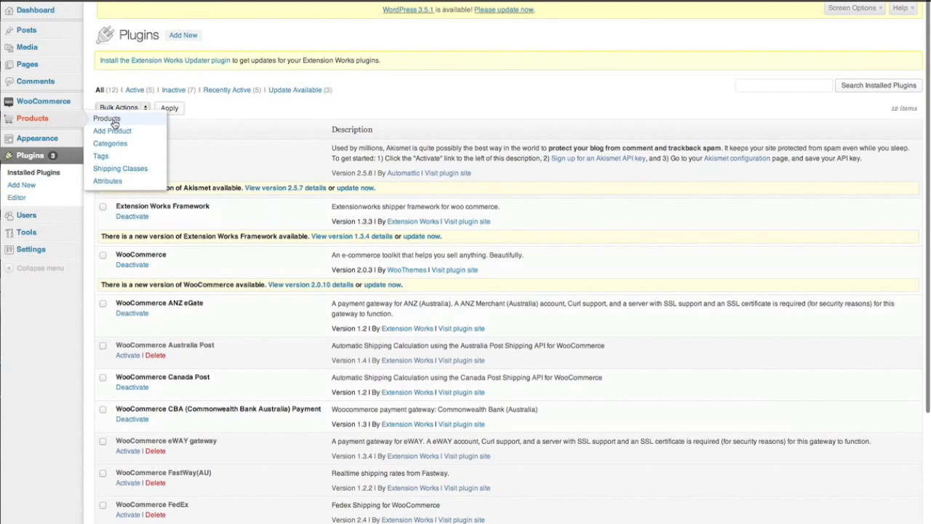
- Review the Wine product's shipping: weight 2 kg, dimensions 30×2×30 cm, no shipping class
left_click(107, 119)
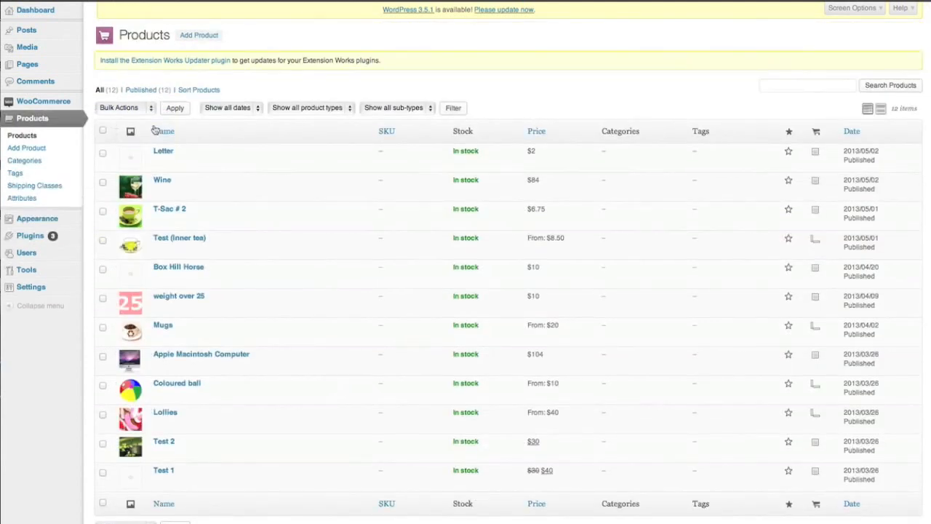
mouse_move(161, 180)
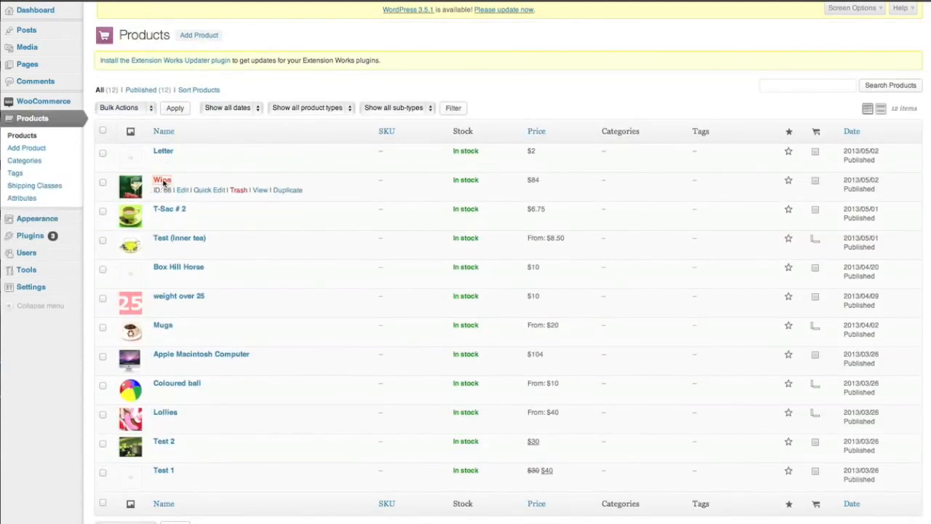
left_click(161, 180)
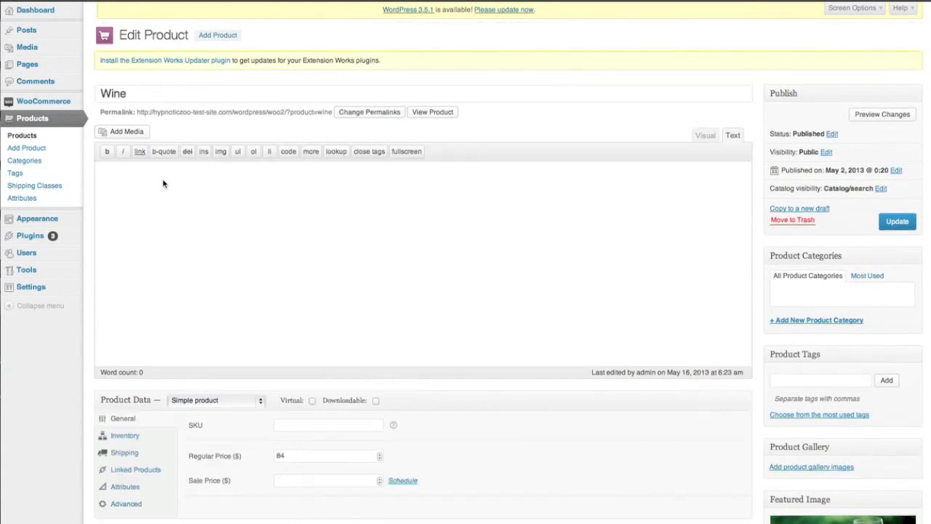
mouse_move(311, 263)
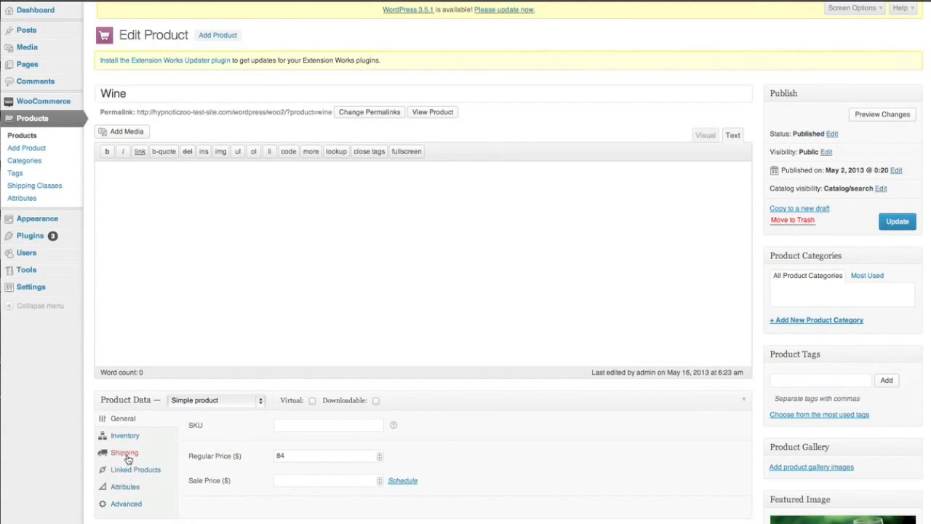
left_click(124, 451)
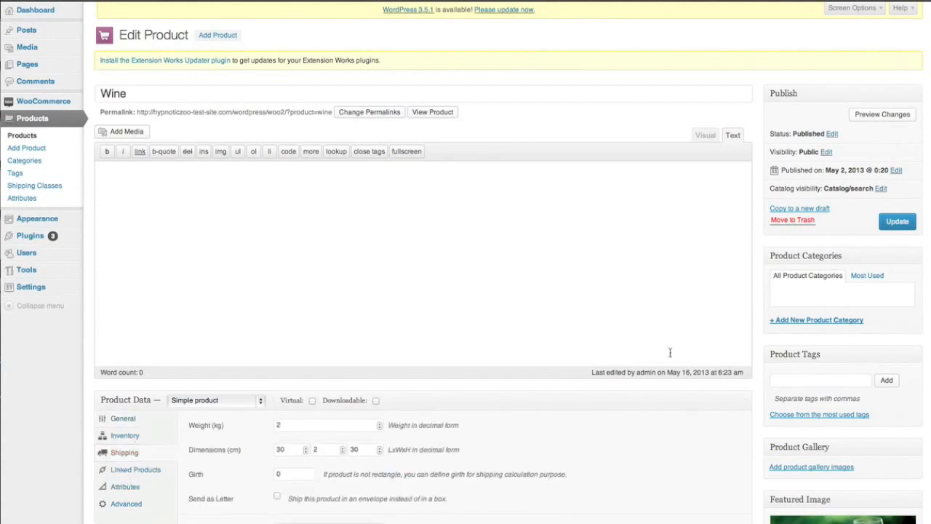
scroll("down", 3)
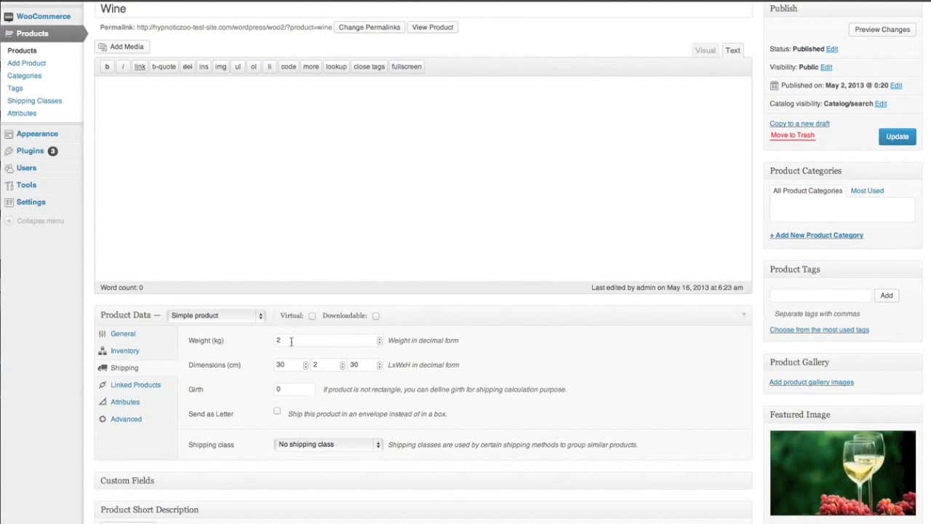
mouse_move(268, 372)
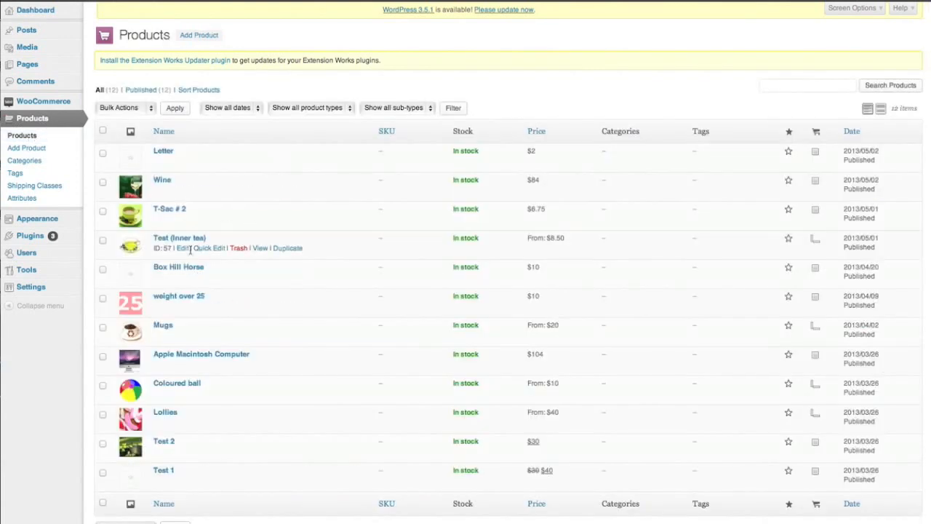
- Review Test (Inner tea)'s three size variations, including 50g at weight 0.17 and 9×6×4 dimensions
left_click(181, 247)
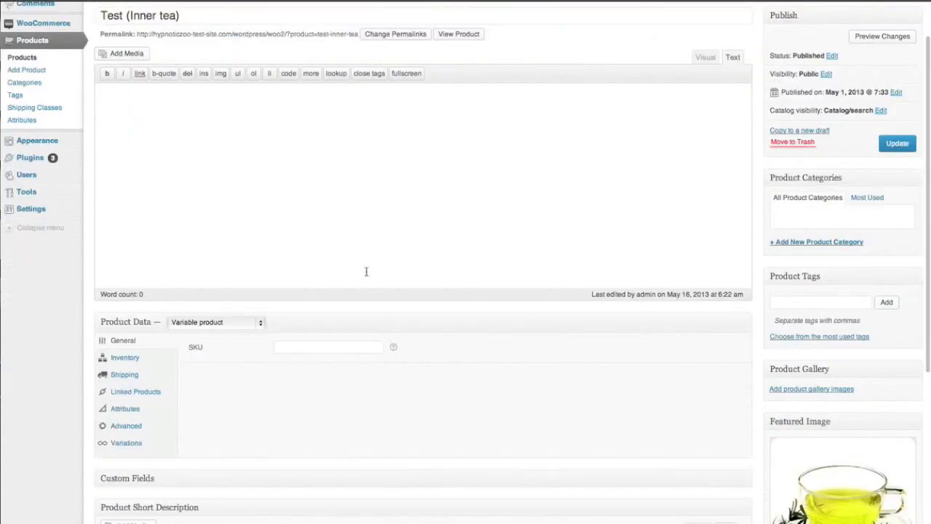
mouse_move(126, 443)
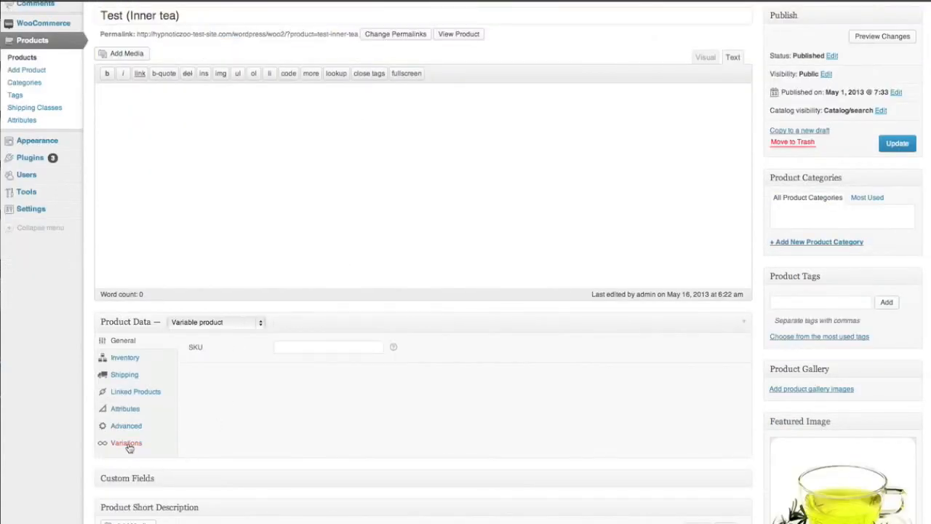
left_click(125, 442)
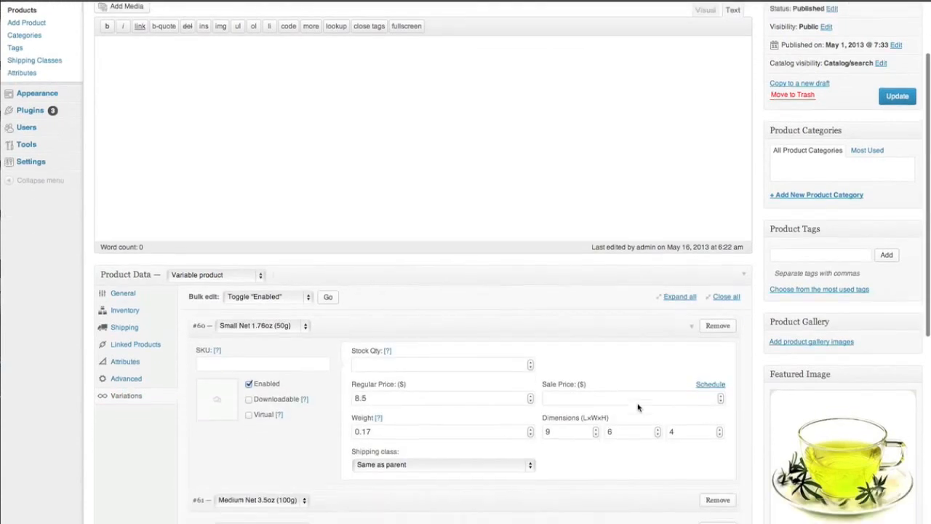
scroll("down", 3)
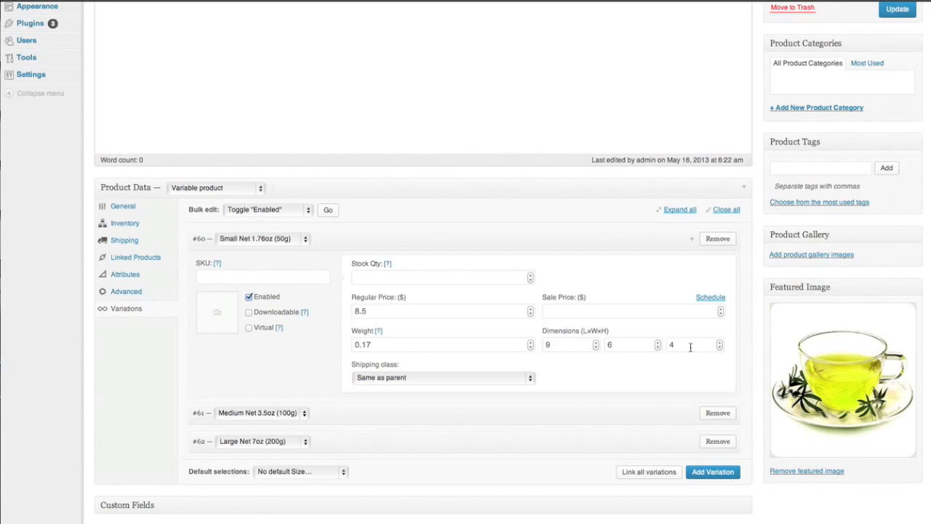
mouse_move(537, 361)
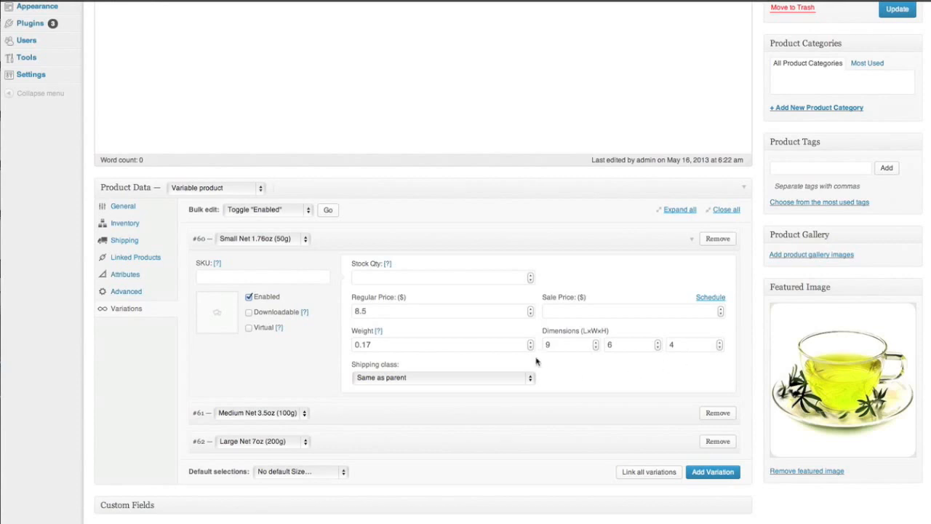
scroll("up", 3)
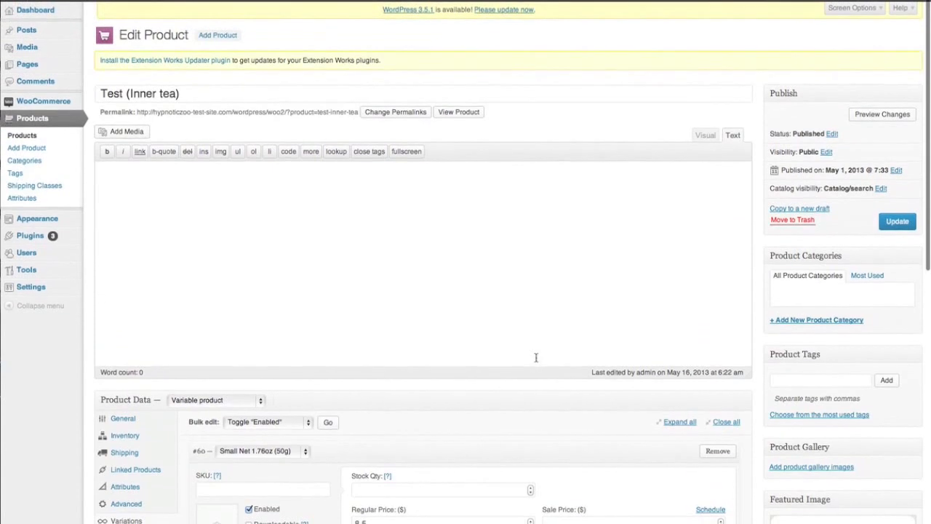
scroll("down", 3)
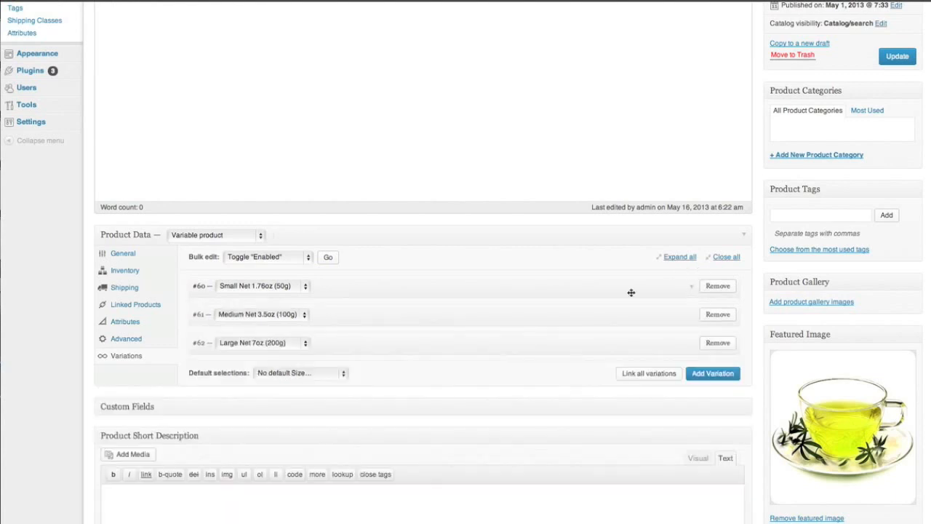
- Assign the Canada Post shipping class to Test (Inner tea) and update the product
left_click(125, 288)
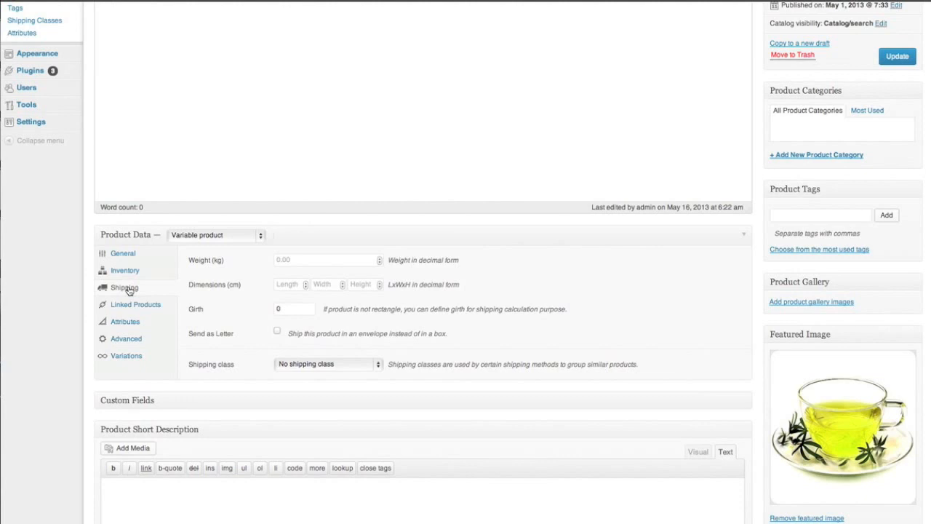
left_click(327, 363)
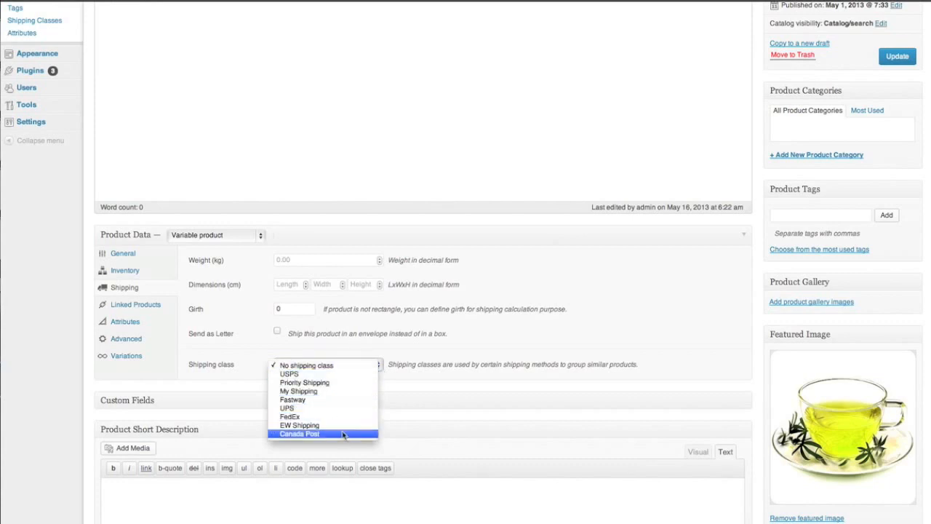
left_click(300, 433)
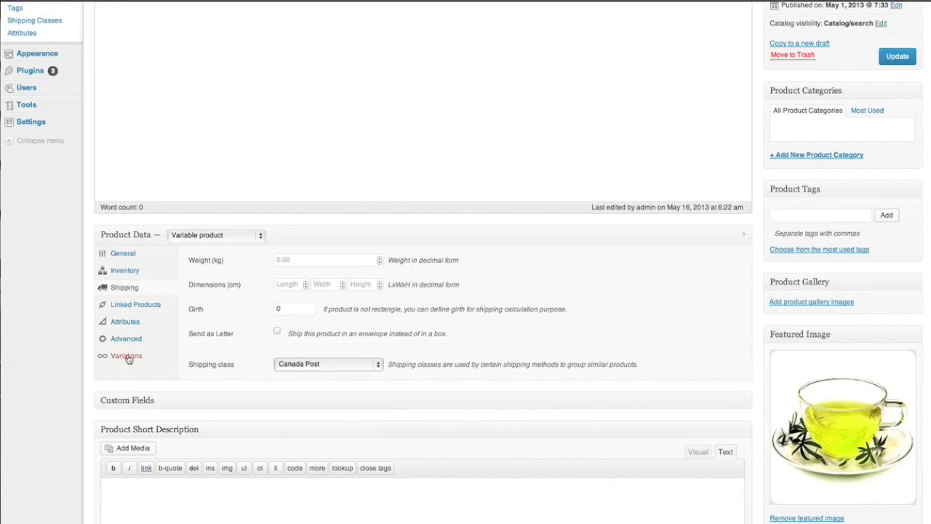
scroll("up", 3)
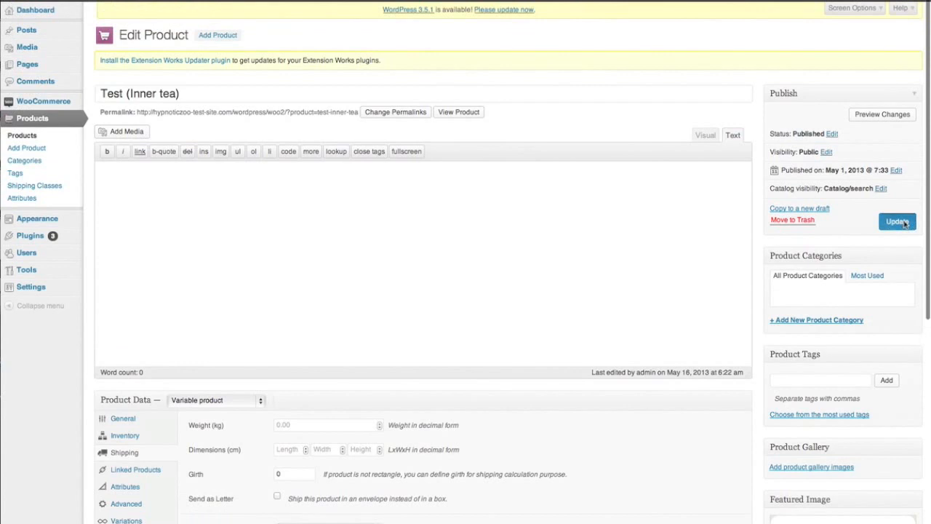
left_click(896, 221)
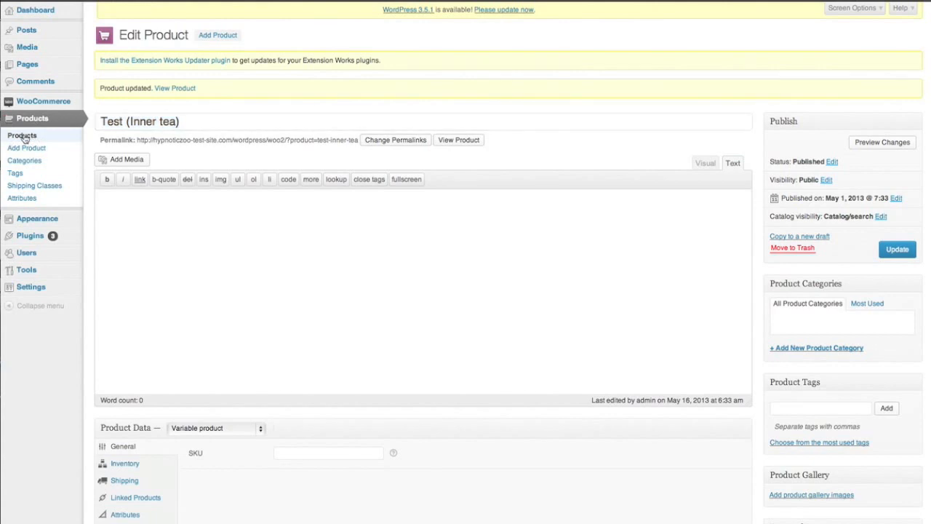
- Assign the Canada Post shipping class to the Wine product and update it
left_click(22, 134)
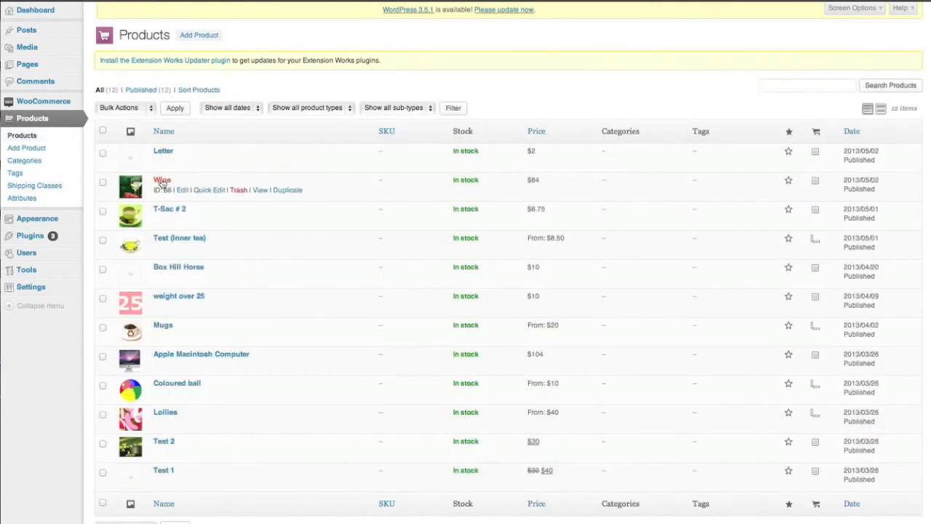
left_click(161, 180)
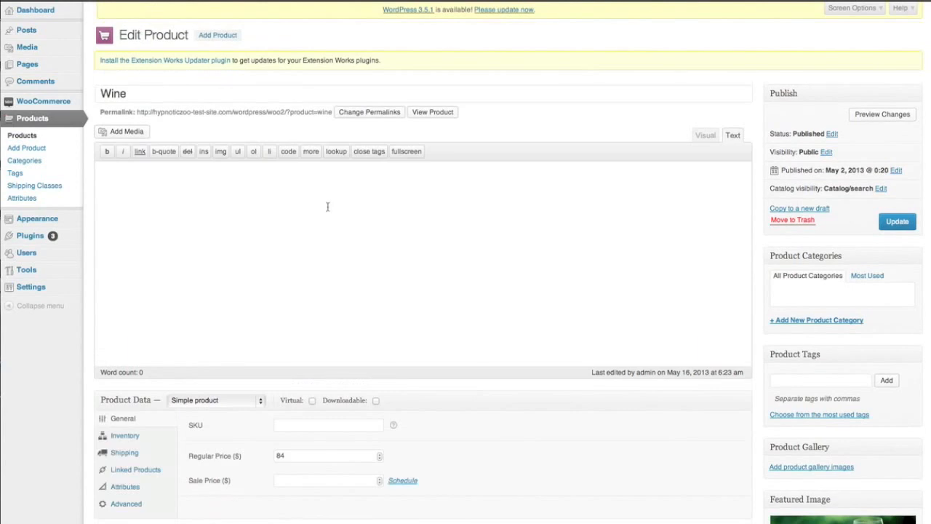
scroll("down", 3)
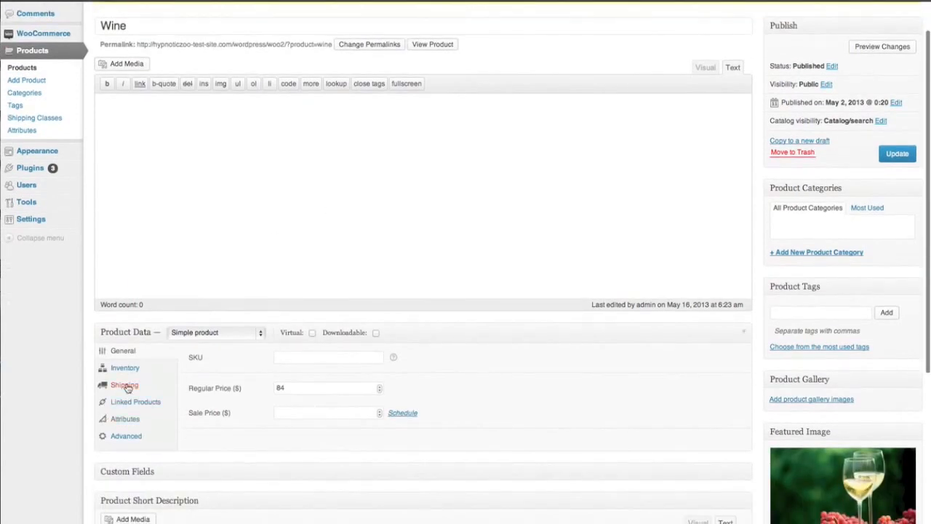
left_click(124, 384)
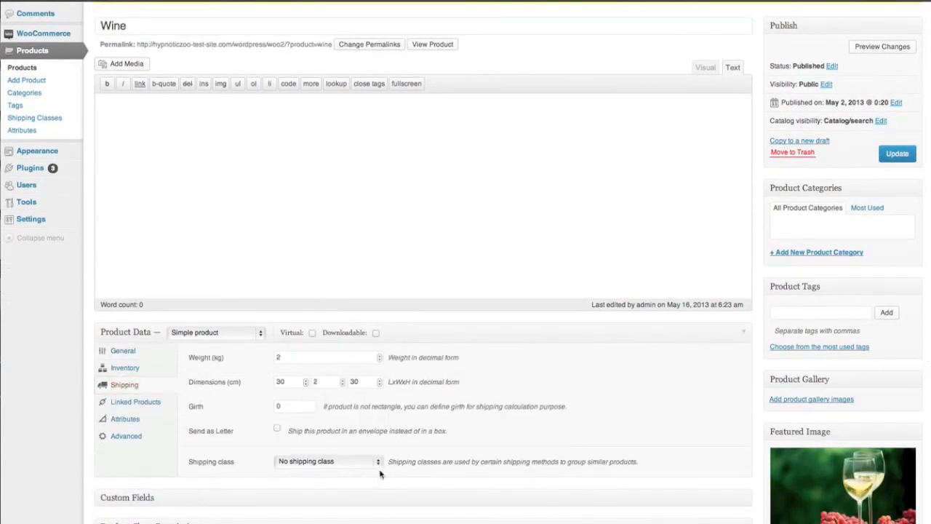
left_click(326, 459)
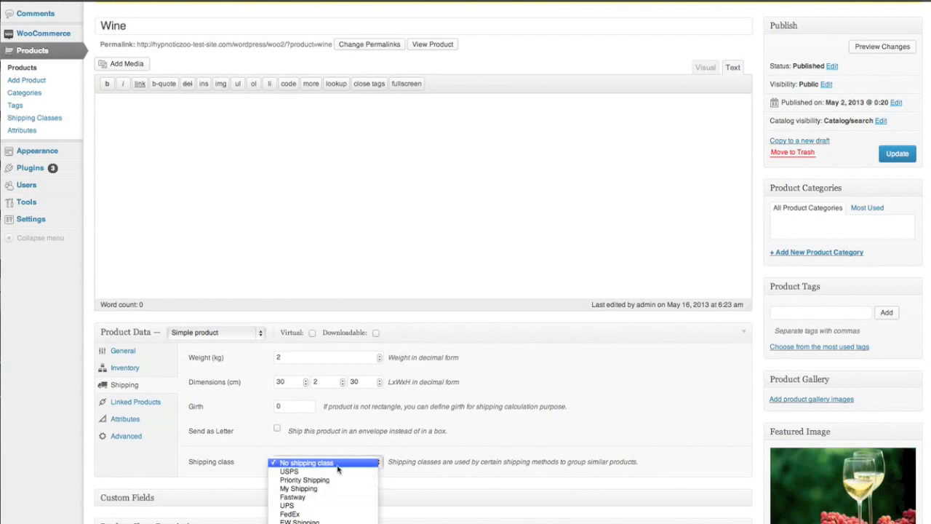
left_click(305, 462)
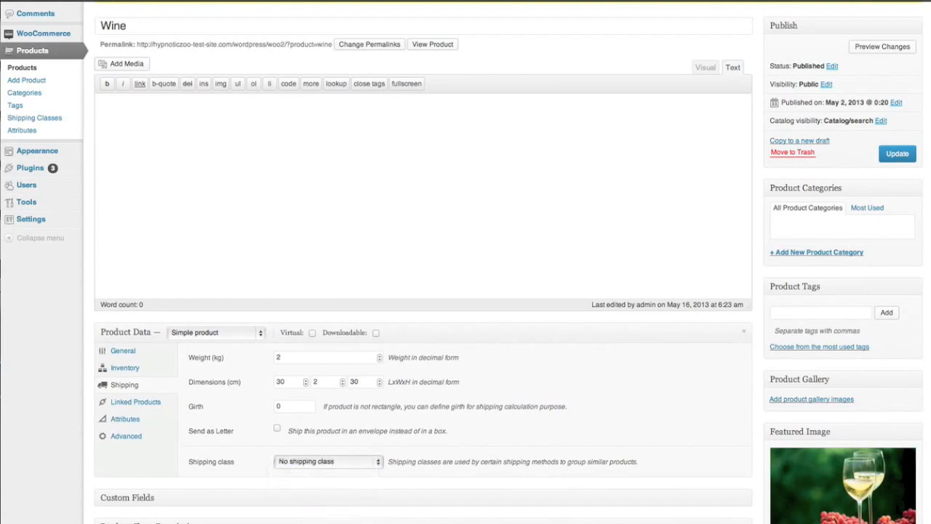
left_click(327, 461)
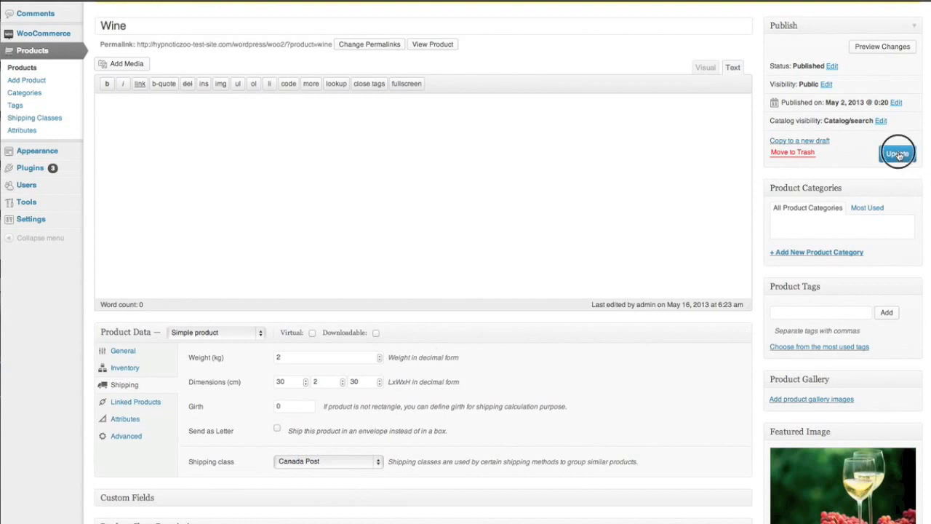
left_click(896, 153)
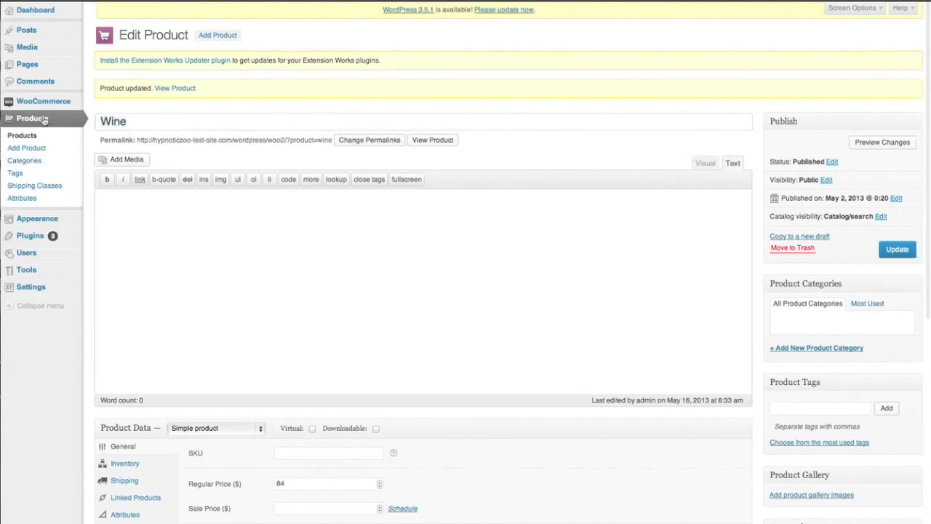
mouse_move(44, 102)
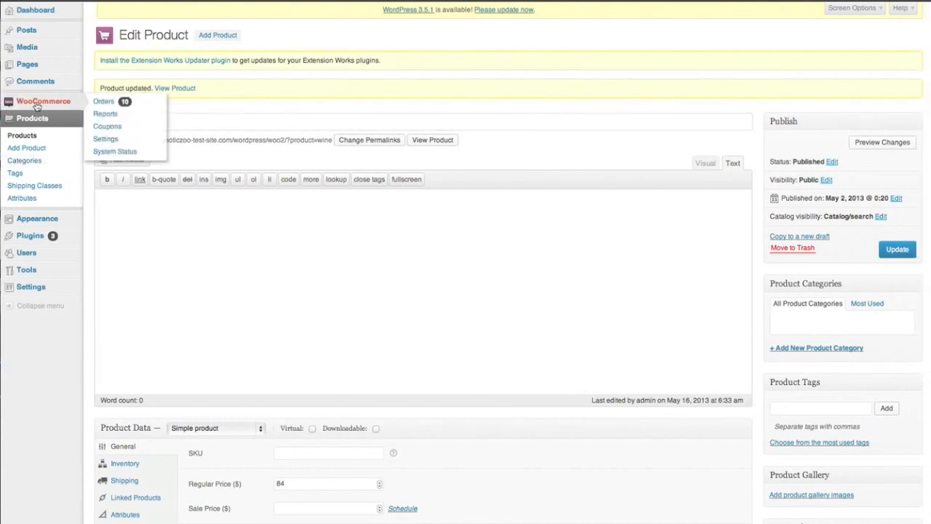
mouse_move(104, 140)
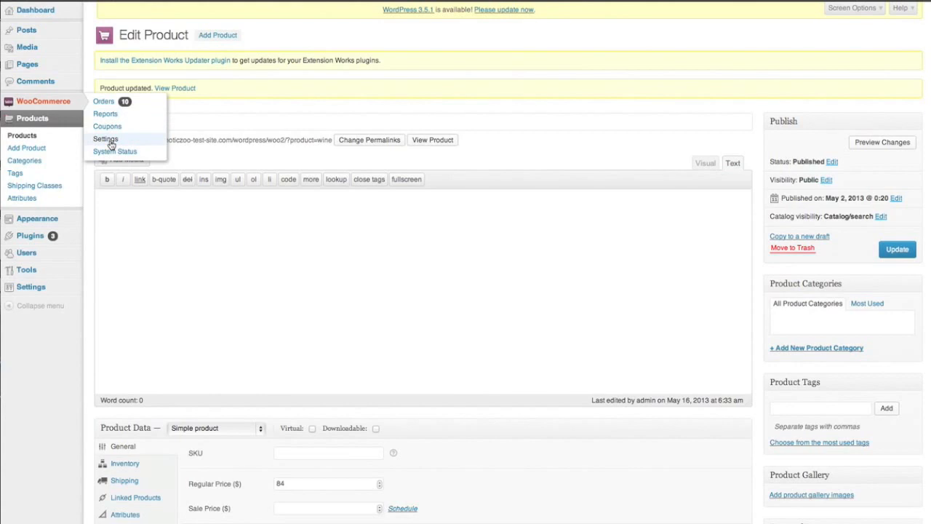
- Set the store's base location to Canada and the currency to Canadian Dollars
left_click(105, 139)
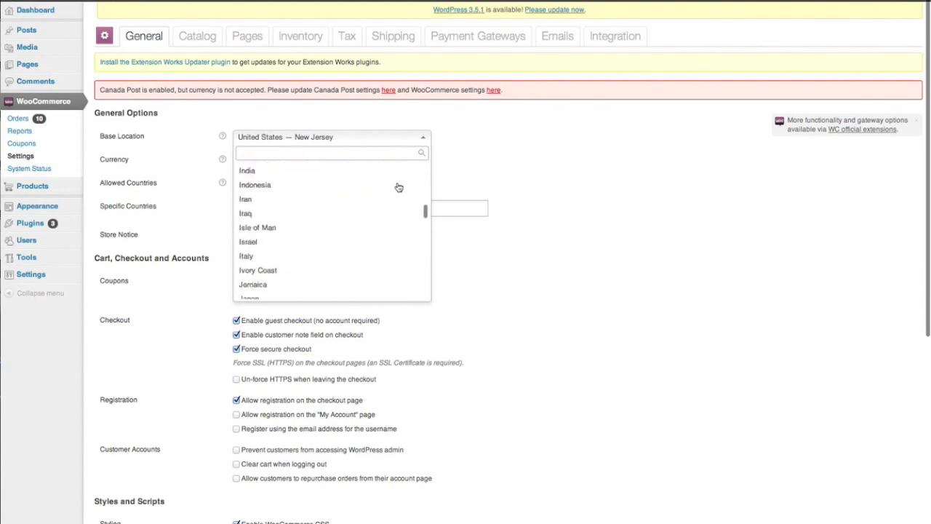
type("Canada")
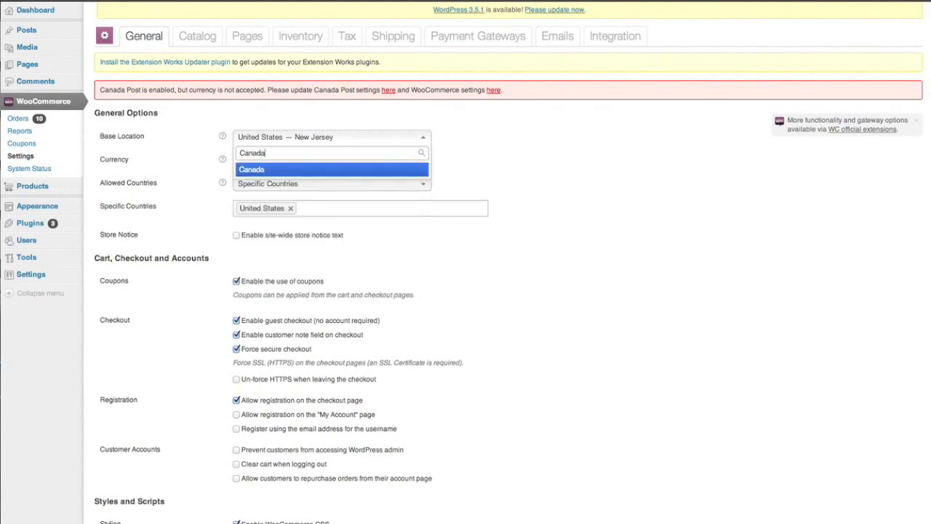
left_click(250, 168)
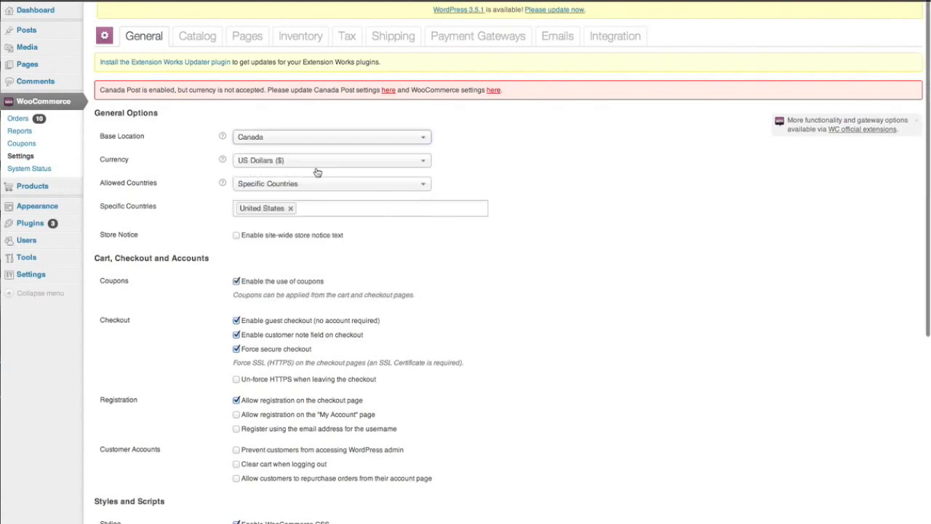
left_click(331, 160)
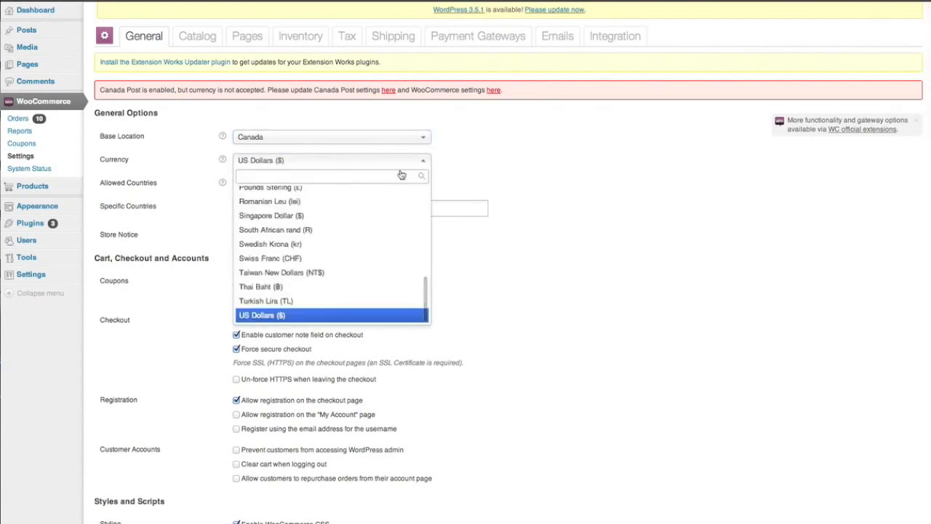
scroll("down", 3)
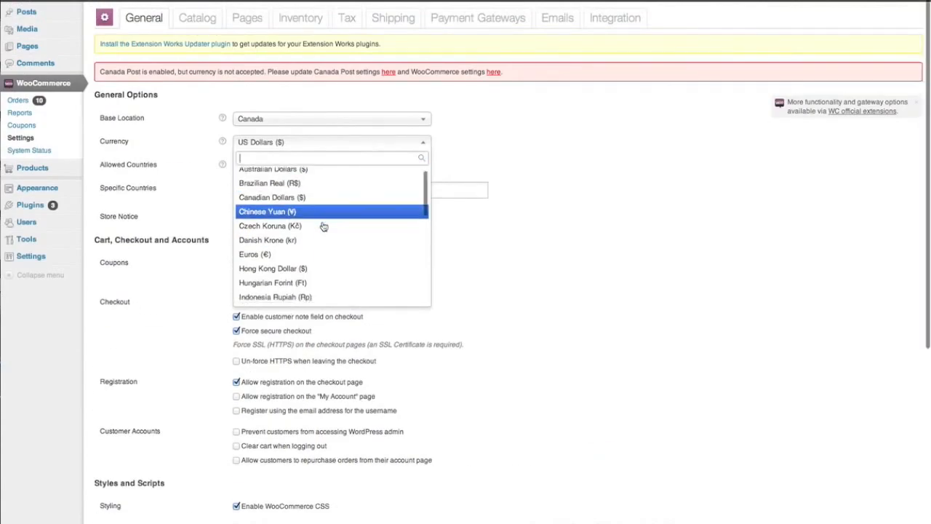
left_click(271, 198)
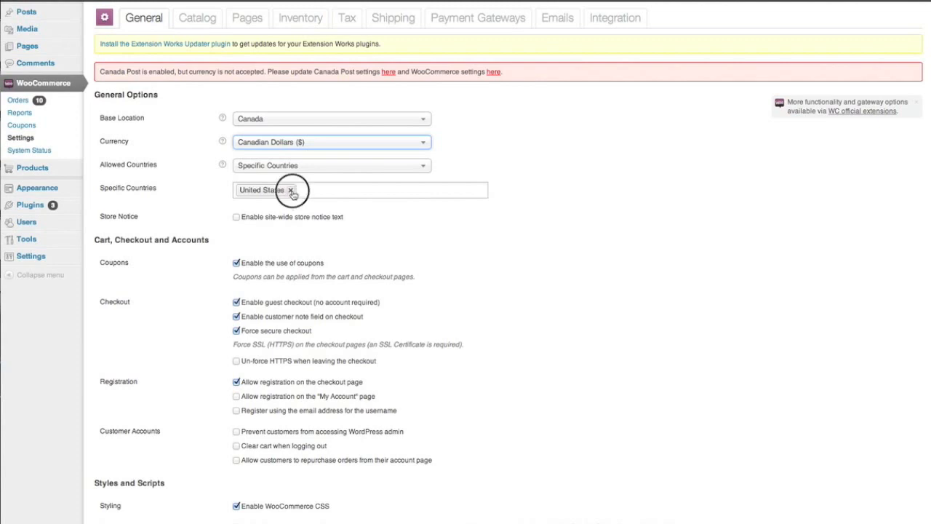
- Replace United States with Canada as the only allowed selling country and save the settings
left_click(291, 189)
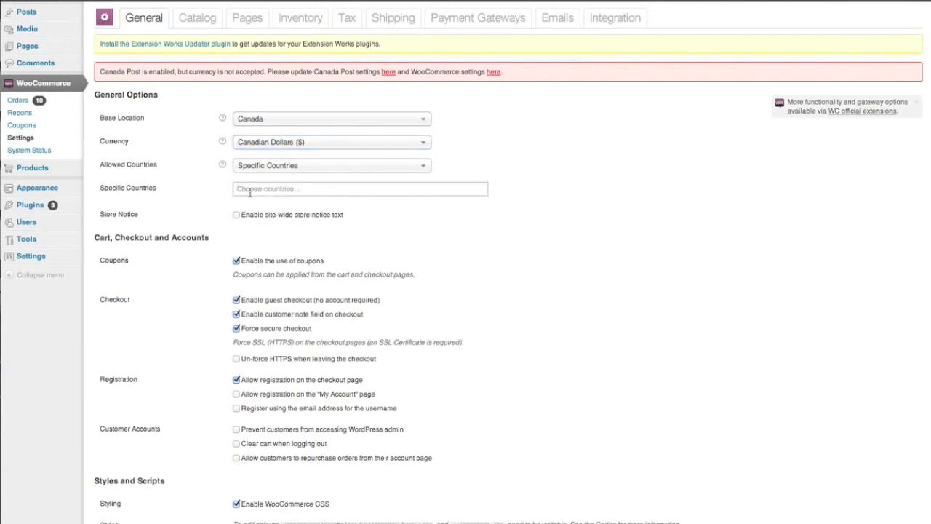
left_click(361, 189)
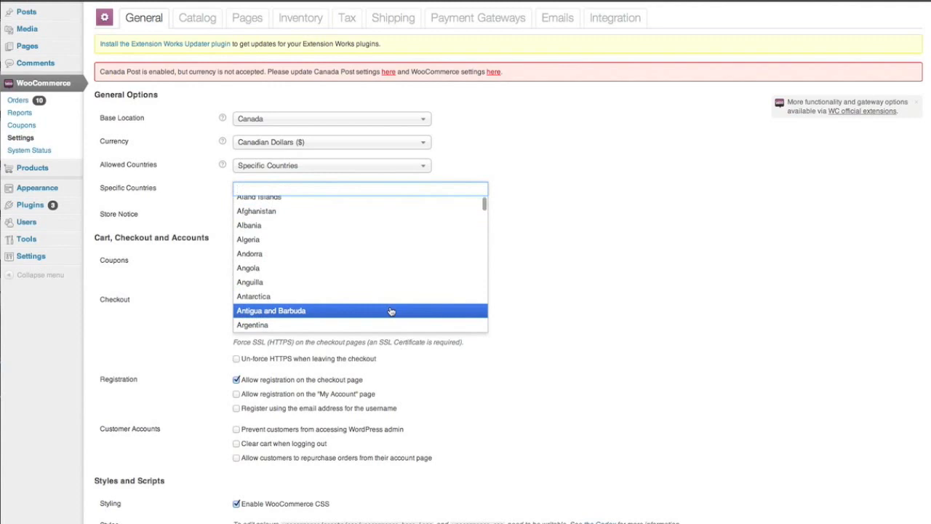
type("Canada")
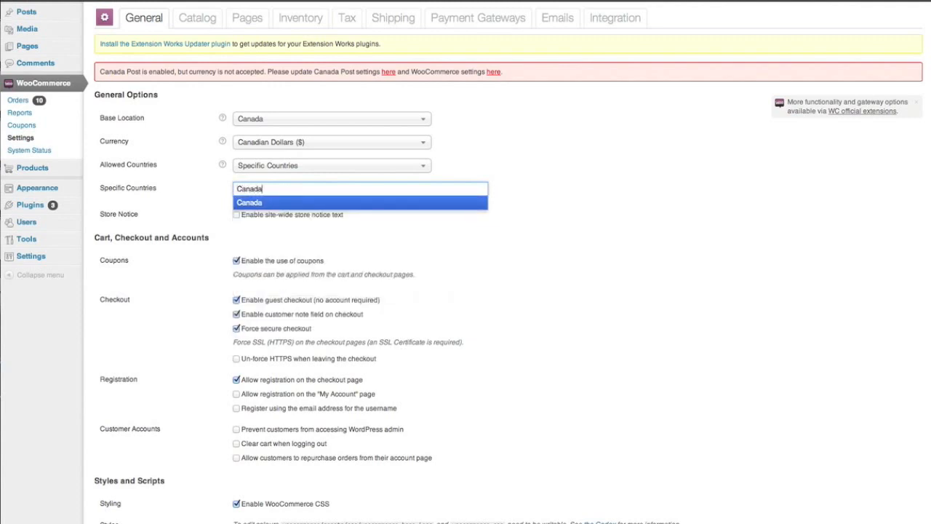
left_click(250, 203)
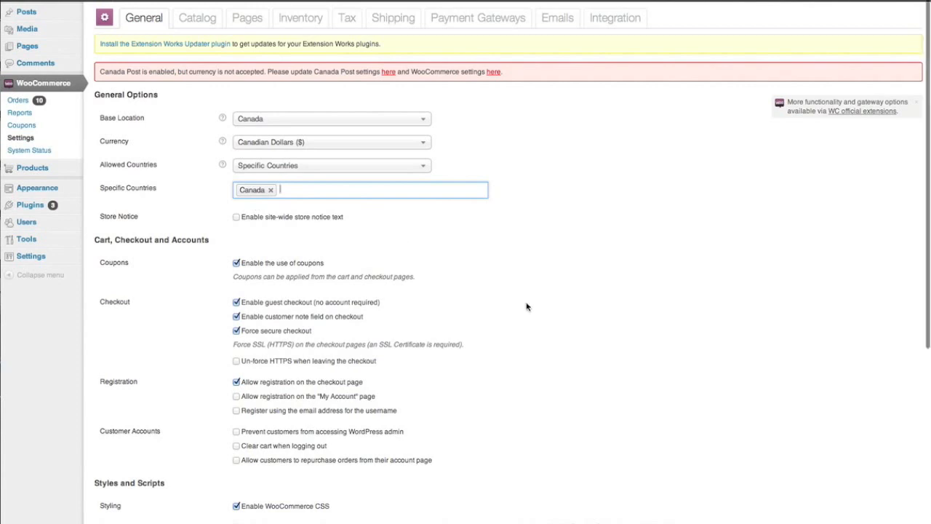
scroll("down", 3)
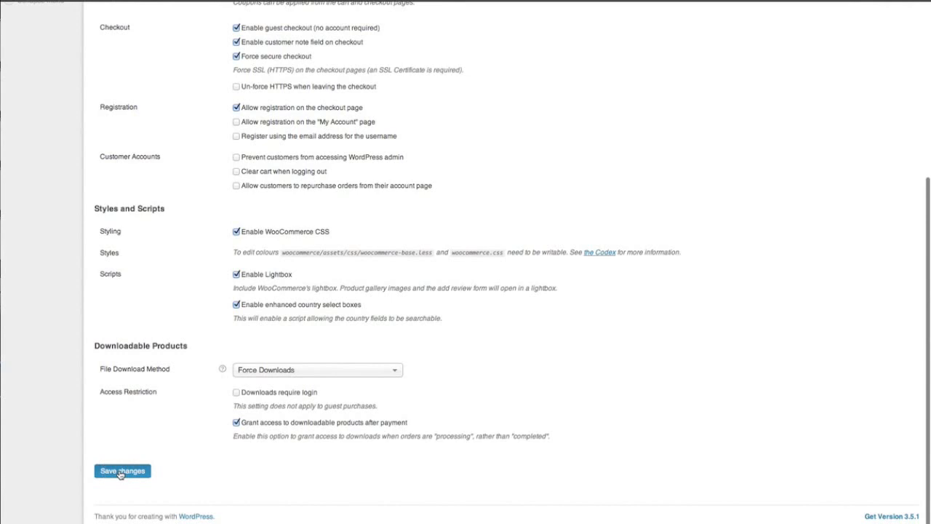
left_click(122, 472)
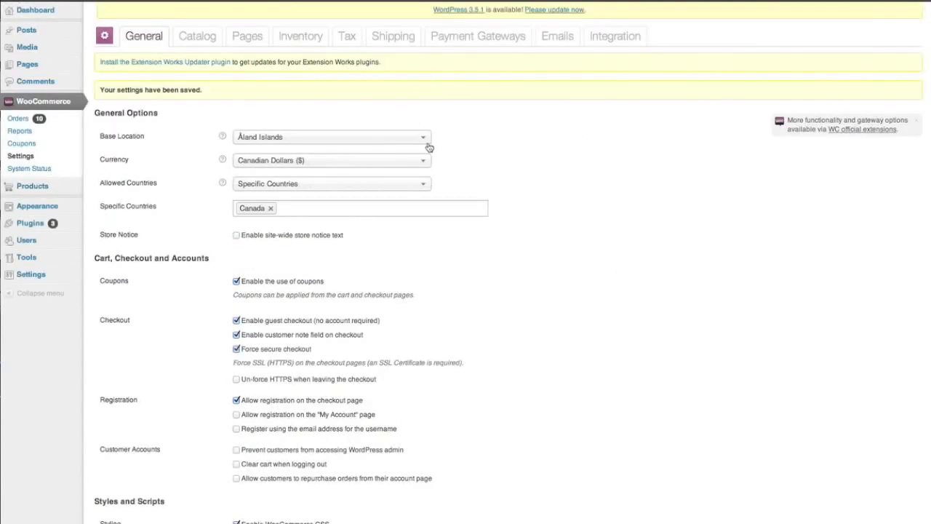
- Correct the base location to Canada — Newfoundland and save again
left_click(332, 137)
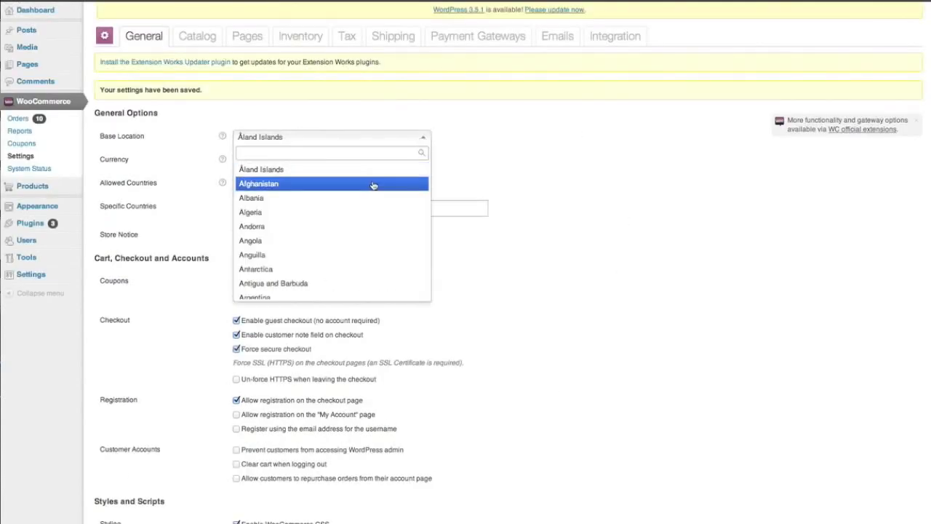
scroll("down", 3)
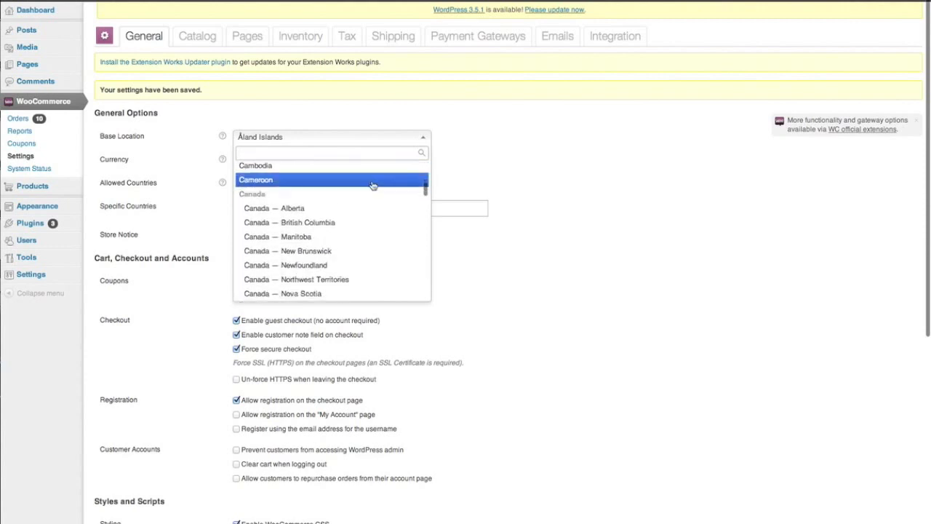
left_click(285, 265)
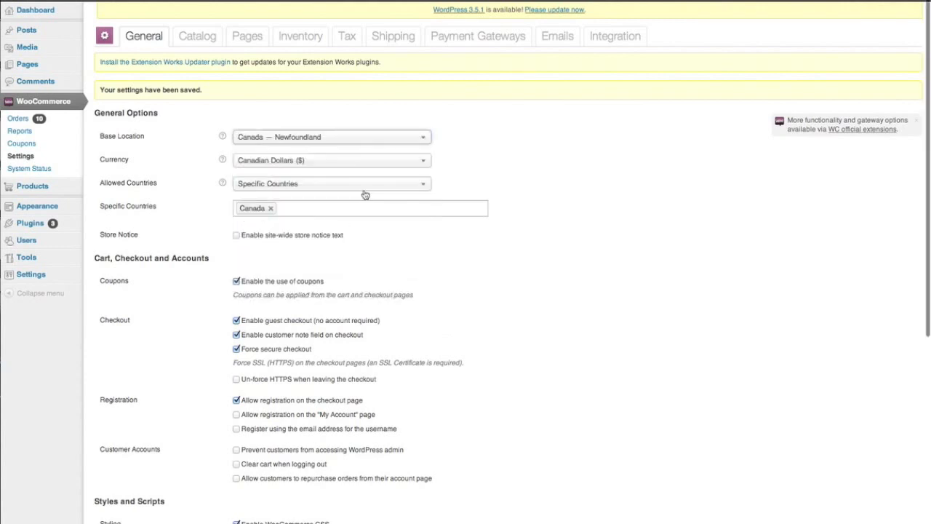
scroll("down", 3)
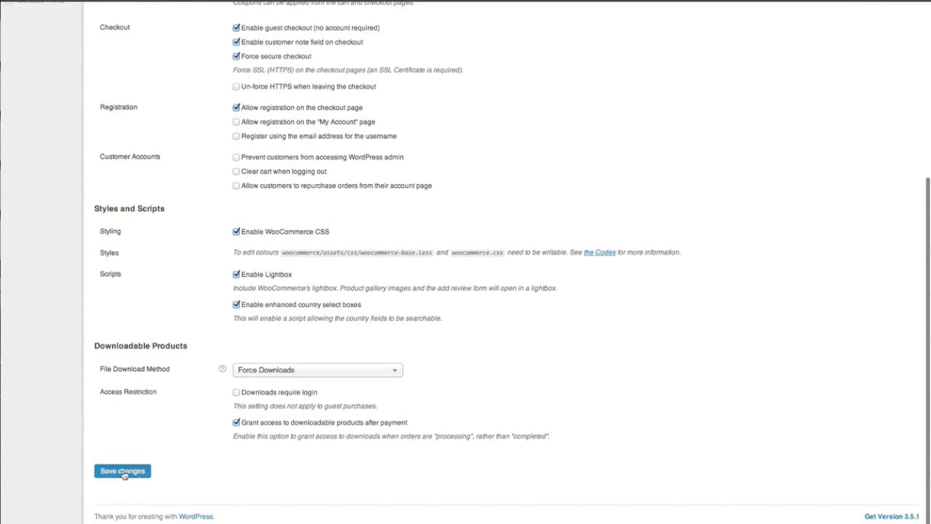
left_click(122, 471)
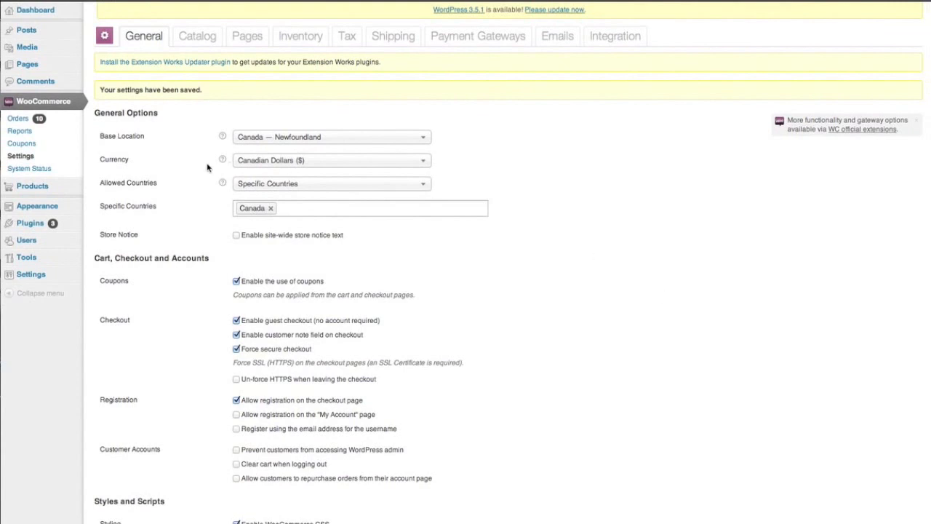
mouse_move(131, 188)
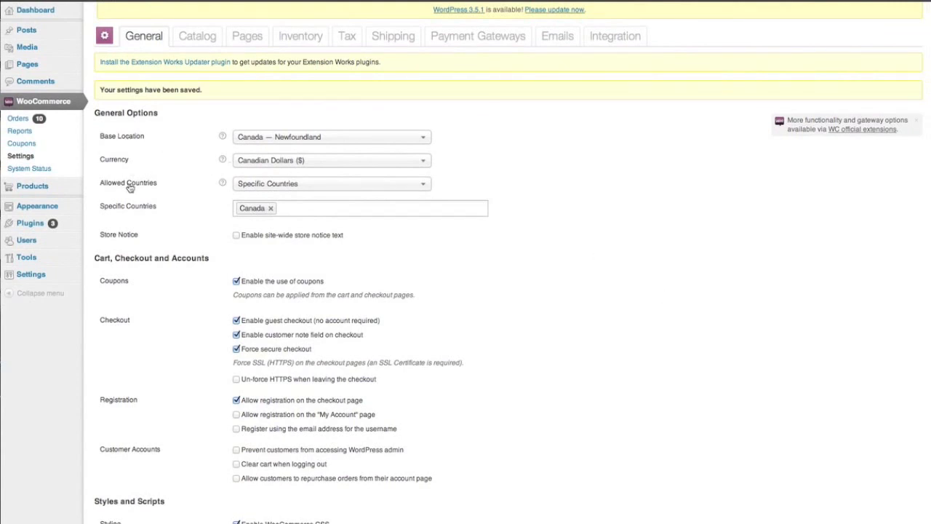
mouse_move(131, 212)
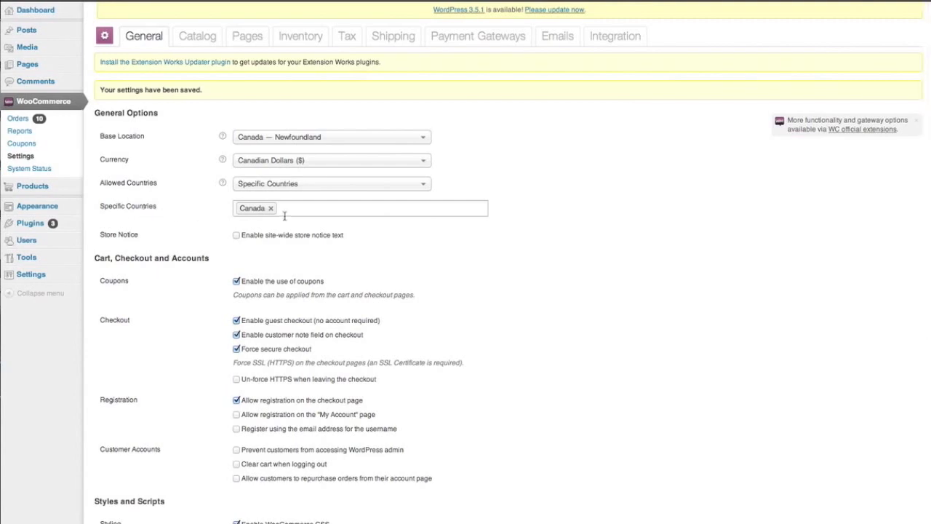
mouse_move(392, 34)
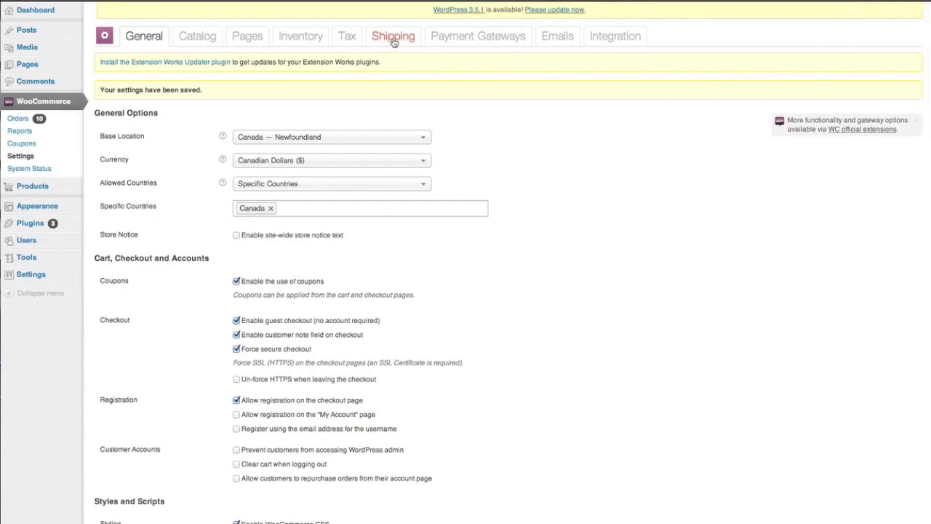
- In the Canada Post method settings, enable shipping only for Canada Post shipping-class products
left_click(393, 35)
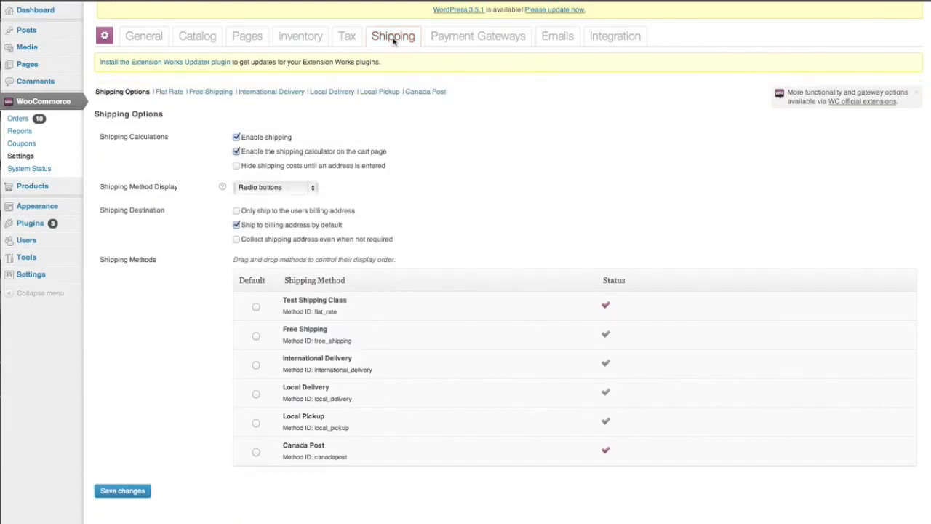
left_click(425, 91)
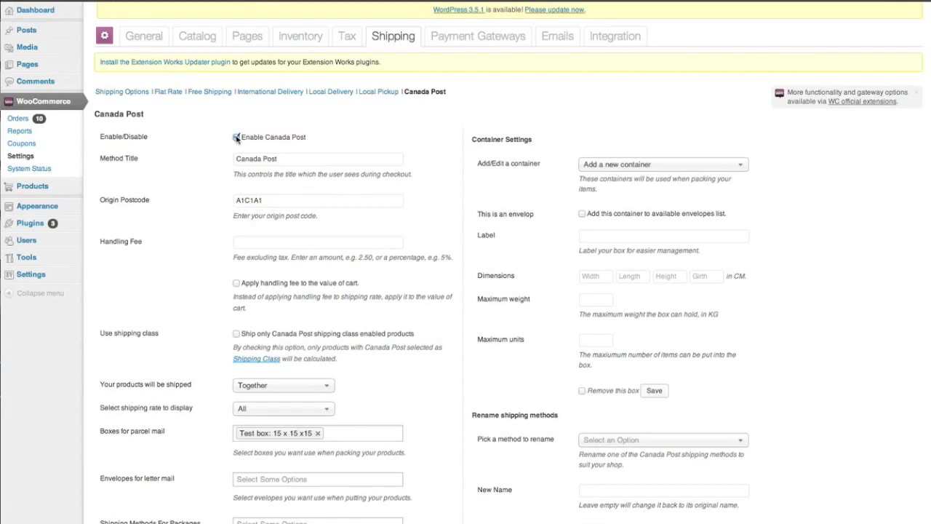
left_click(236, 137)
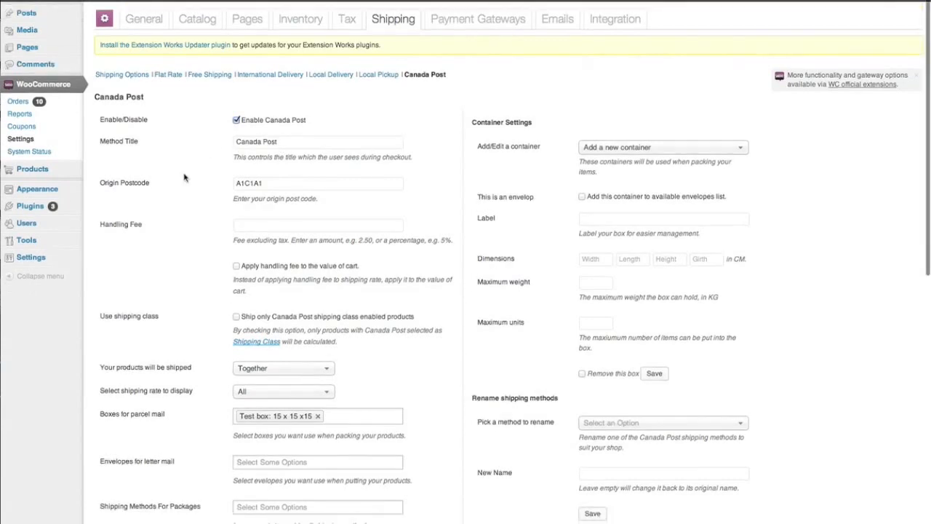
scroll("down", 3)
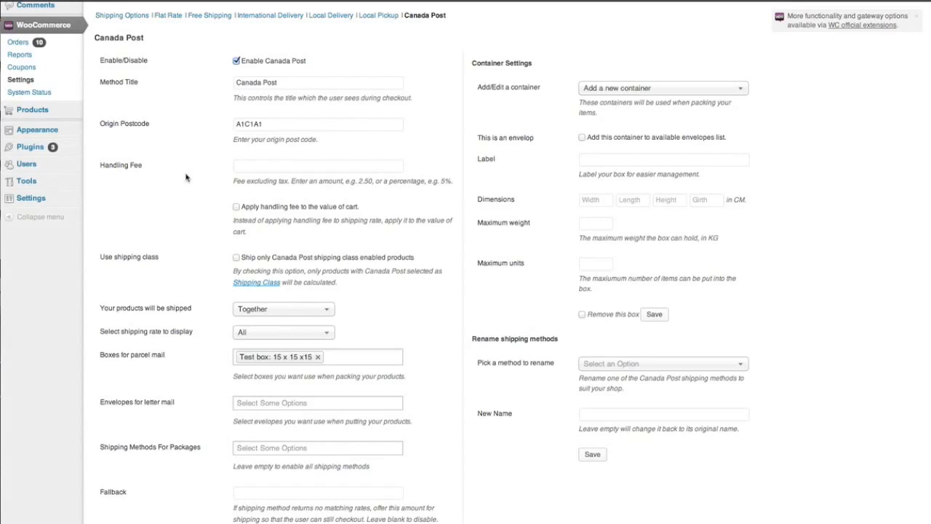
scroll("down", 3)
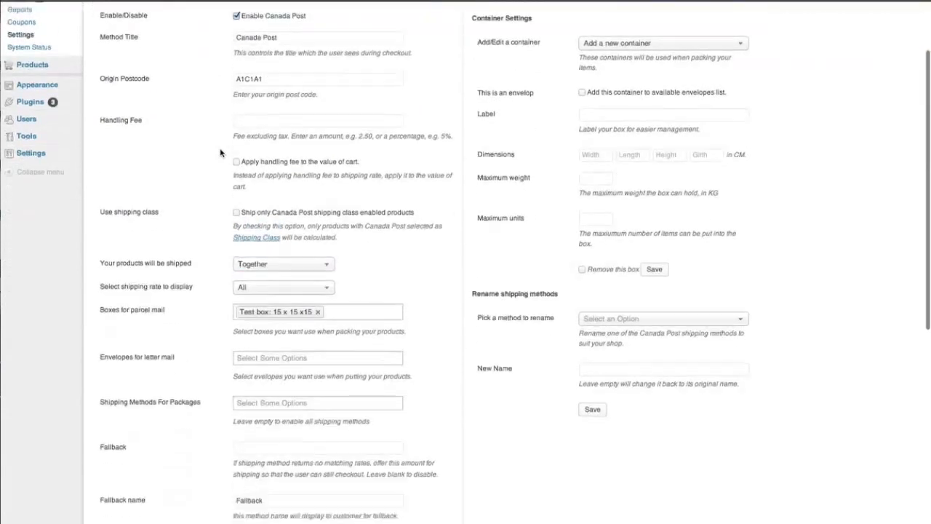
scroll("down", 3)
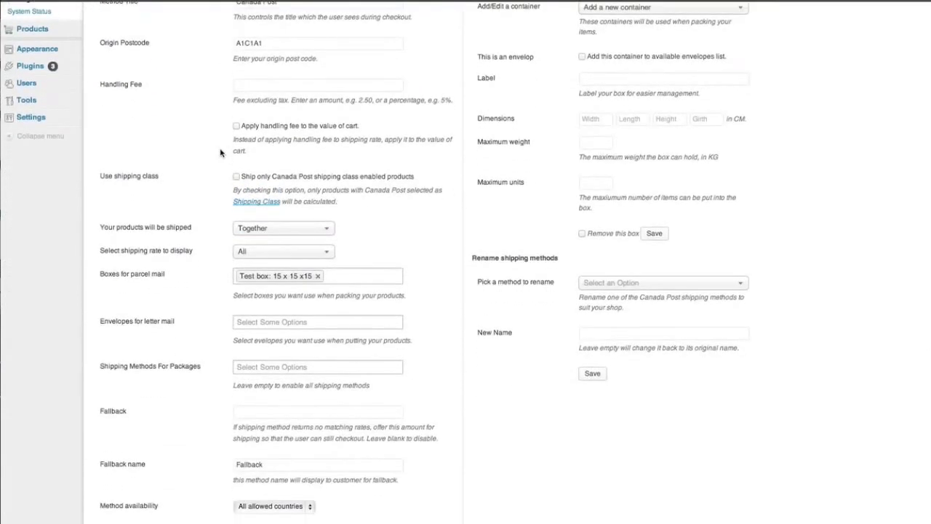
mouse_move(225, 192)
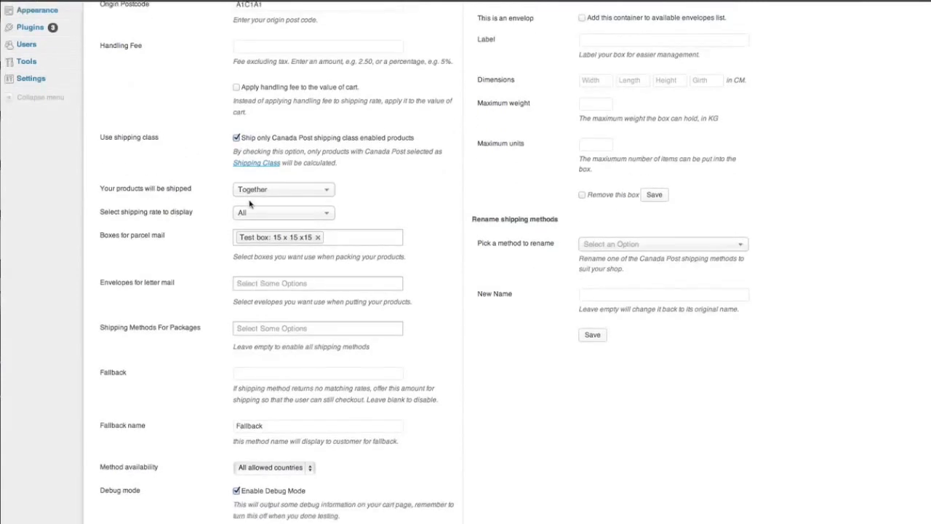
- Keep products shipped Together and All shipping rates displayed
left_click(282, 189)
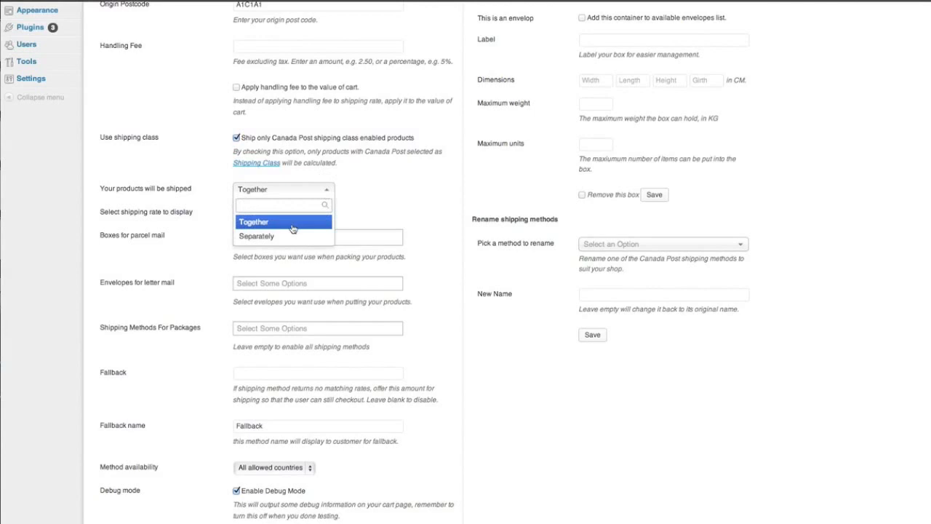
left_click(253, 222)
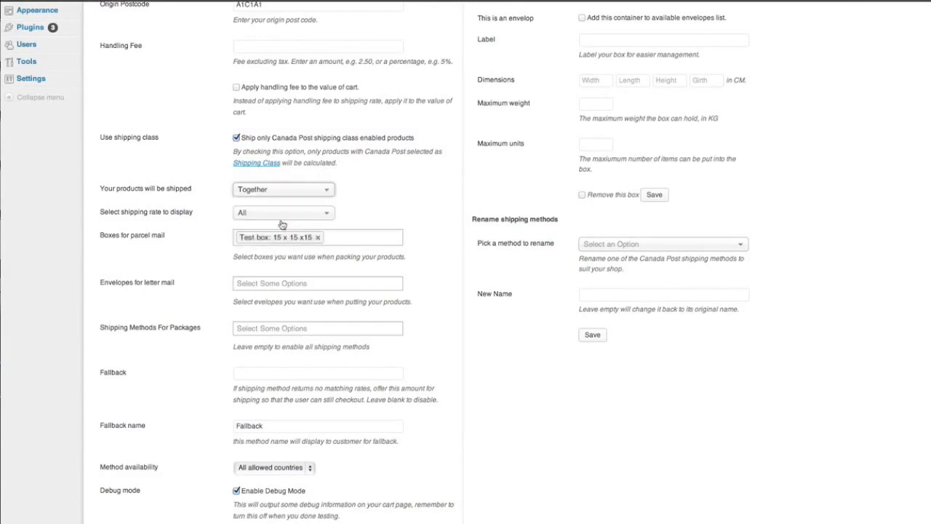
left_click(283, 189)
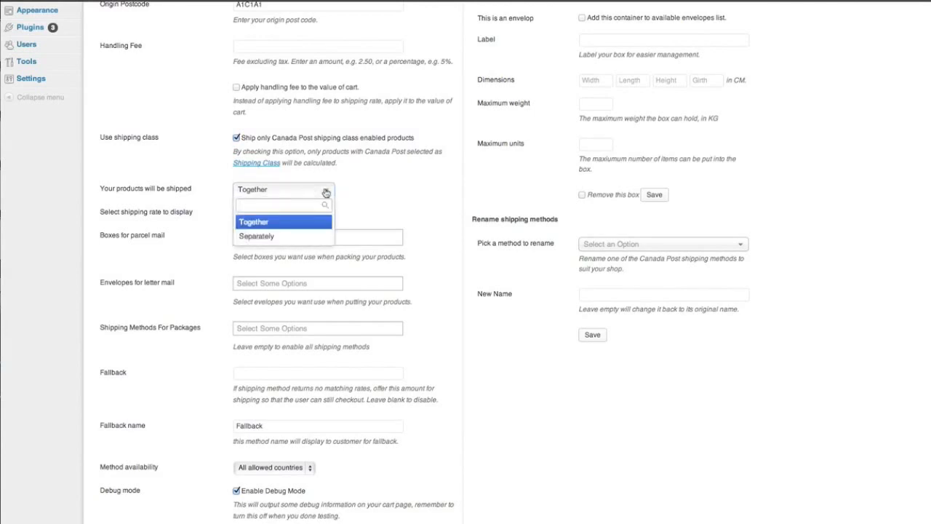
left_click(253, 222)
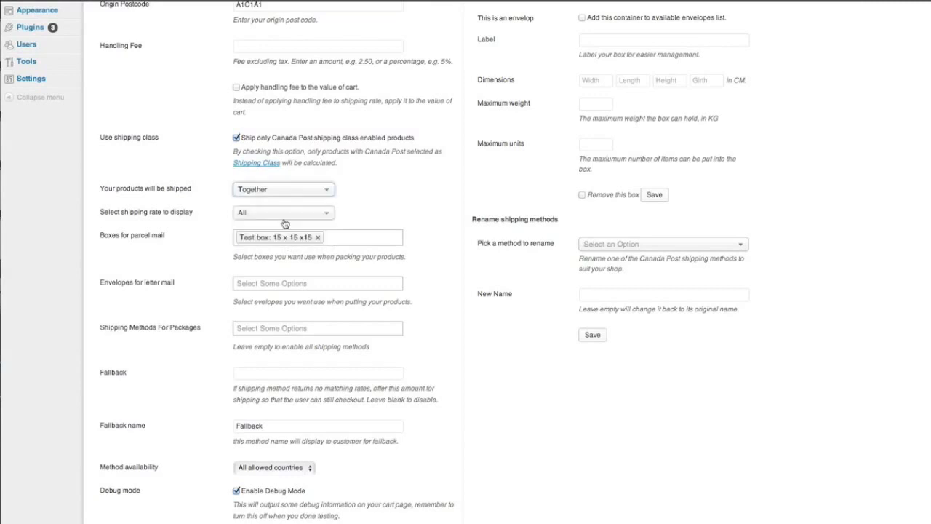
scroll("down", 3)
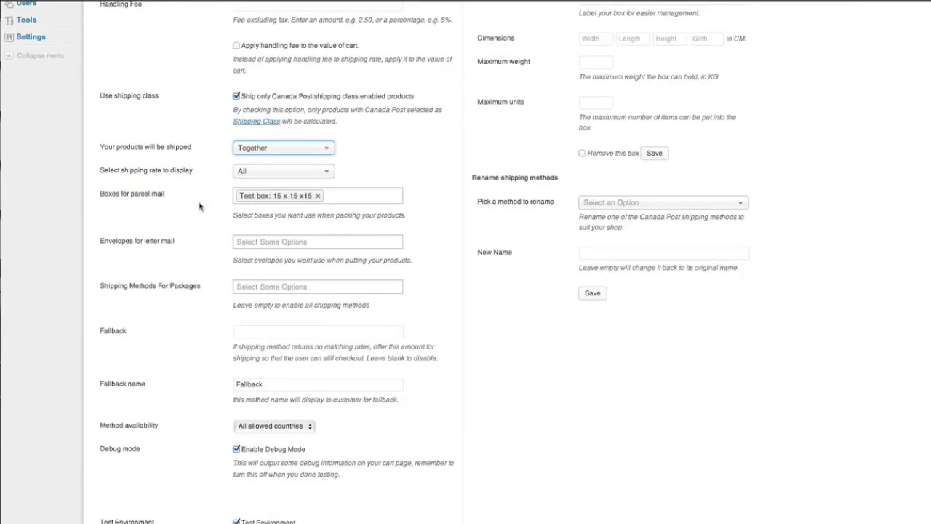
left_click(283, 172)
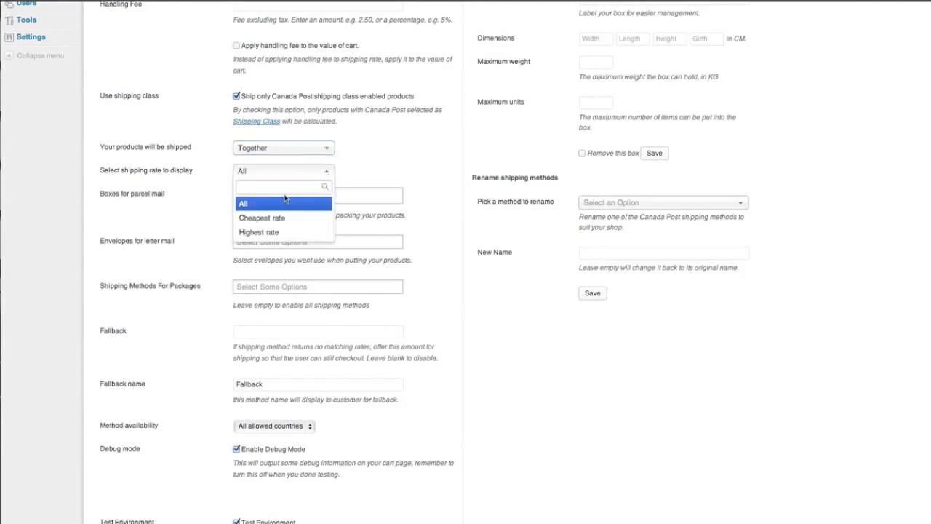
mouse_move(259, 231)
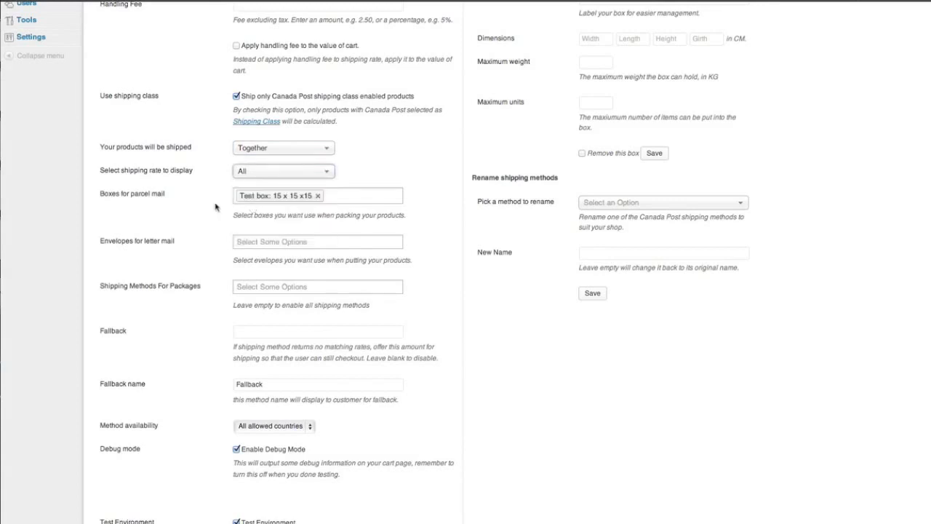
scroll("up", 3)
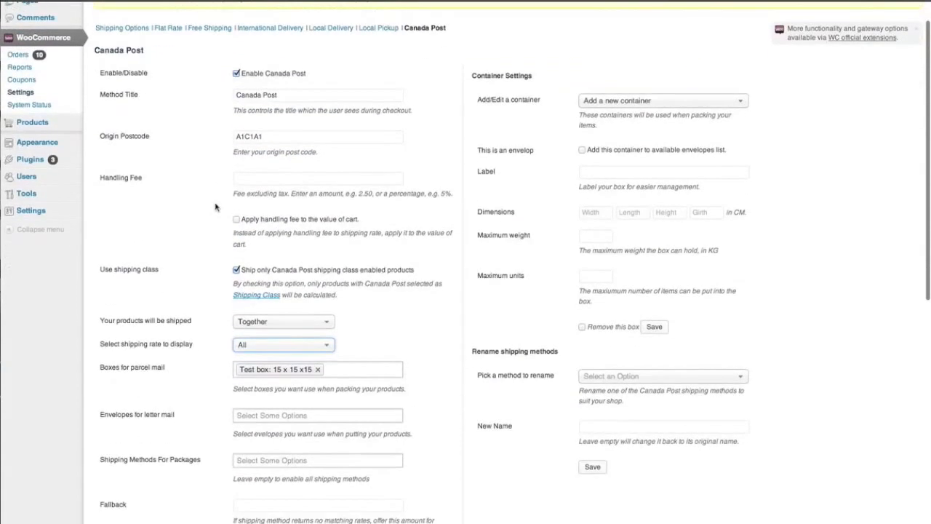
- Label a new Canada Post container 'Test Box: 20W x20L x20H' after checking the parcel mail boxes
scroll("down", 3)
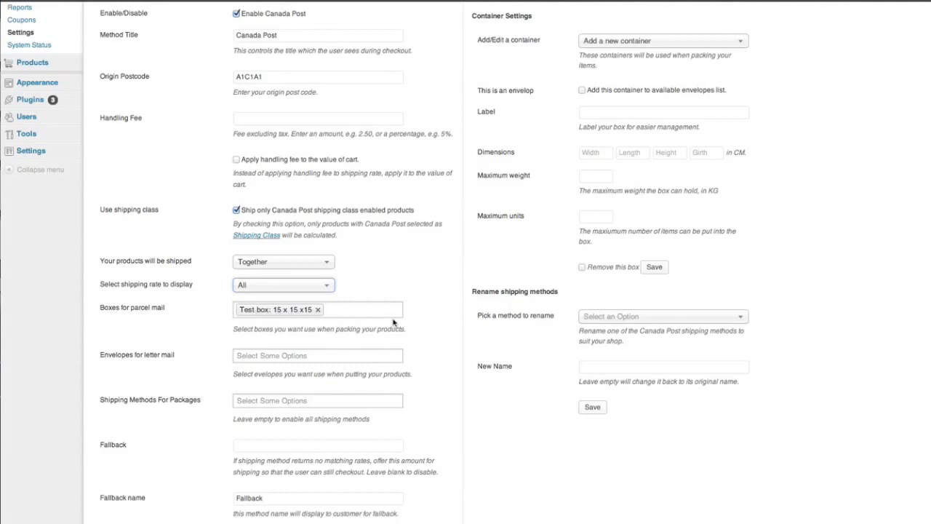
left_click(349, 309)
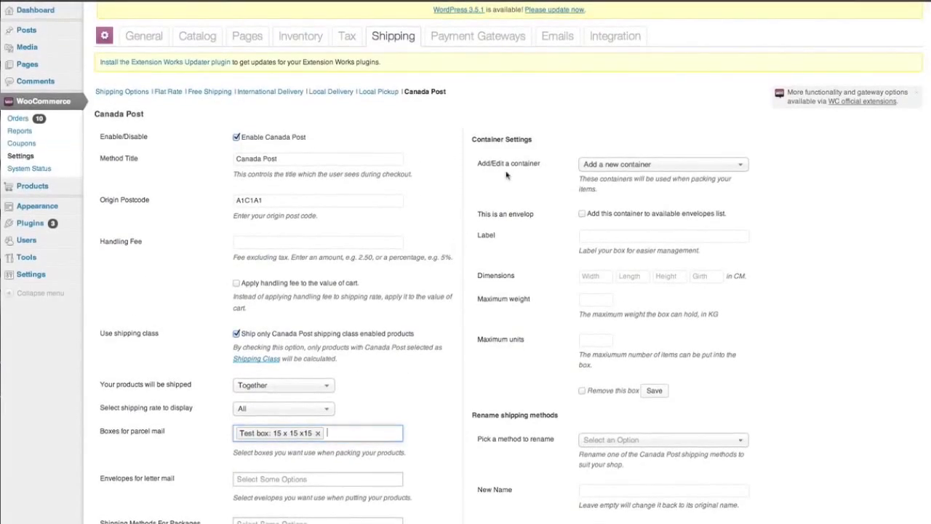
mouse_move(524, 143)
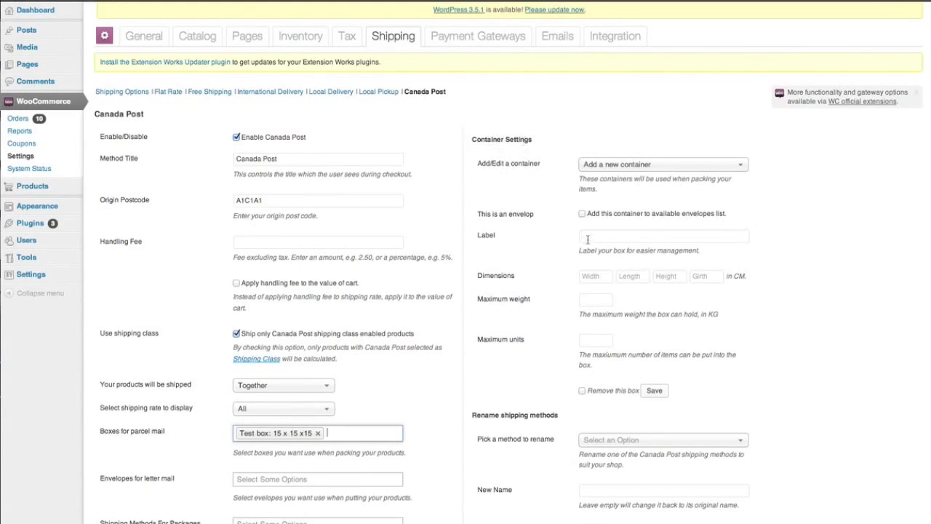
type("Test Box: 15 x 15 x15")
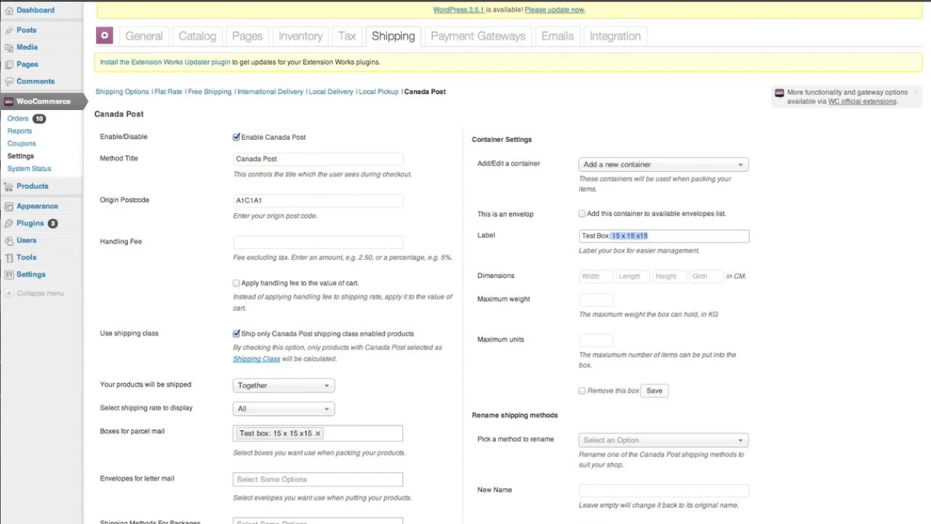
mouse_move(649, 250)
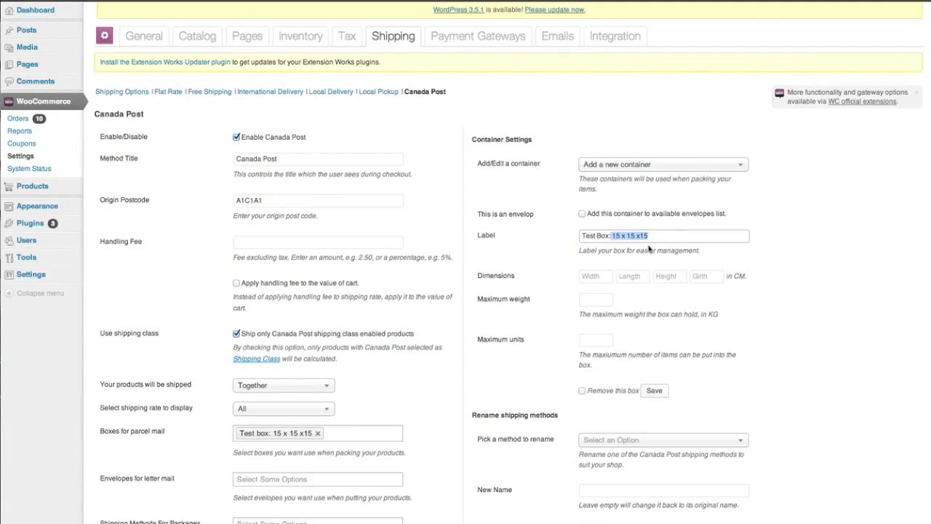
left_click(640, 236)
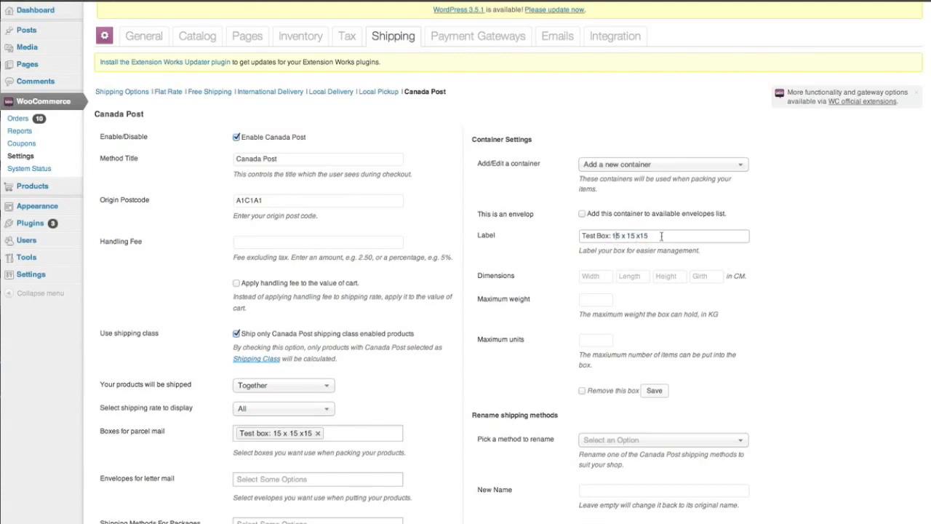
double_click(614, 236)
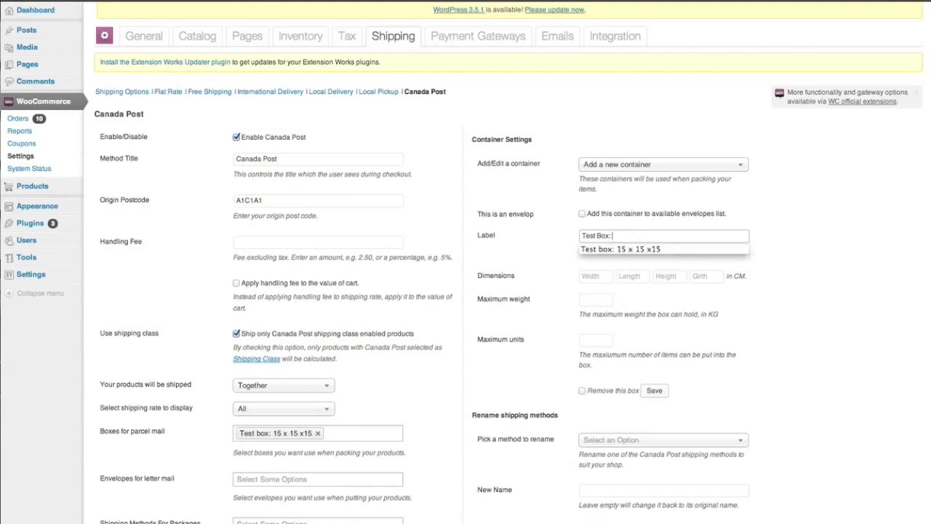
type("20W x")
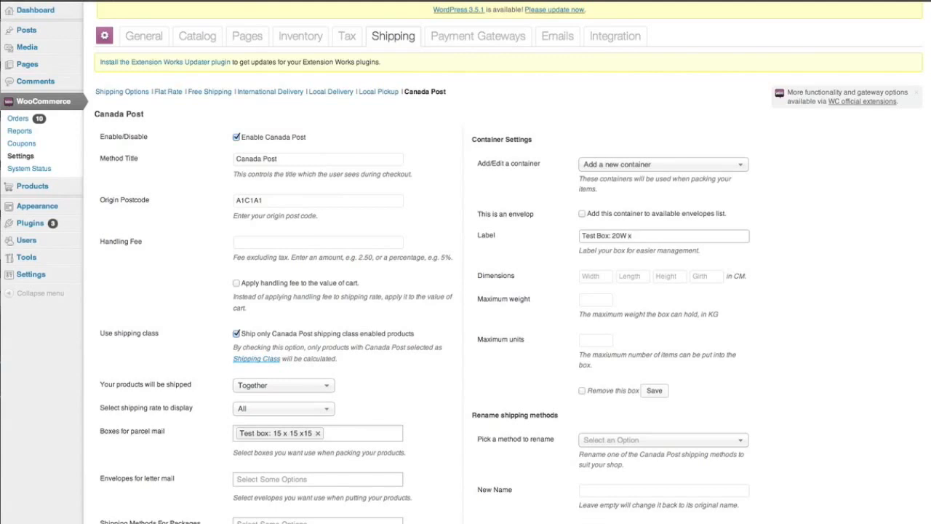
type("20 L x")
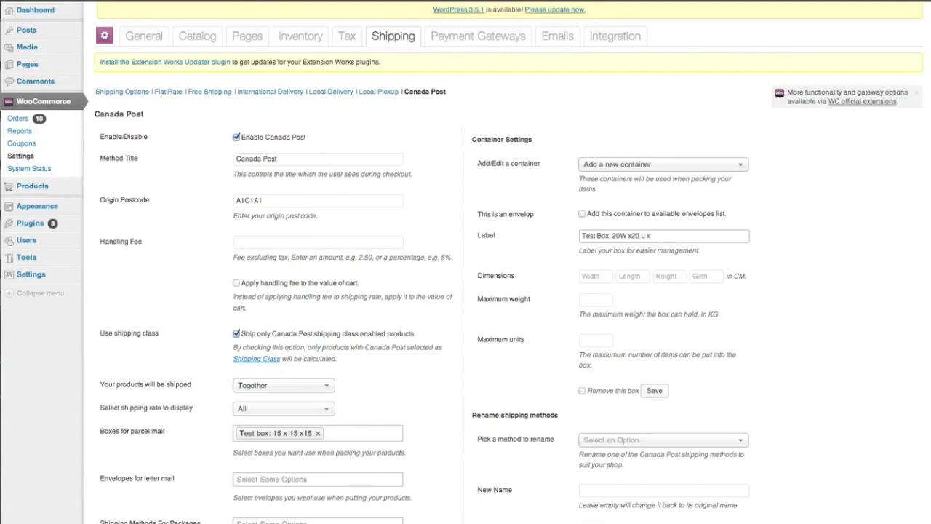
type("20H")
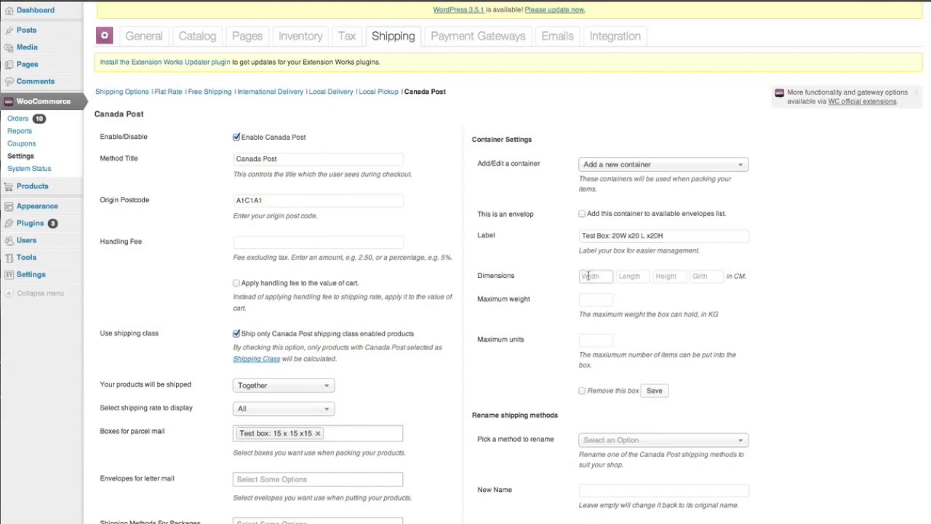
- Give the box 20 × 20 × 20 cm dimensions and save the container
type("20")
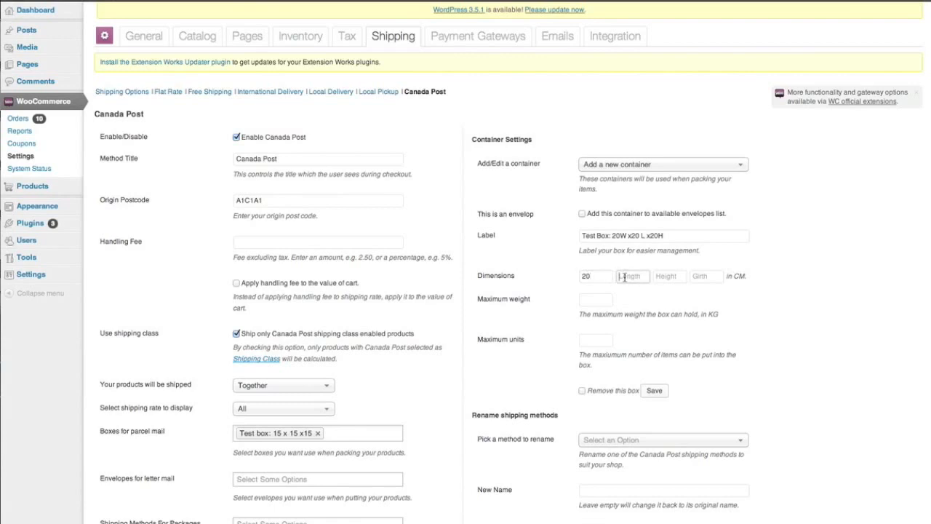
type("20")
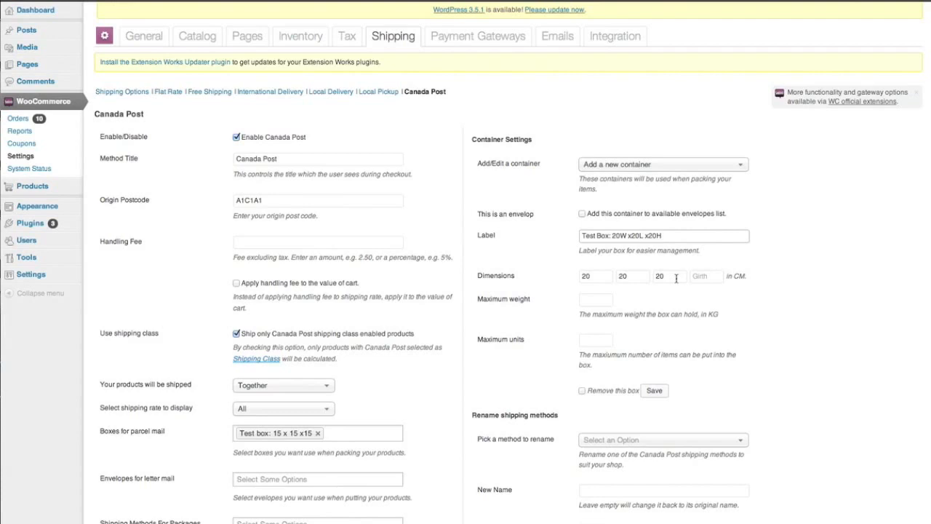
mouse_move(656, 272)
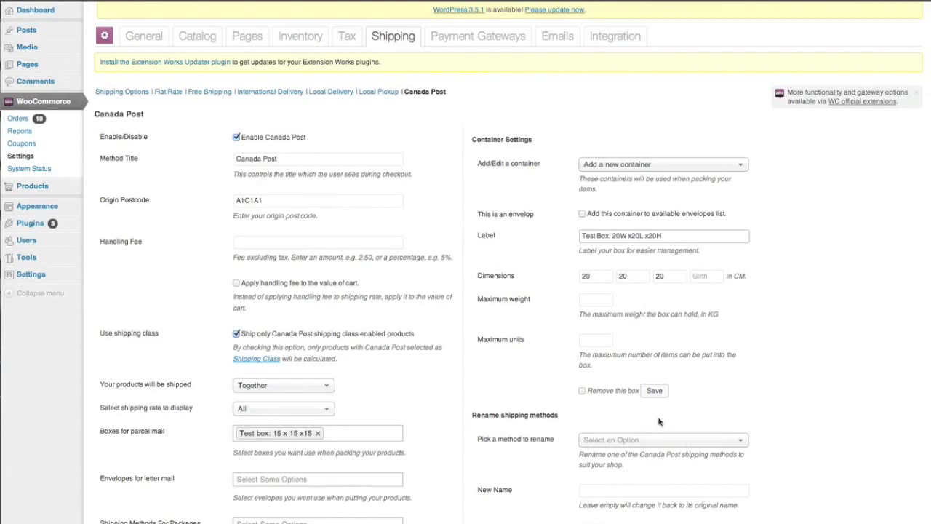
mouse_move(511, 304)
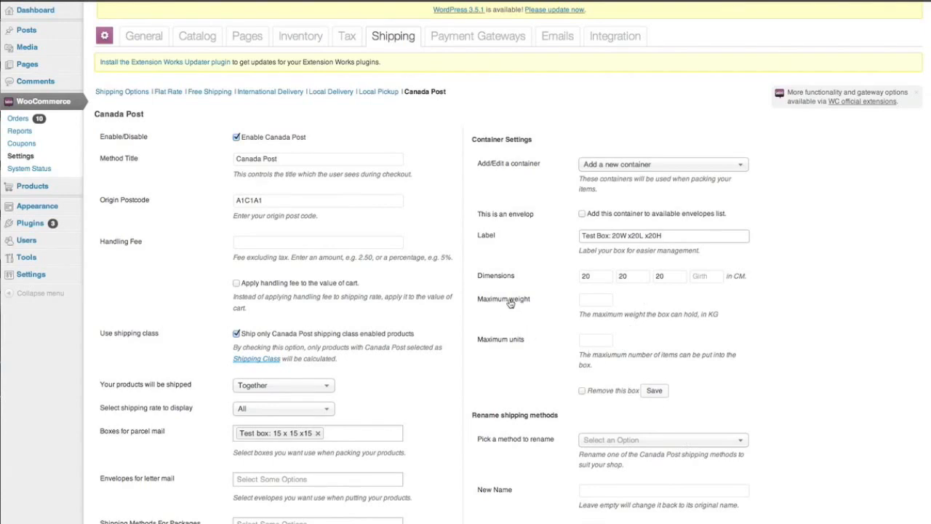
mouse_move(556, 305)
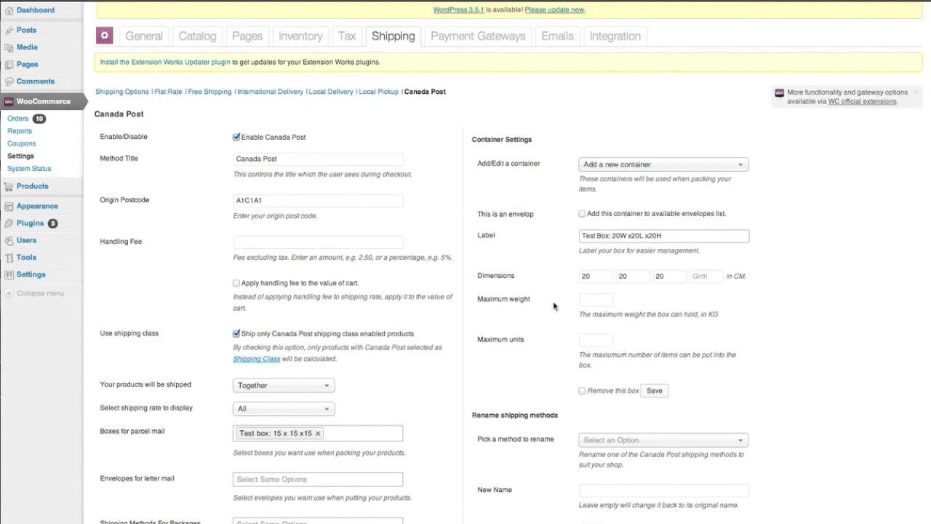
left_click(595, 300)
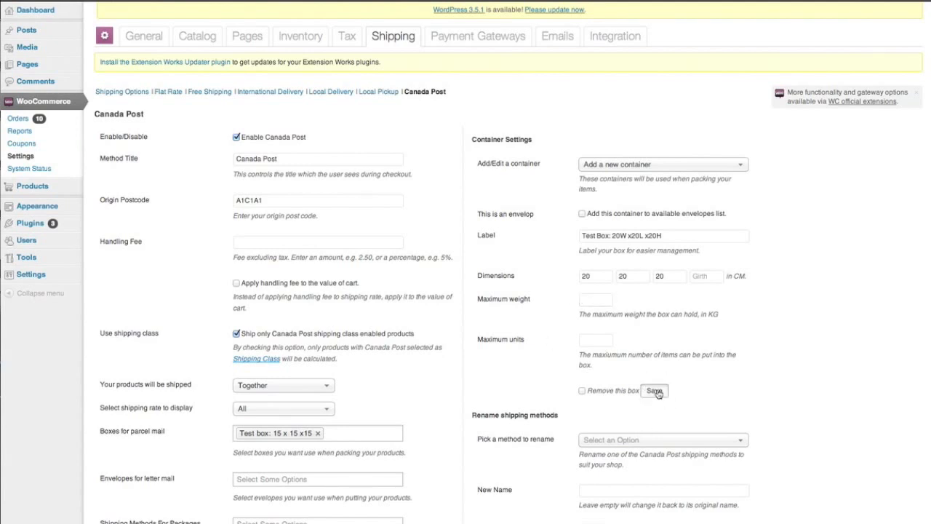
left_click(653, 390)
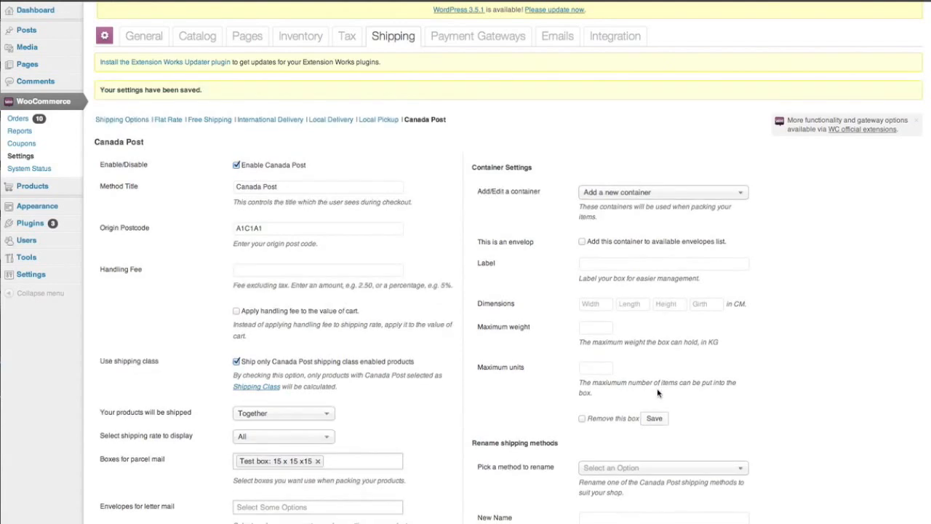
- Add the 20W x20L x20H test box to the parcel mail box list
scroll("down", 3)
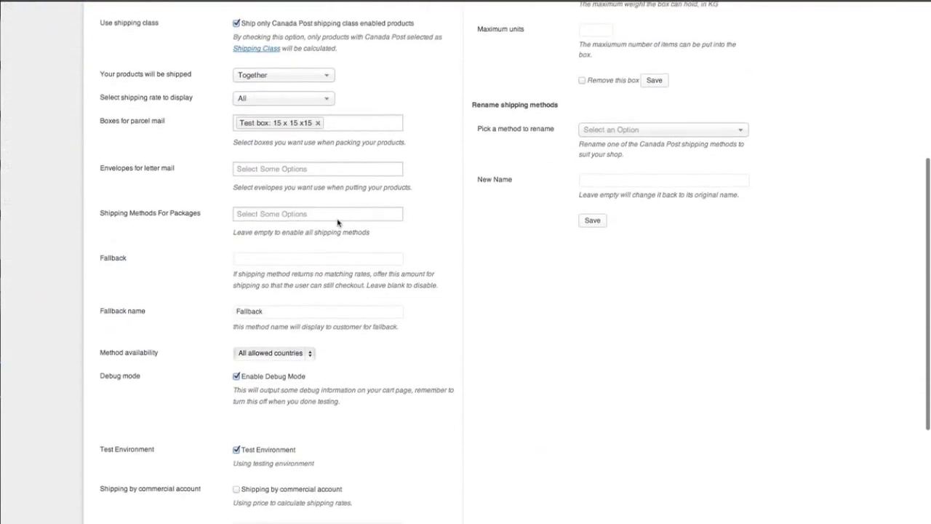
left_click(318, 122)
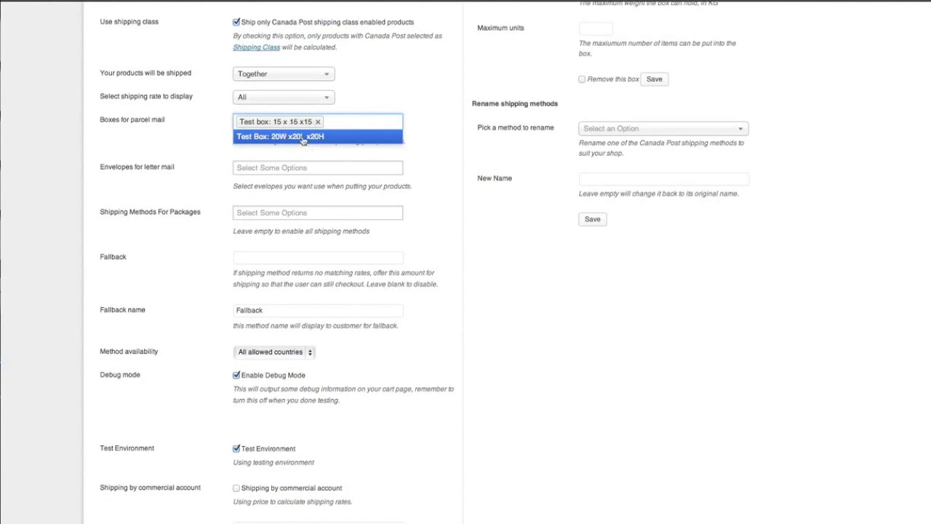
left_click(317, 137)
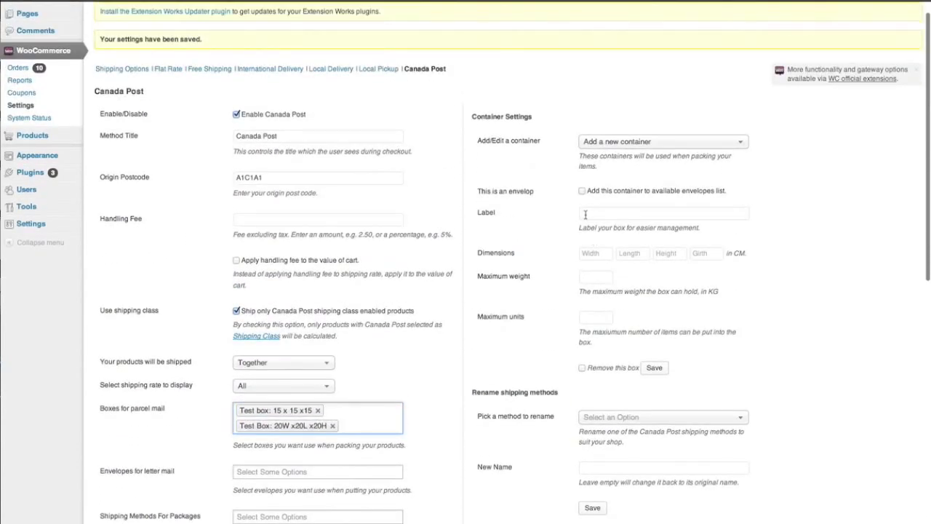
- Label another new container 'Test Box: 7W x 7Lx 7H'
type("Test Box: 7")
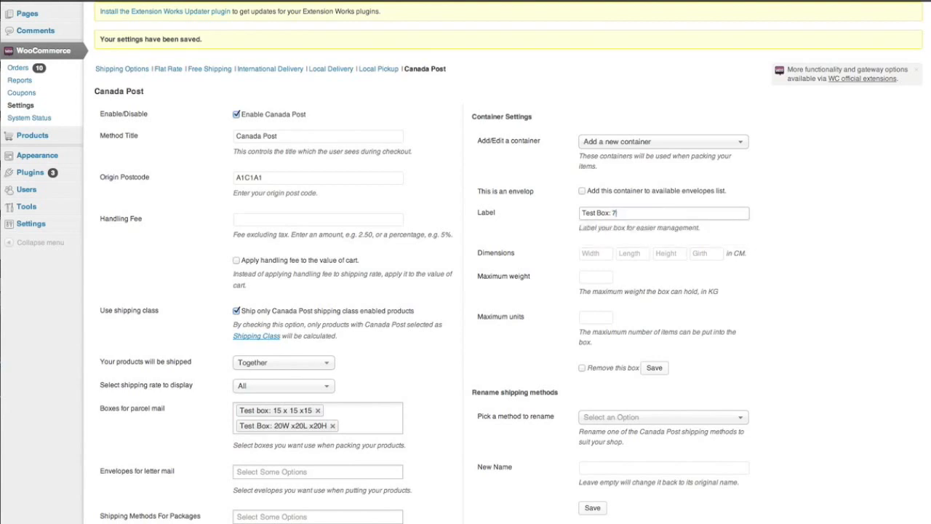
type("W")
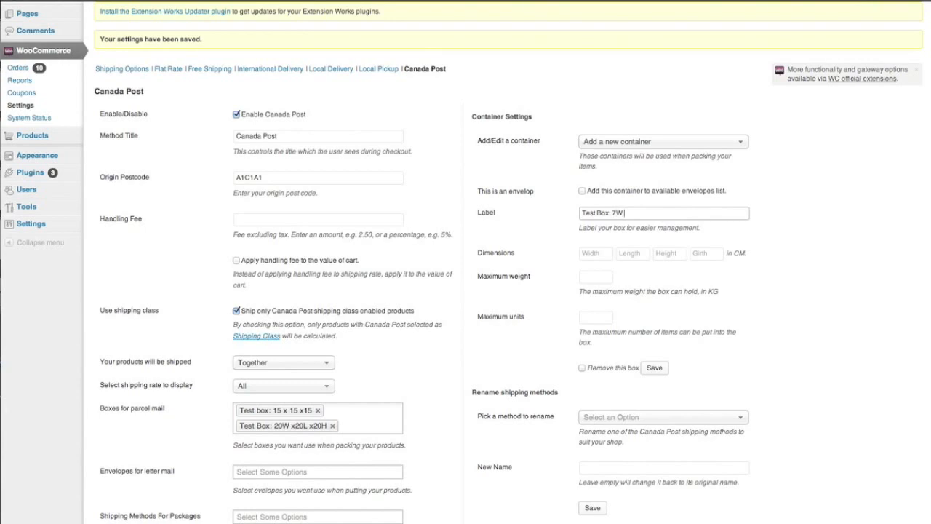
type("?")
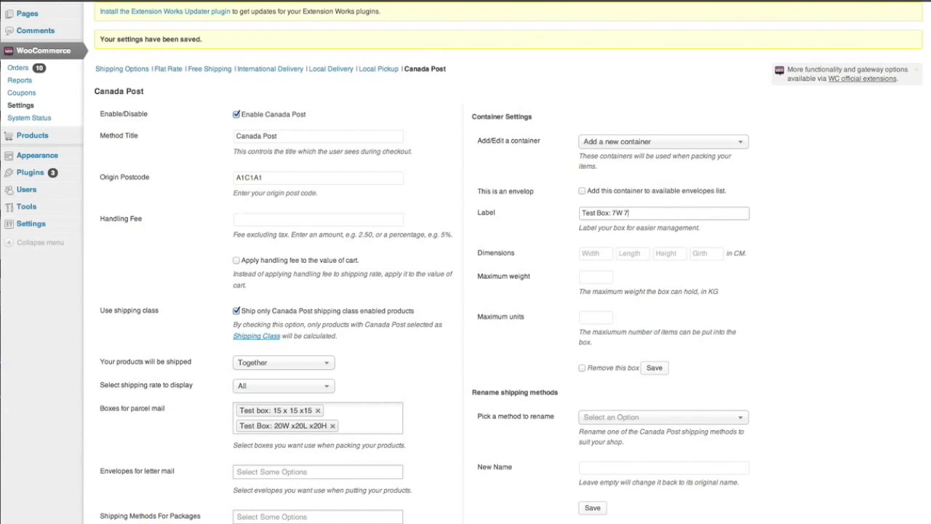
type("x")
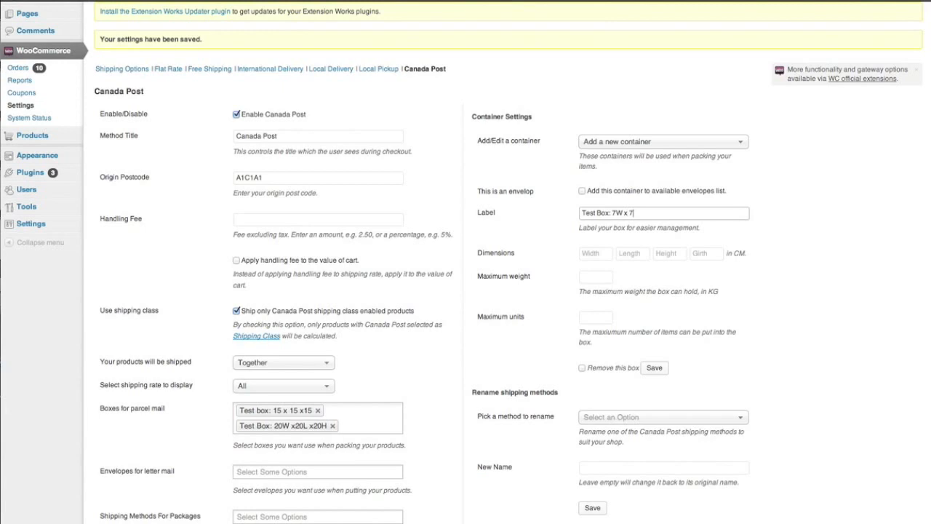
type("L")
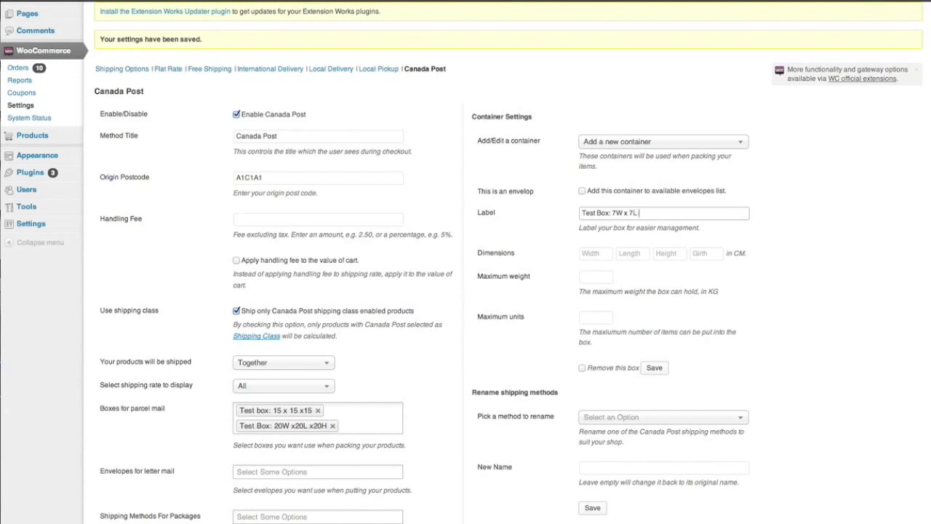
type("7H")
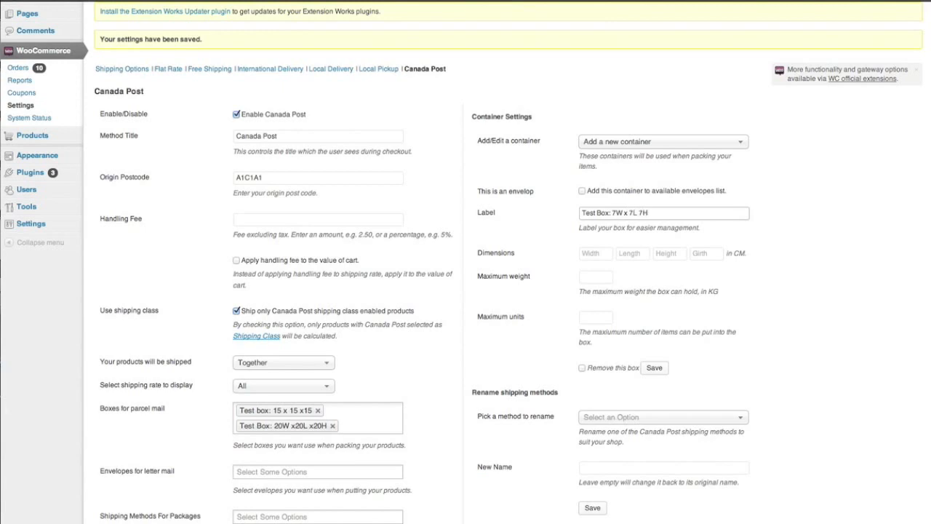
- Enter 7 cm box dimensions and a maximum weight of 40
left_click(639, 213)
type("x")
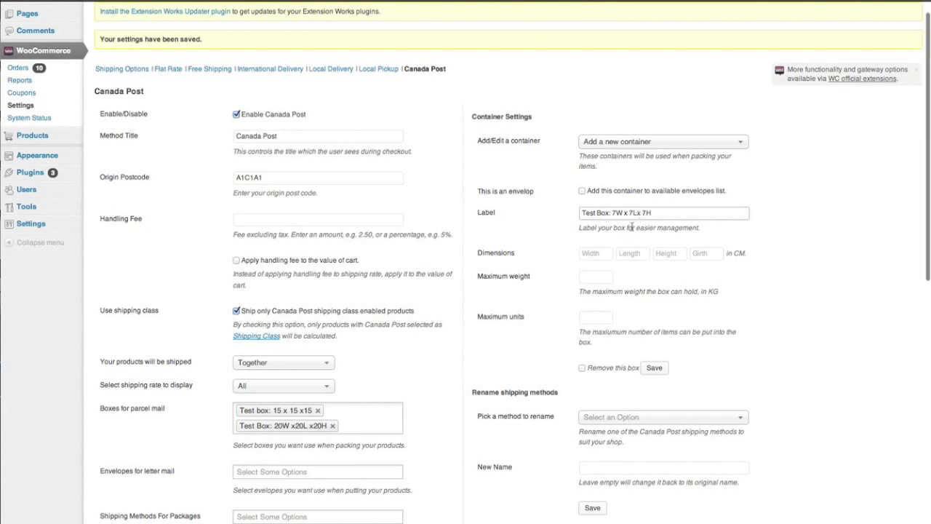
type("7")
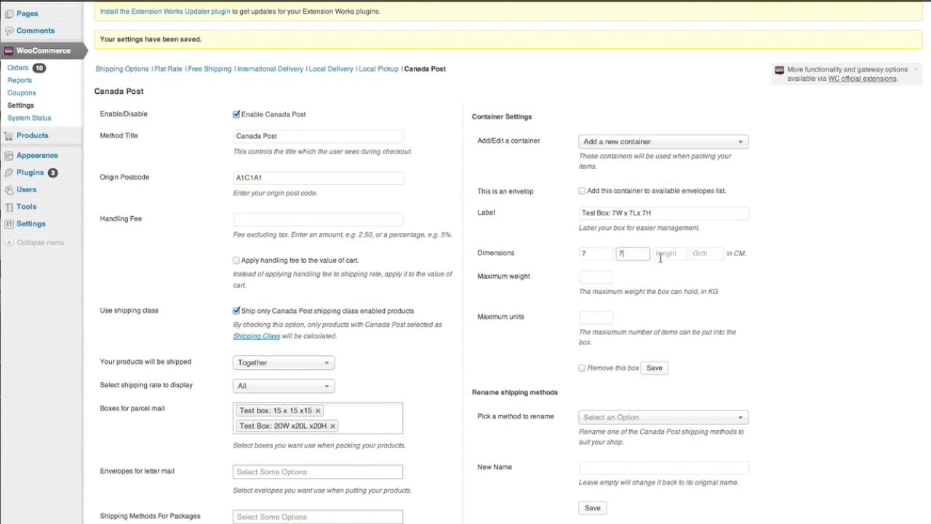
type("7")
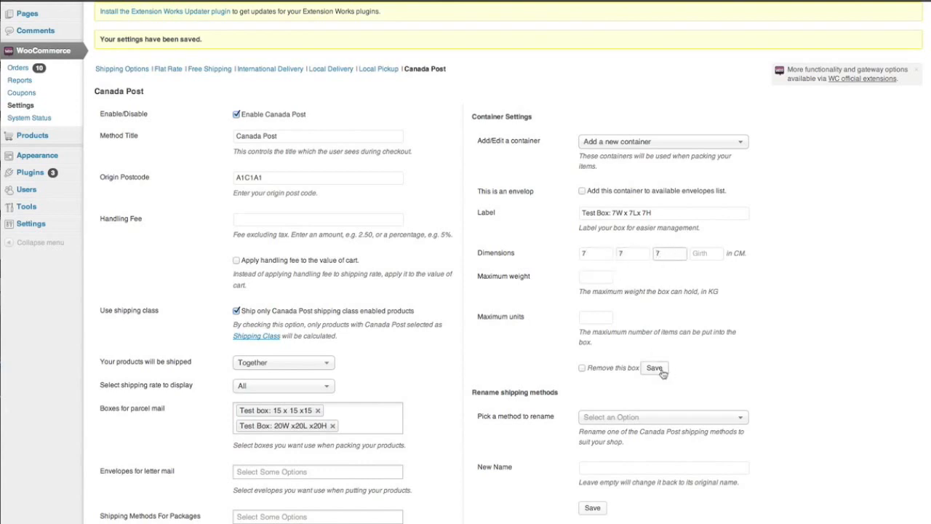
left_click(597, 276)
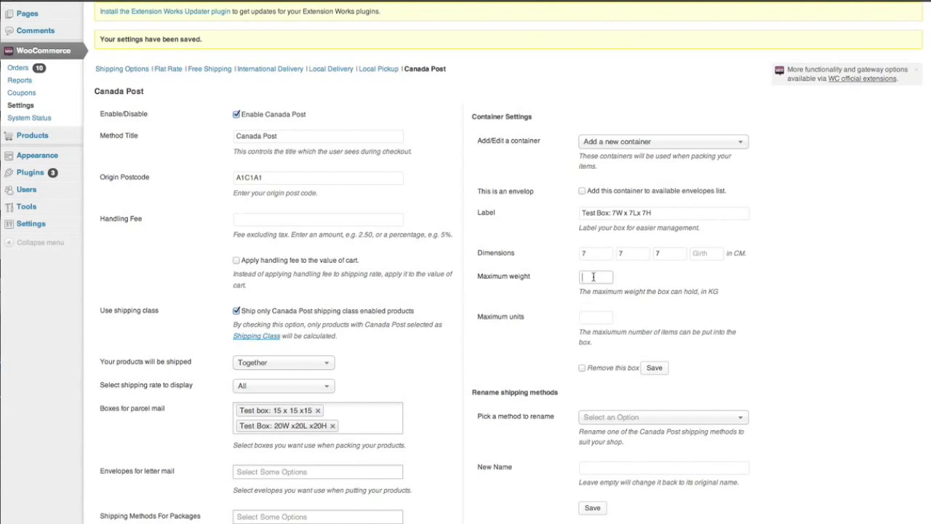
type("40")
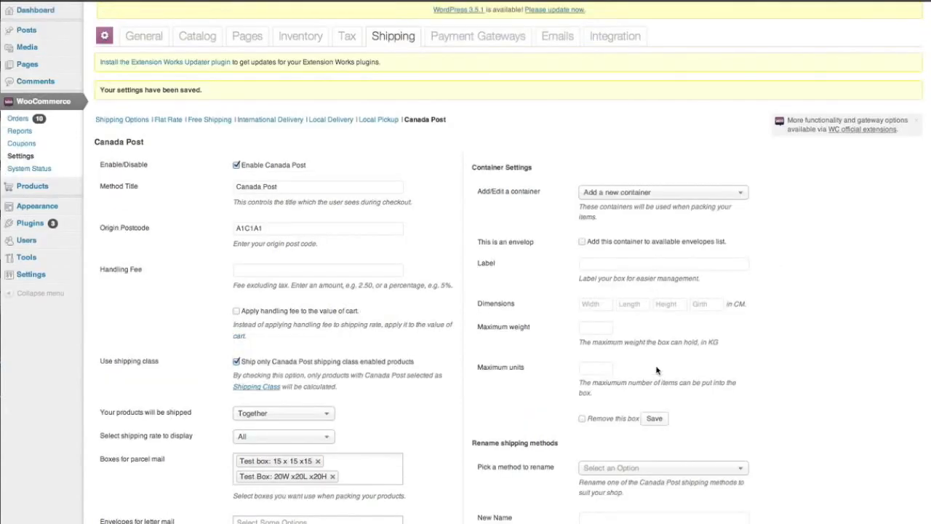
scroll("down", 3)
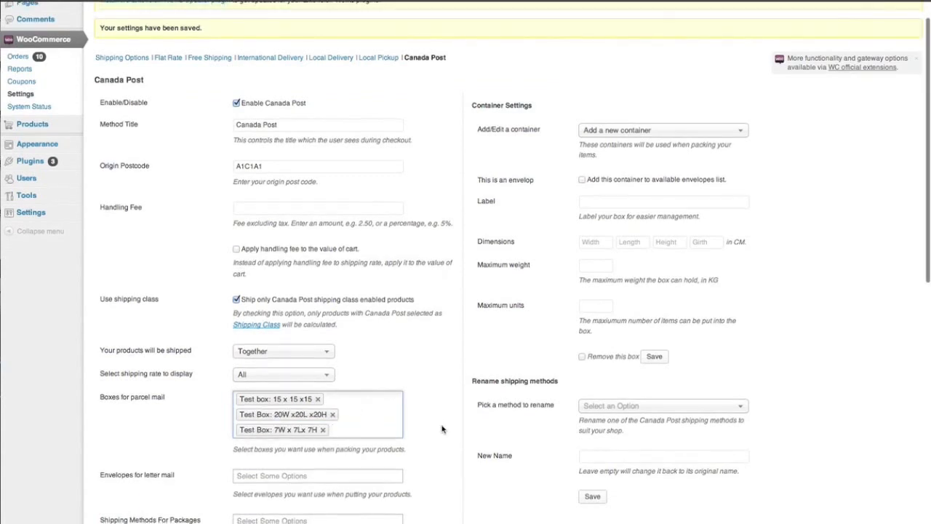
scroll("down", 3)
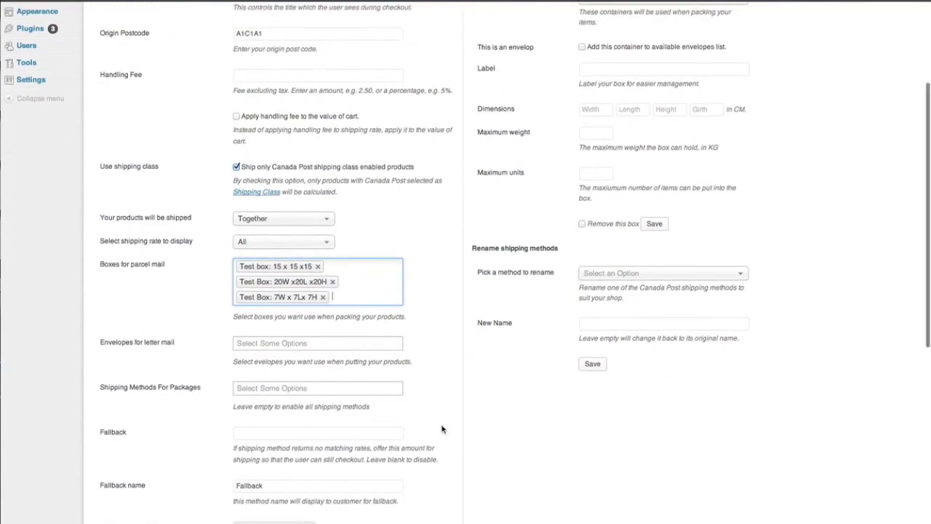
scroll("down", 3)
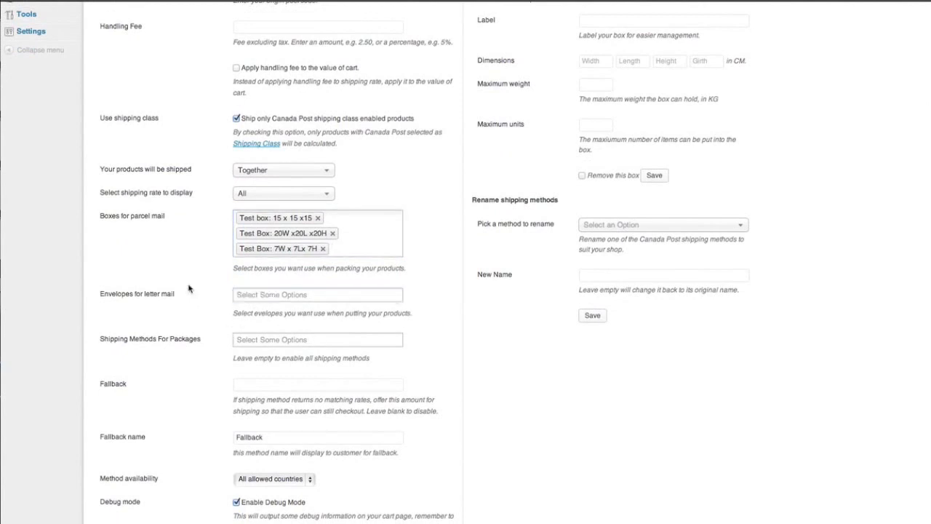
scroll("down", 3)
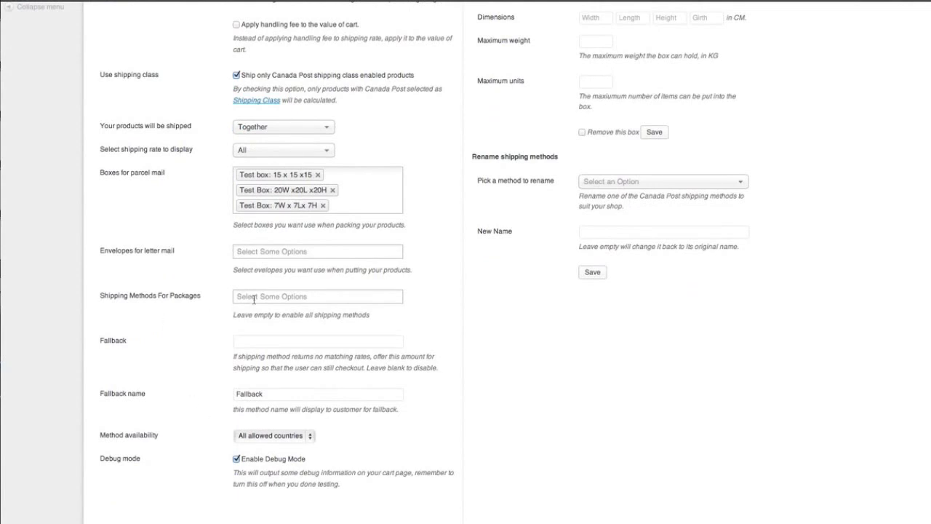
- Select Regular Parcel, Xpresspost and Priority as the shipping methods for packages
left_click(317, 297)
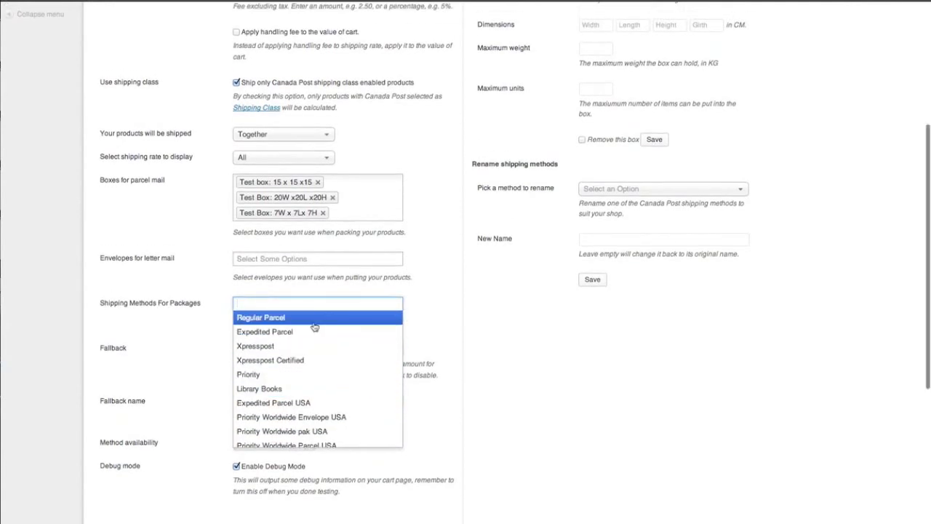
left_click(261, 318)
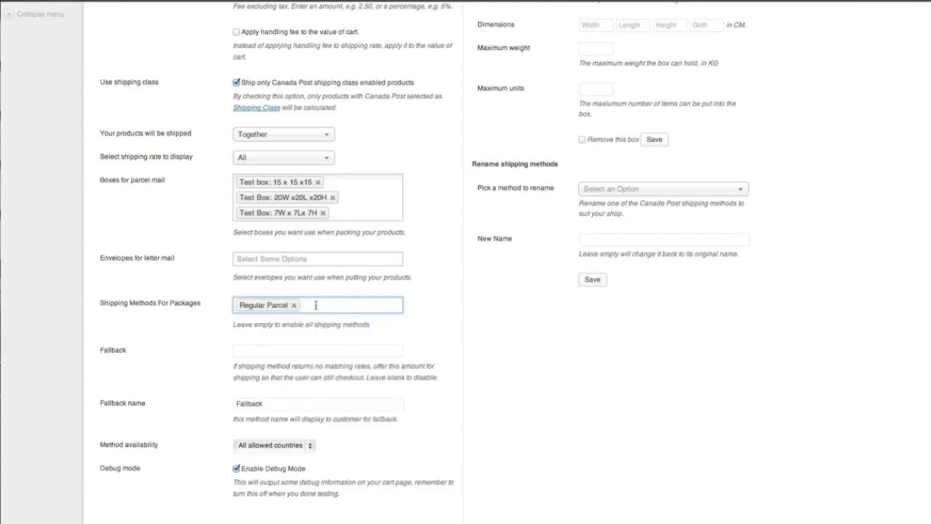
left_click(317, 304)
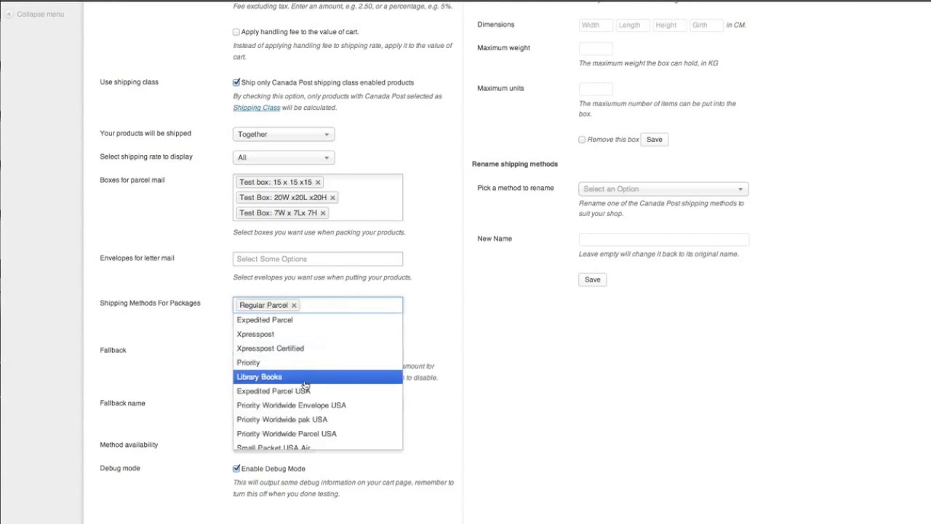
scroll("down", 3)
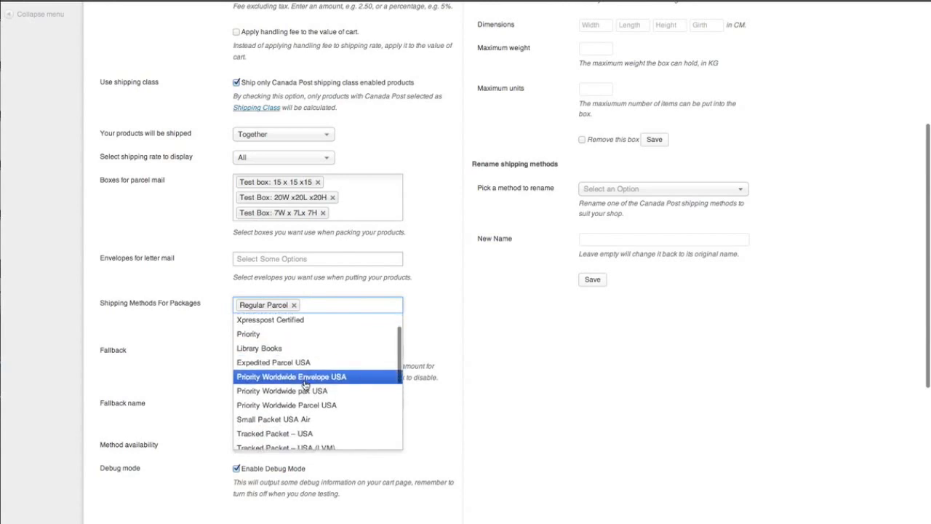
scroll("down", 3)
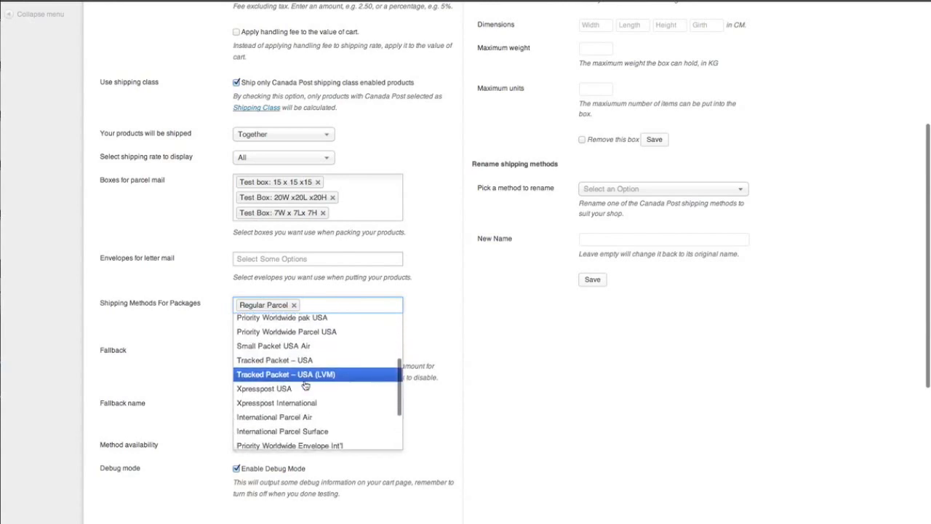
scroll("down", 3)
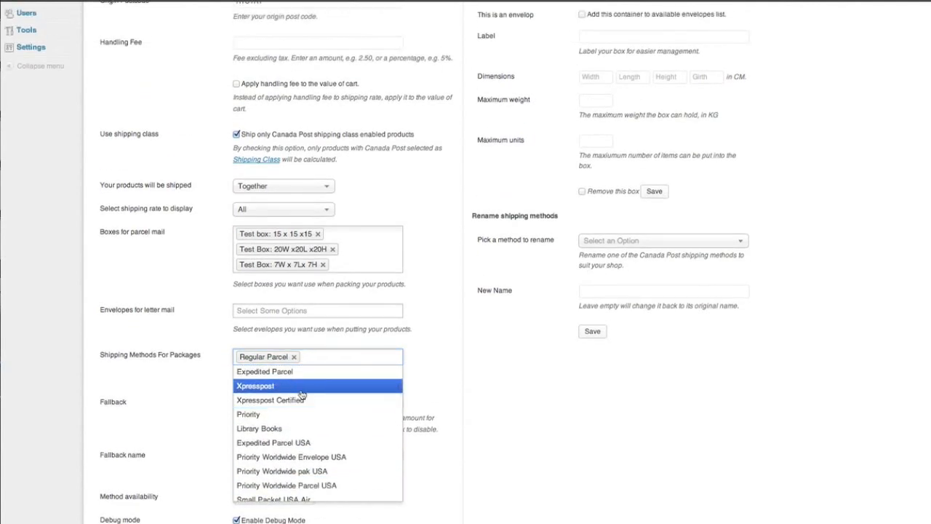
left_click(254, 386)
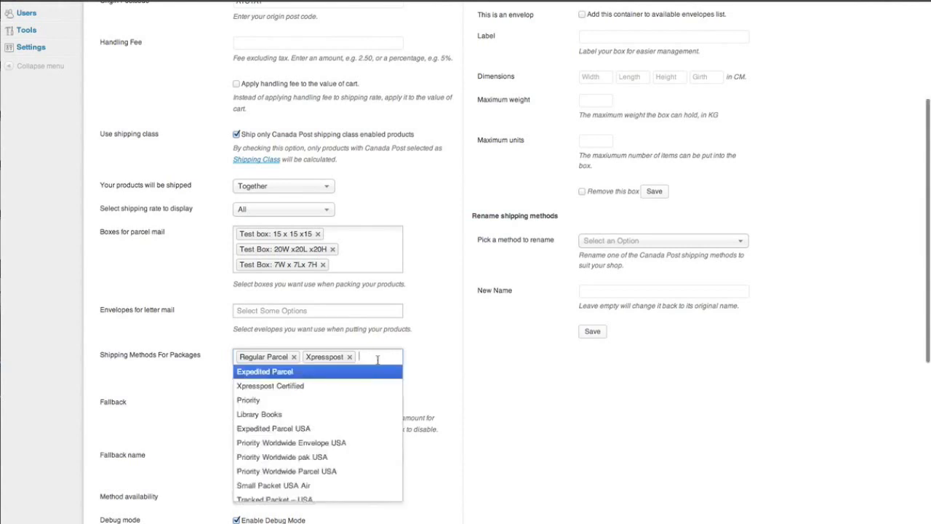
left_click(248, 399)
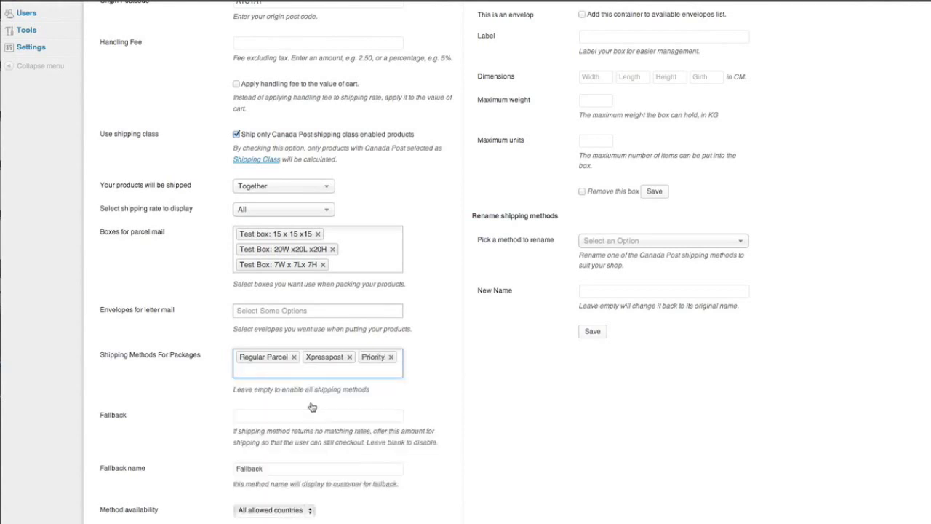
left_click(318, 364)
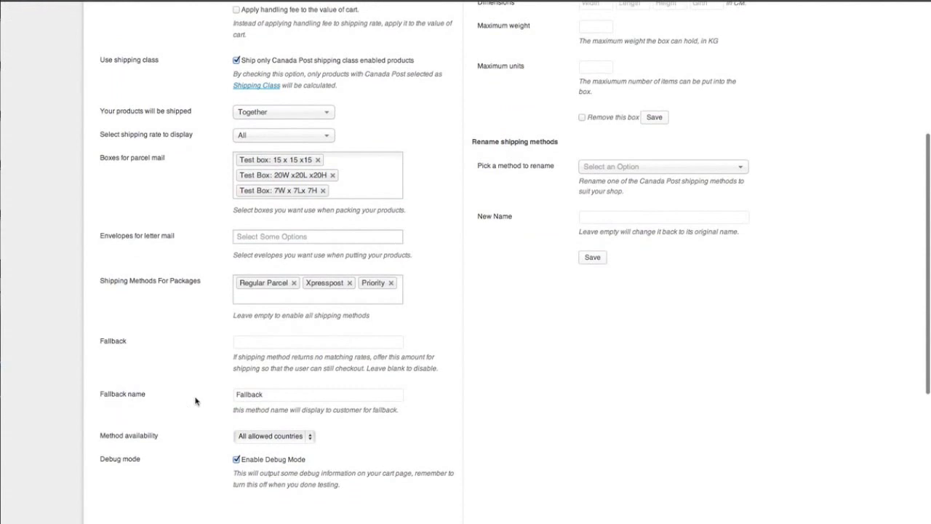
mouse_move(153, 346)
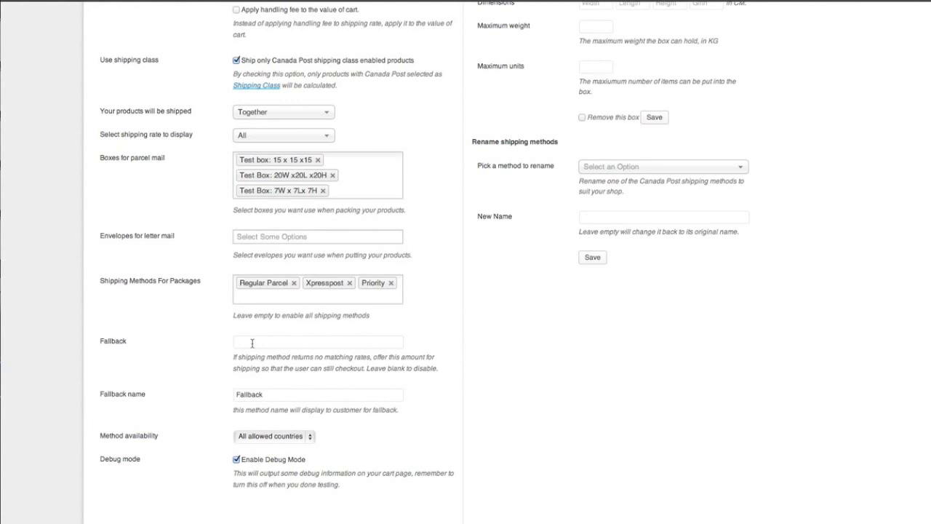
mouse_move(190, 408)
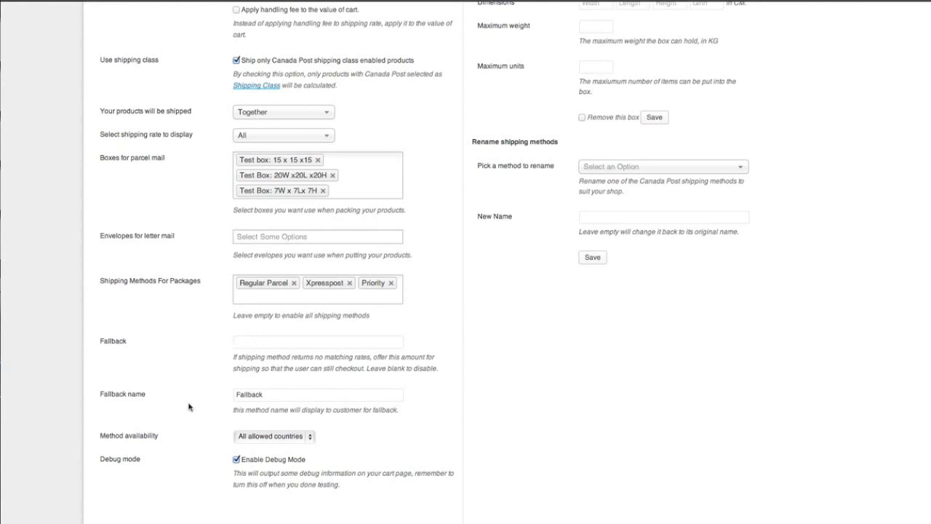
mouse_move(265, 407)
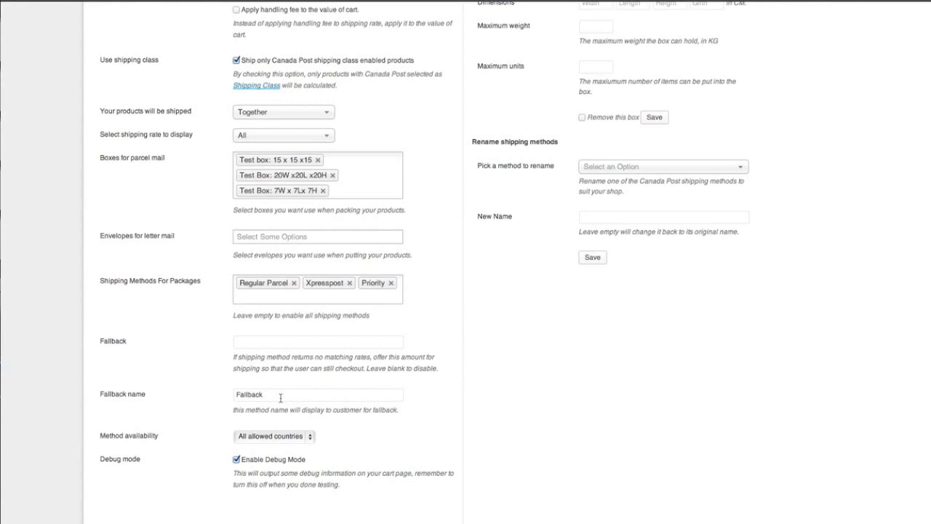
- Restrict method availability to specific countries — Canada only — and disable debug mode
scroll("down", 3)
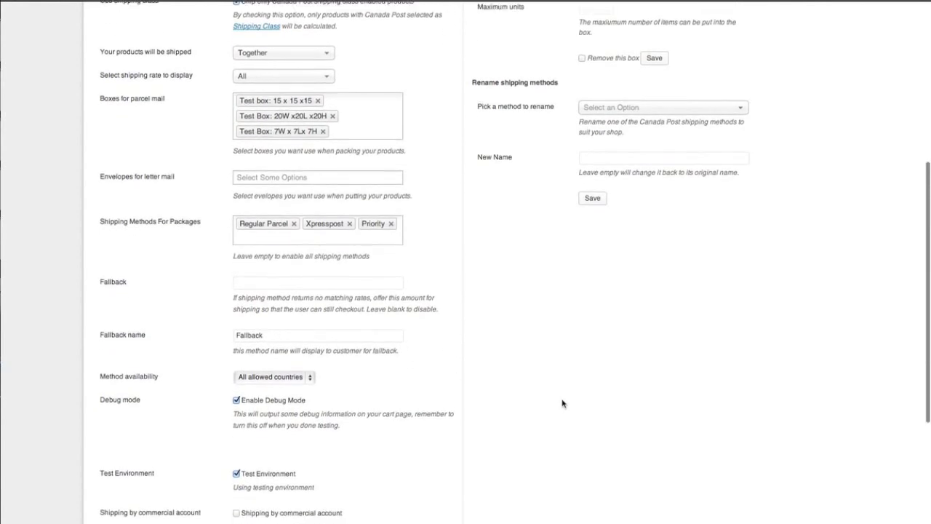
scroll("down", 3)
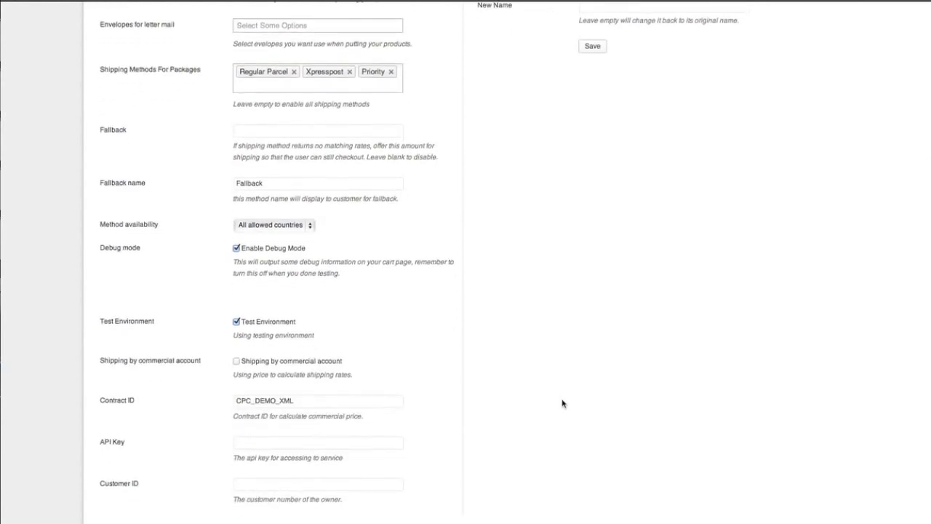
left_click(274, 224)
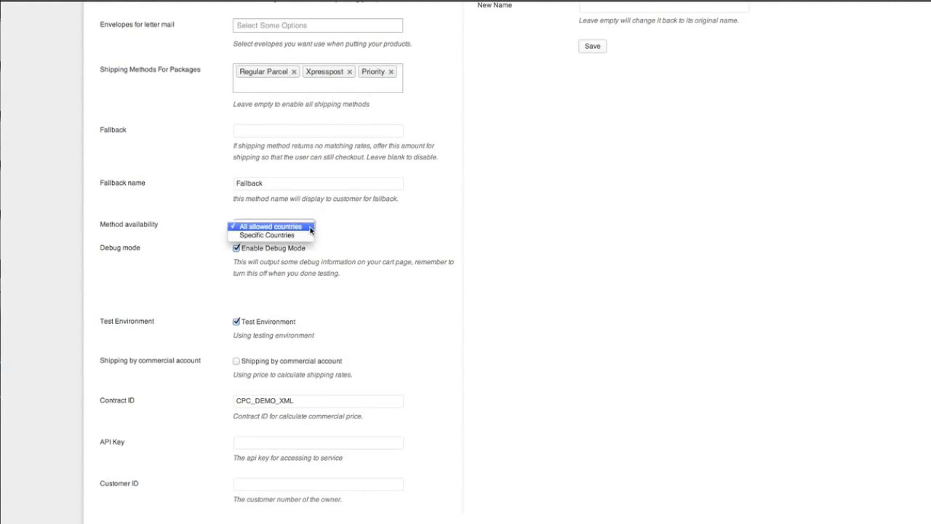
mouse_move(267, 235)
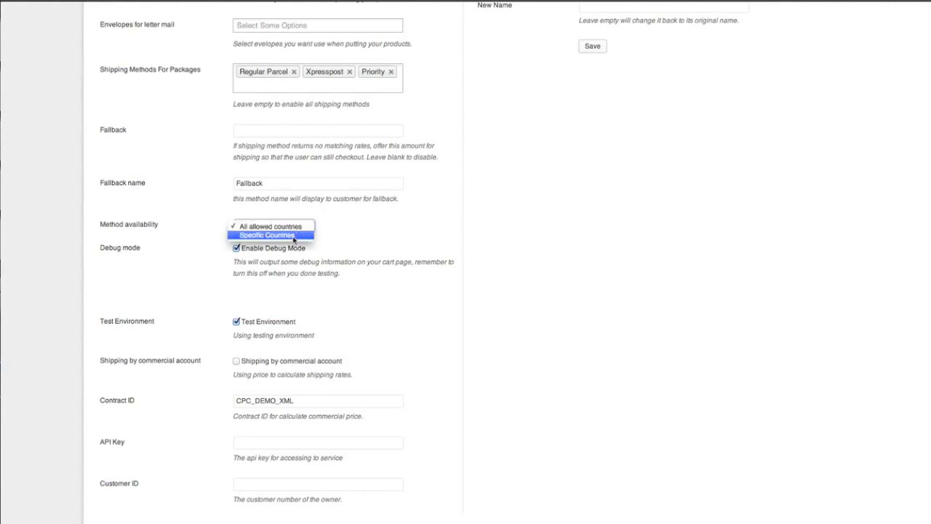
left_click(265, 235)
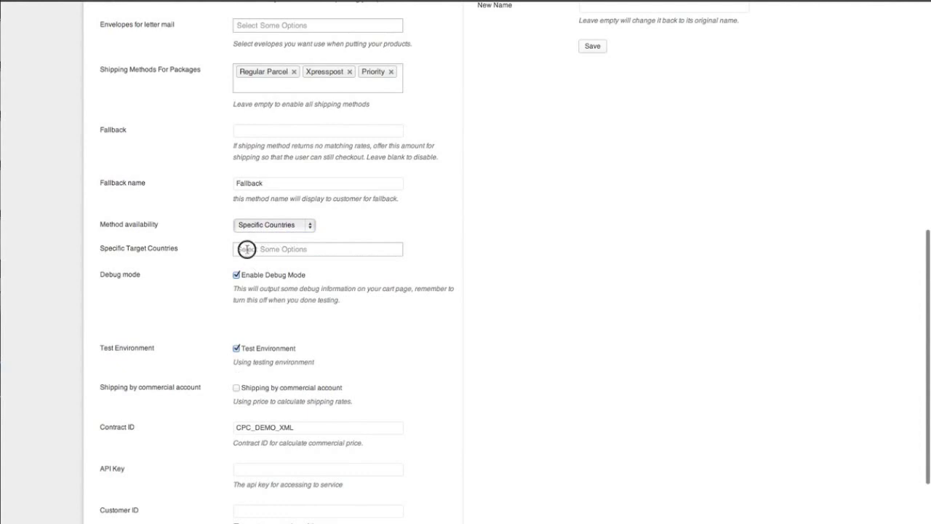
type("Canada")
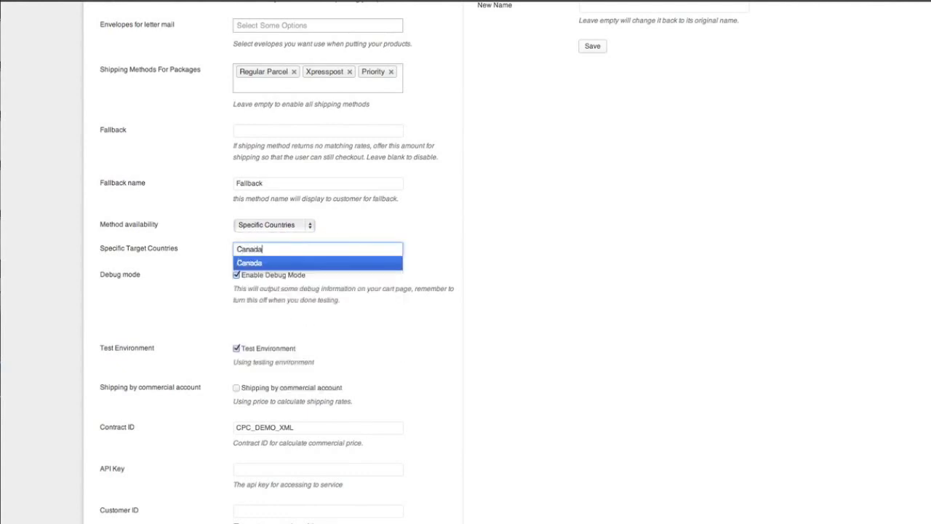
left_click(249, 262)
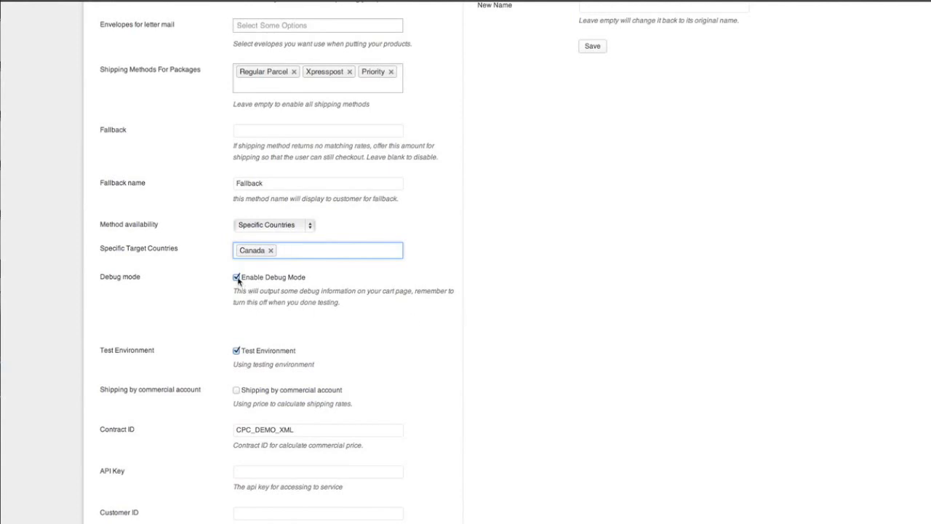
left_click(236, 276)
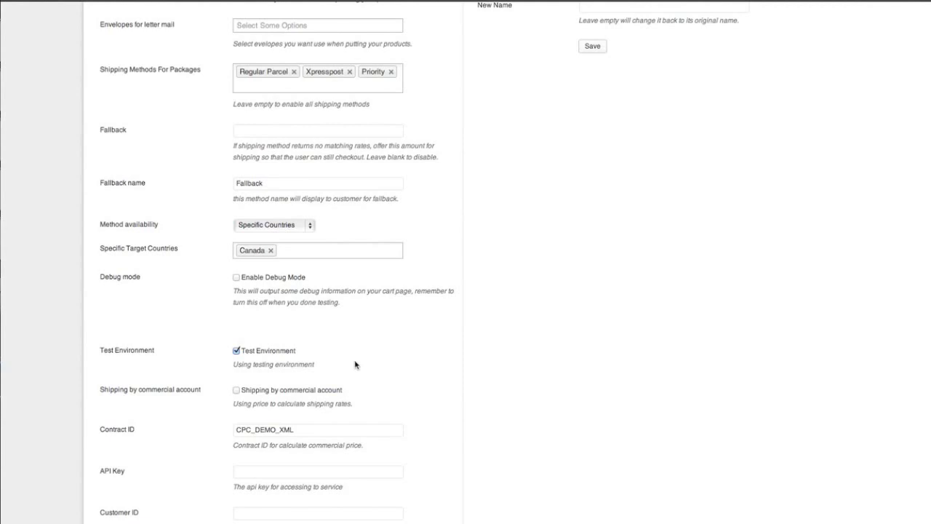
- Leave Shipping by commercial account unchecked after toggling it, then save the Canada Post settings
scroll("down", 3)
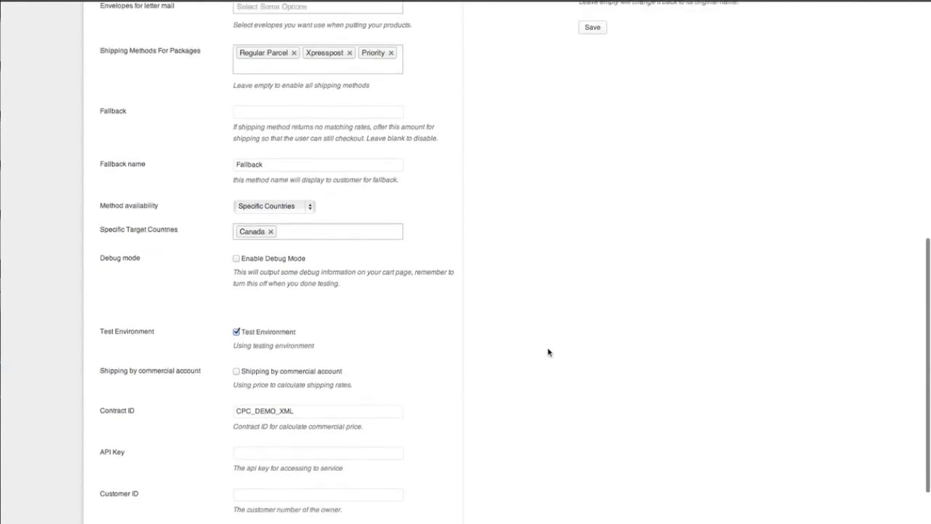
scroll("down", 3)
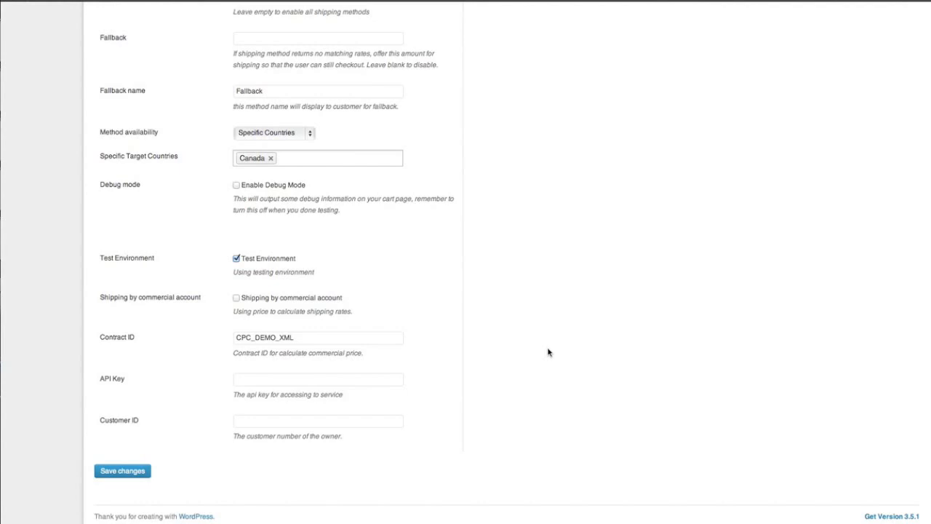
mouse_move(152, 340)
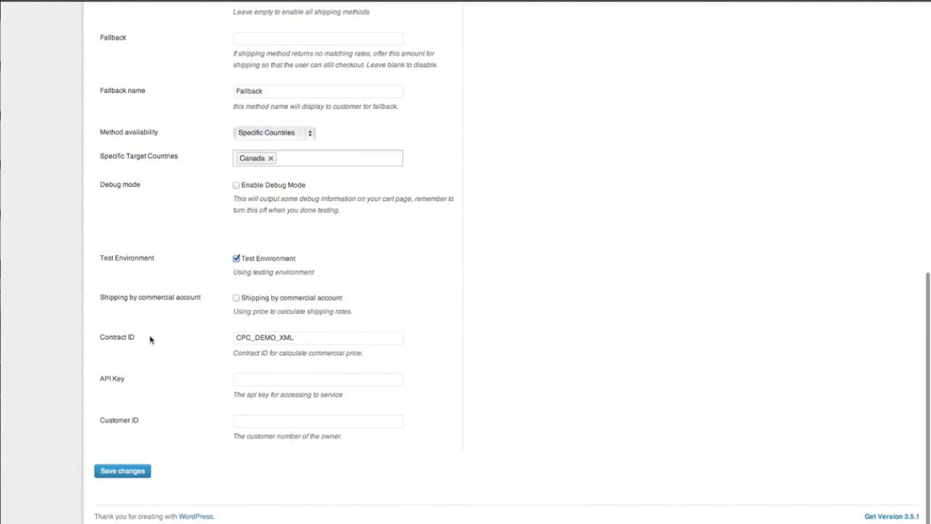
mouse_move(249, 349)
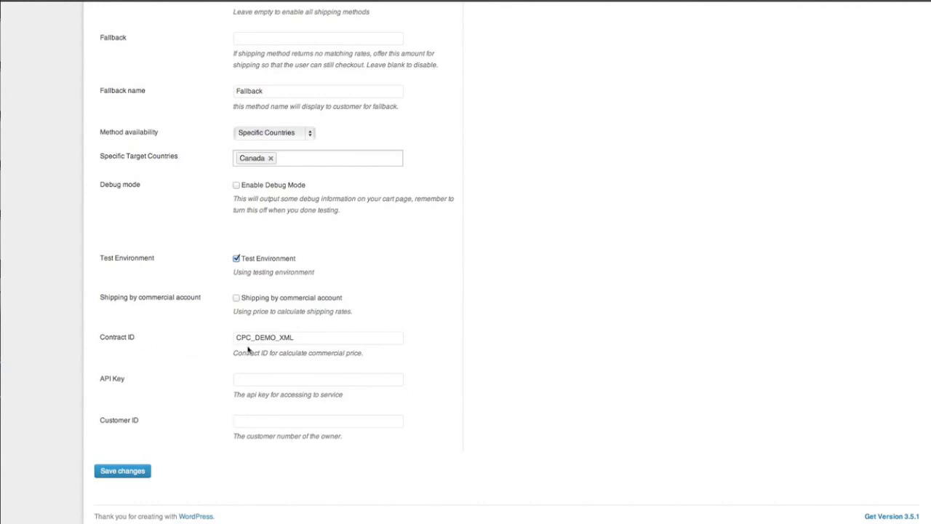
left_click(277, 337)
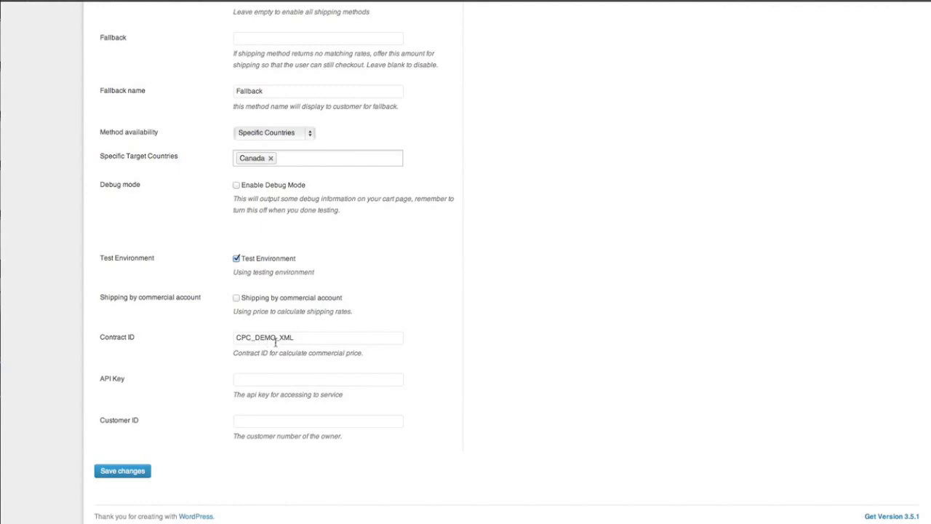
mouse_move(278, 346)
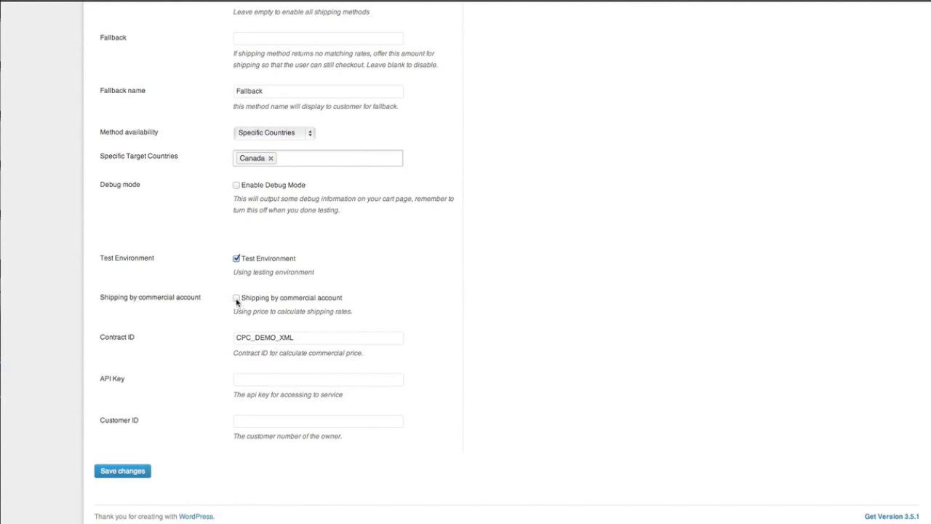
left_click(236, 299)
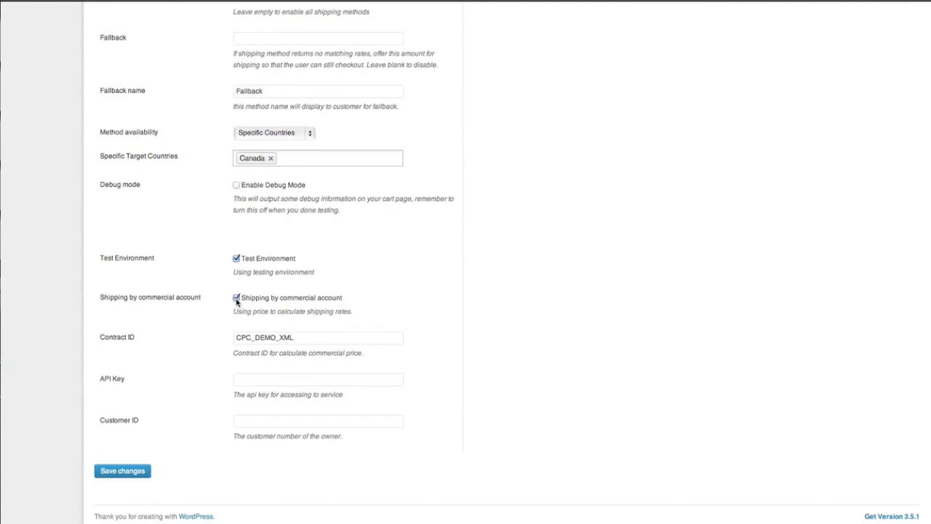
left_click(236, 297)
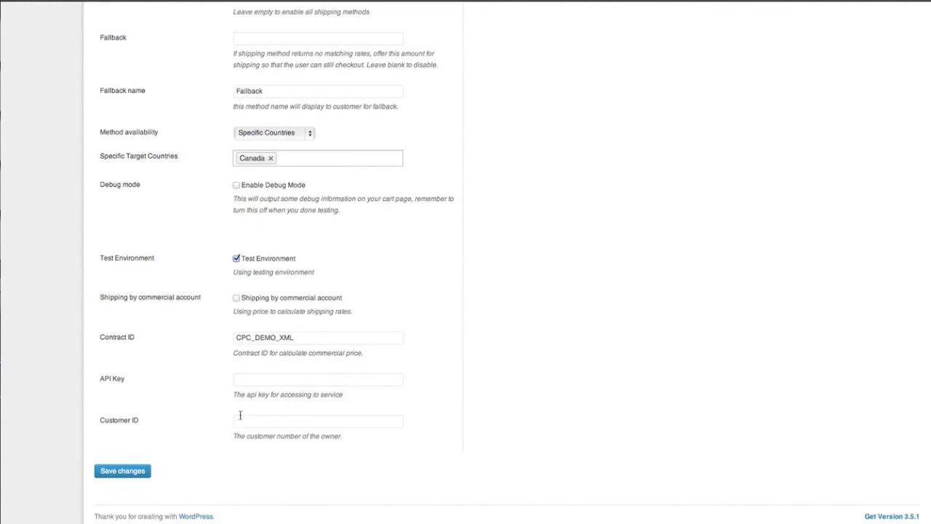
scroll("down", 3)
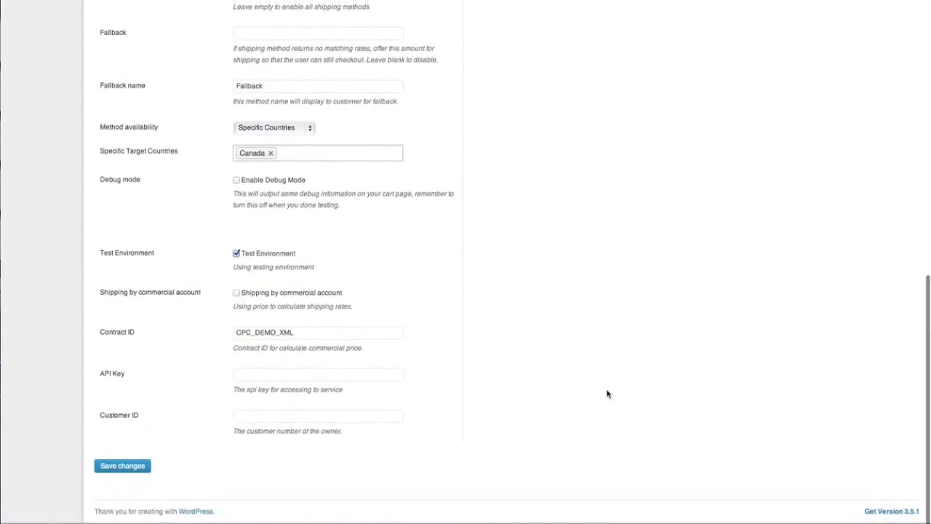
left_click(122, 465)
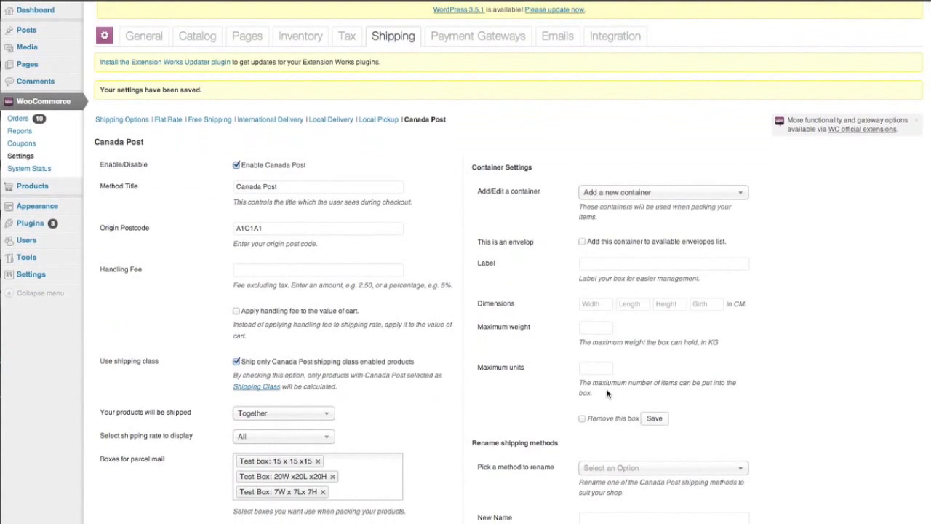
- Under Rename shipping methods, give Regular Parcel the new name 'My Shipping' and save it
scroll("down", 3)
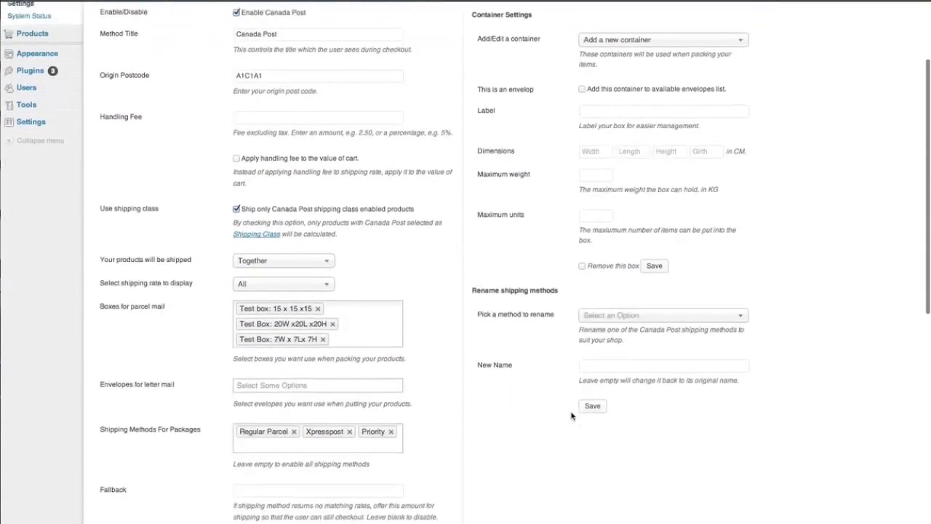
scroll("down", 3)
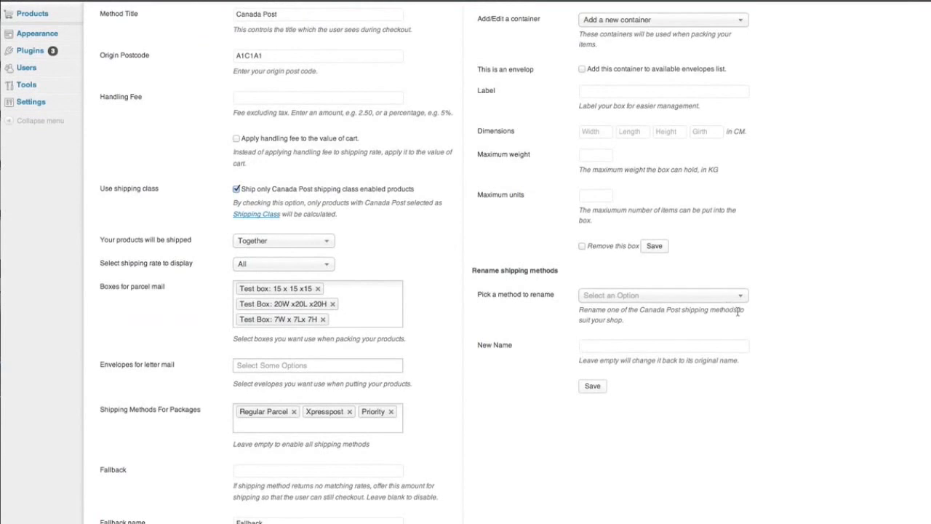
mouse_move(740, 300)
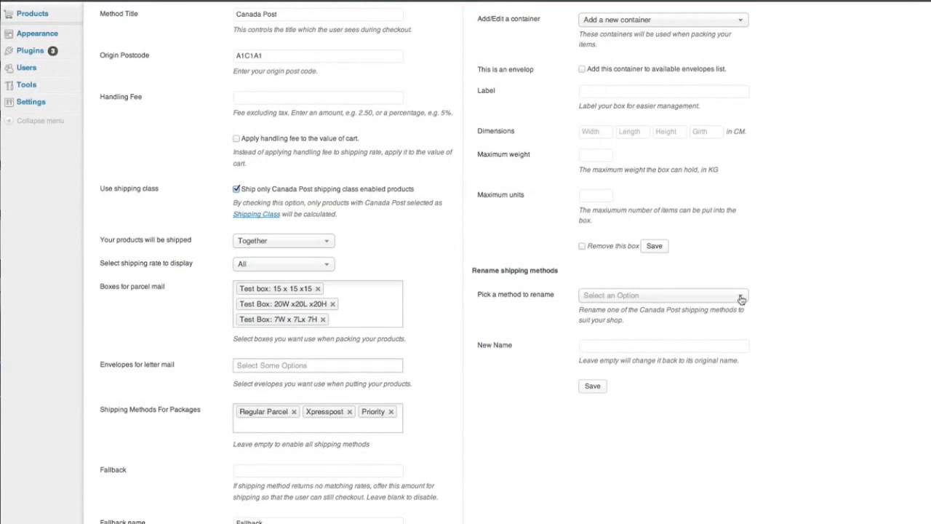
left_click(662, 294)
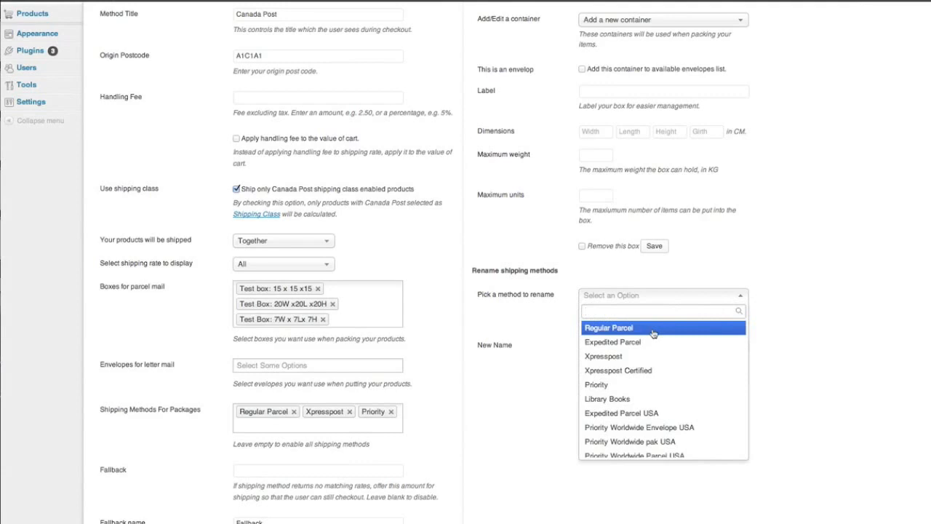
left_click(608, 328)
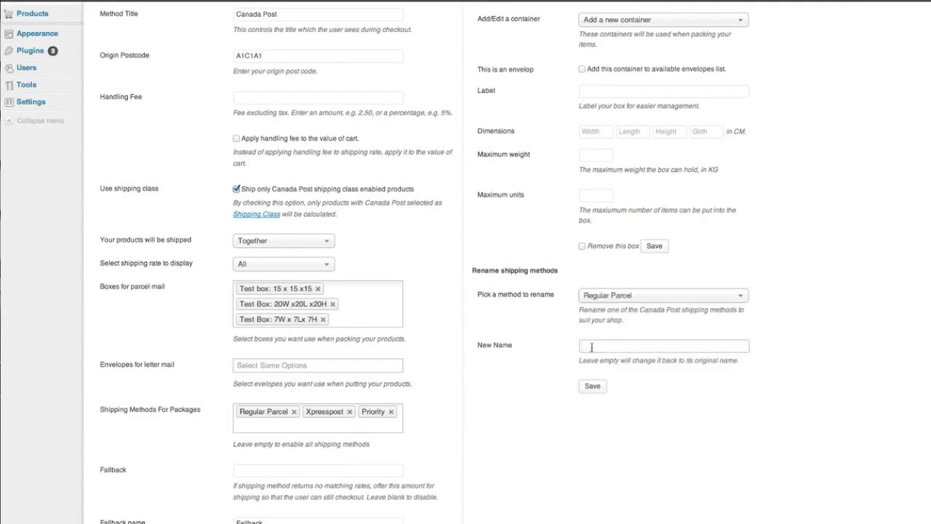
type("My Shi")
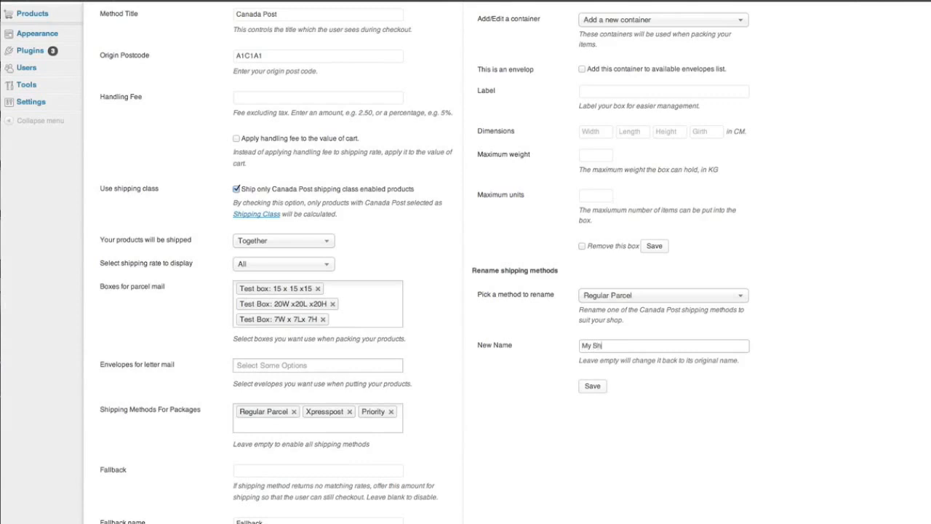
type("pping")
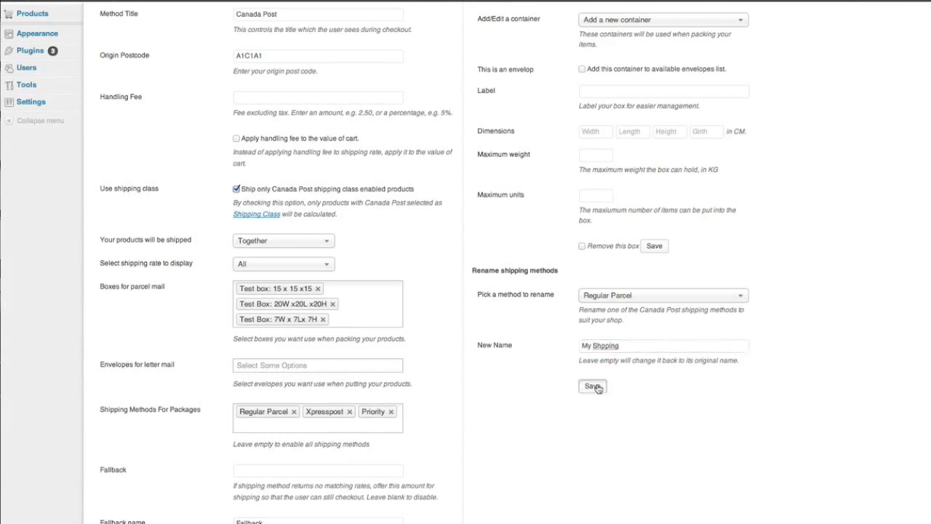
left_click(592, 387)
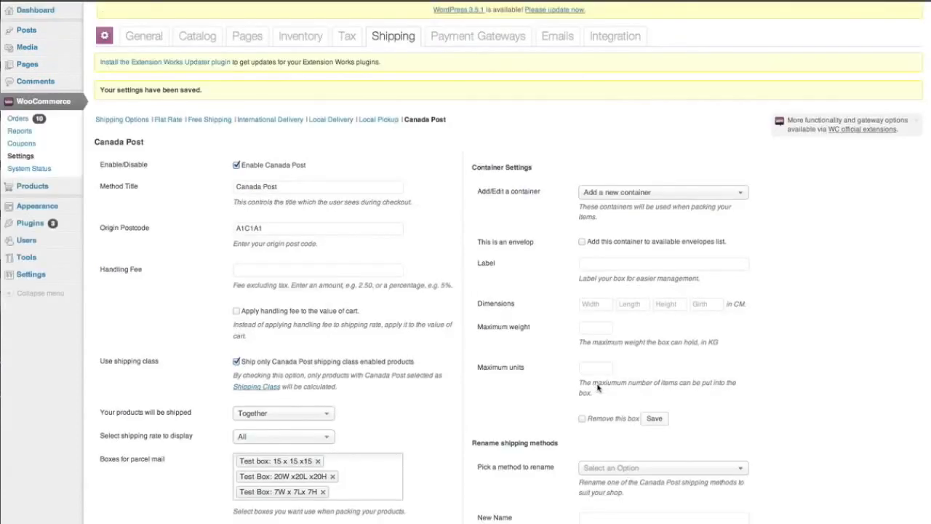
- Re-select Regular Parcel, re-enter the 'My Shipping' name and save the rename again
scroll("down", 3)
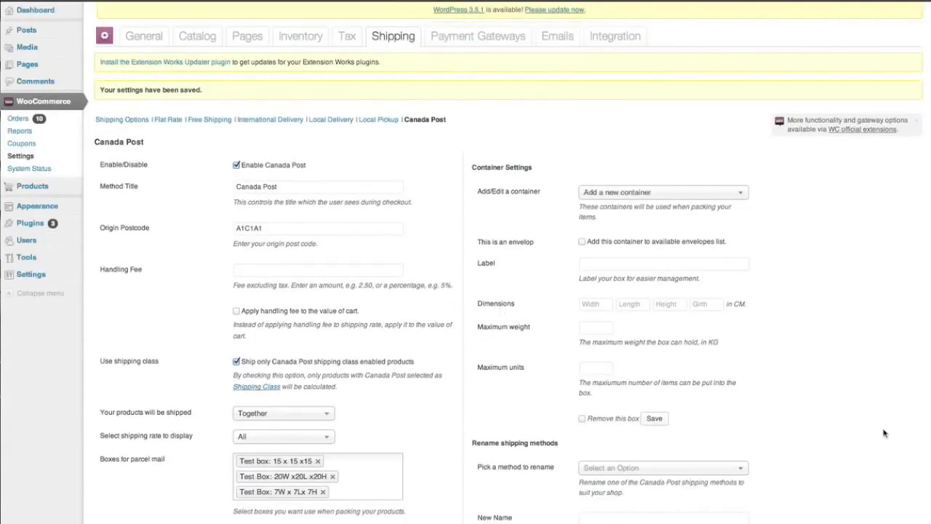
scroll("down", 3)
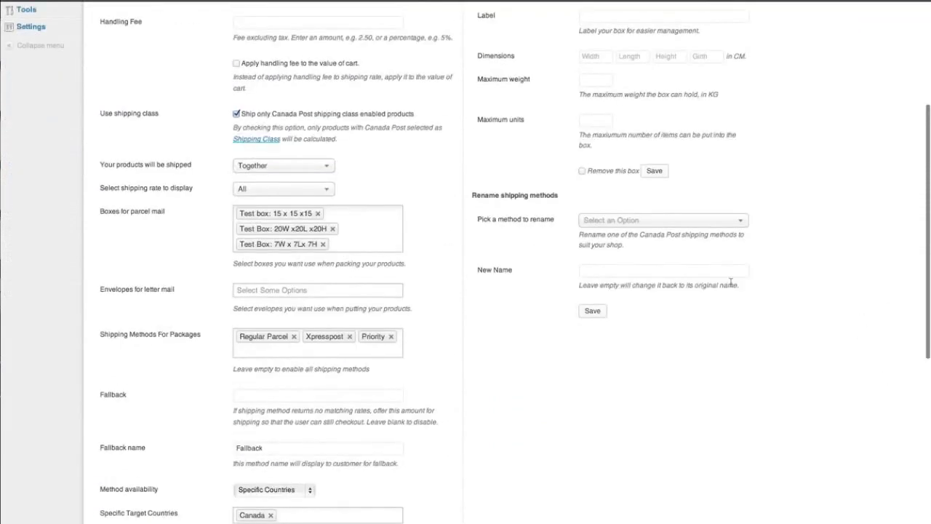
mouse_move(751, 230)
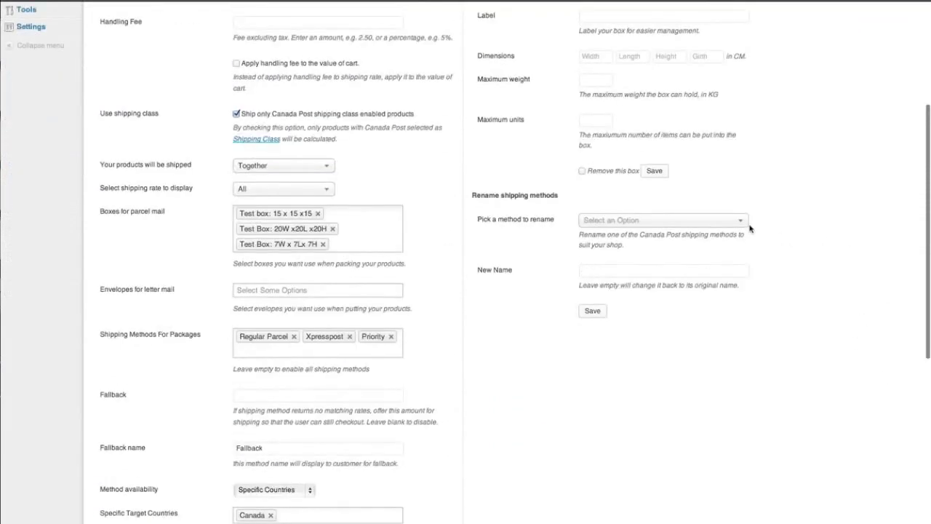
left_click(662, 220)
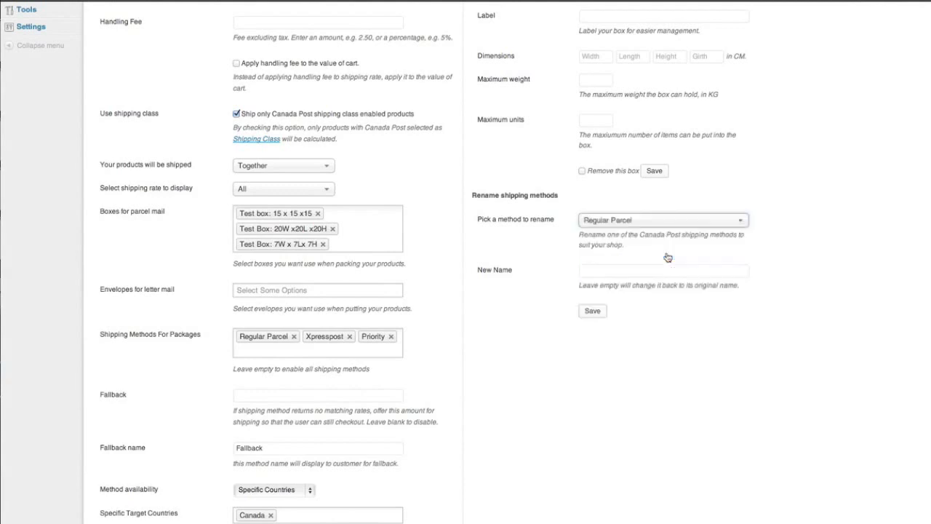
left_click(664, 271)
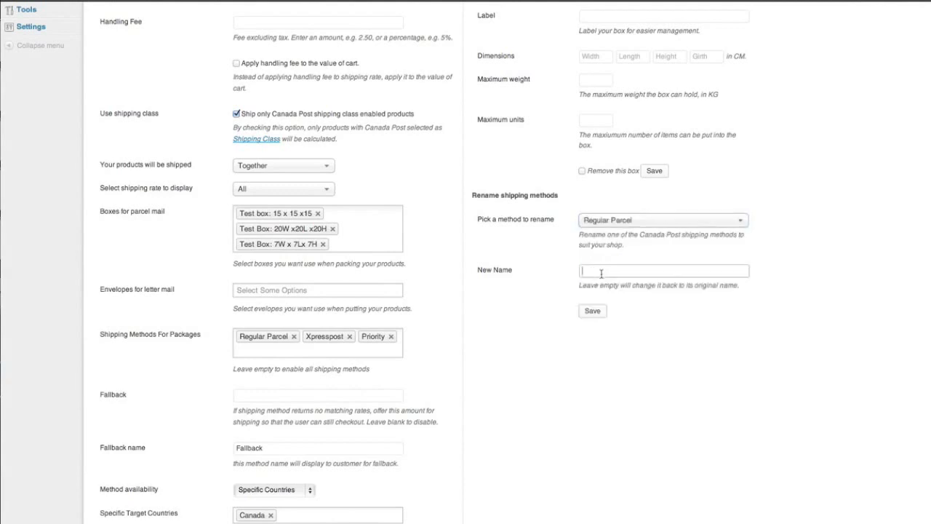
type("My Shipping")
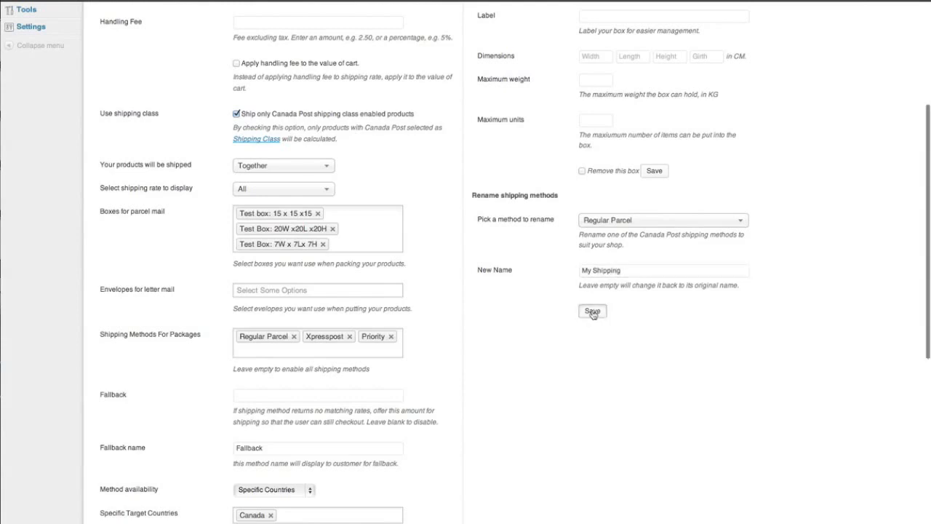
left_click(592, 311)
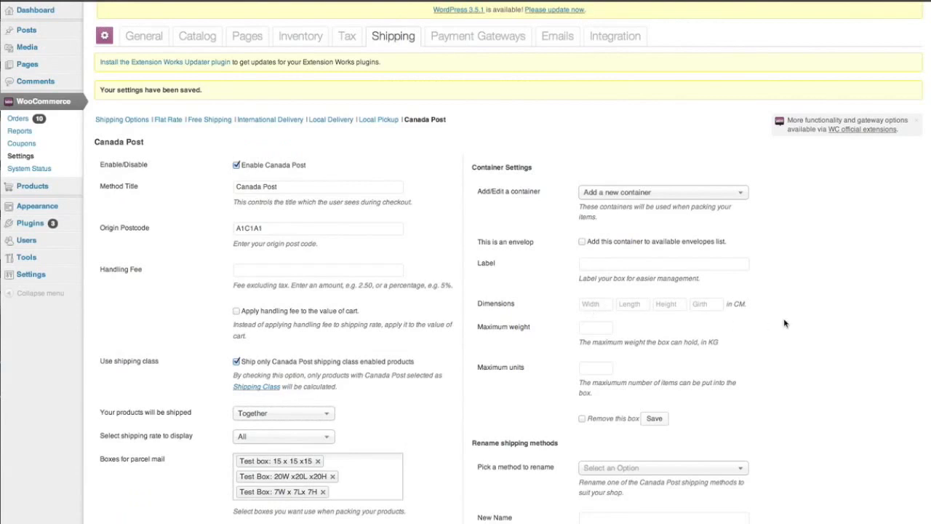
- Save the Canada Post settings with Canada as target country and test environment on
scroll("down", 3)
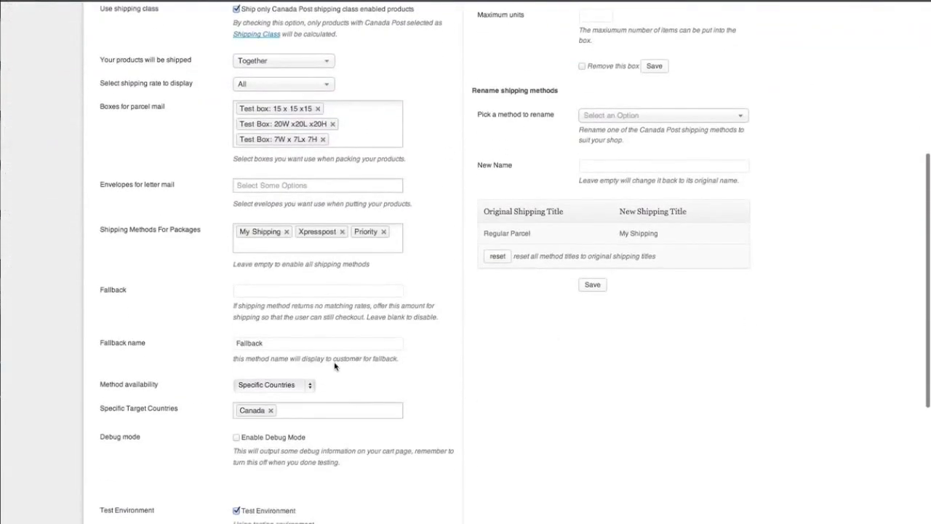
mouse_move(268, 240)
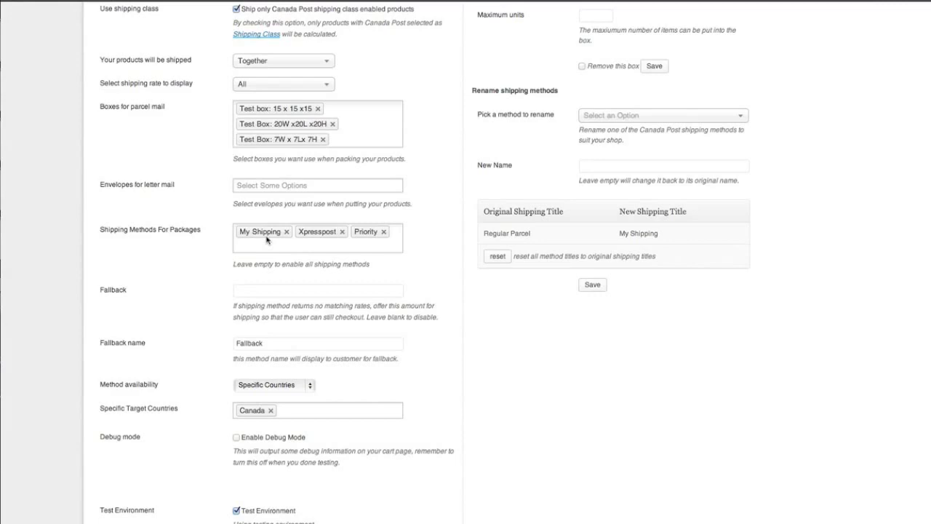
mouse_move(516, 210)
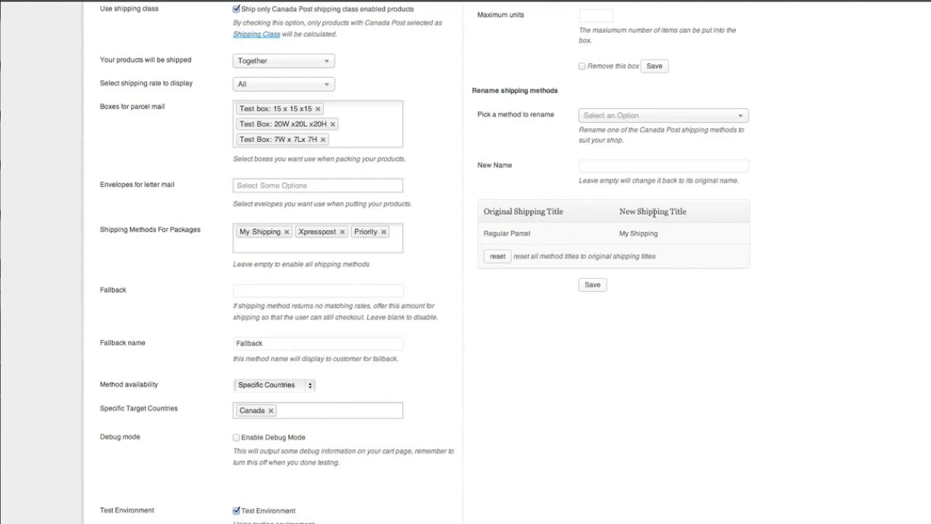
scroll("down", 3)
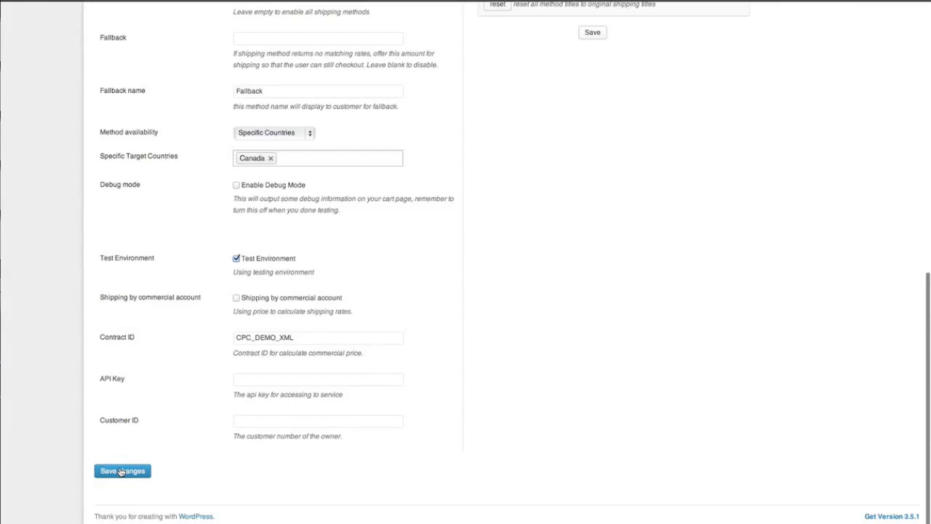
left_click(122, 472)
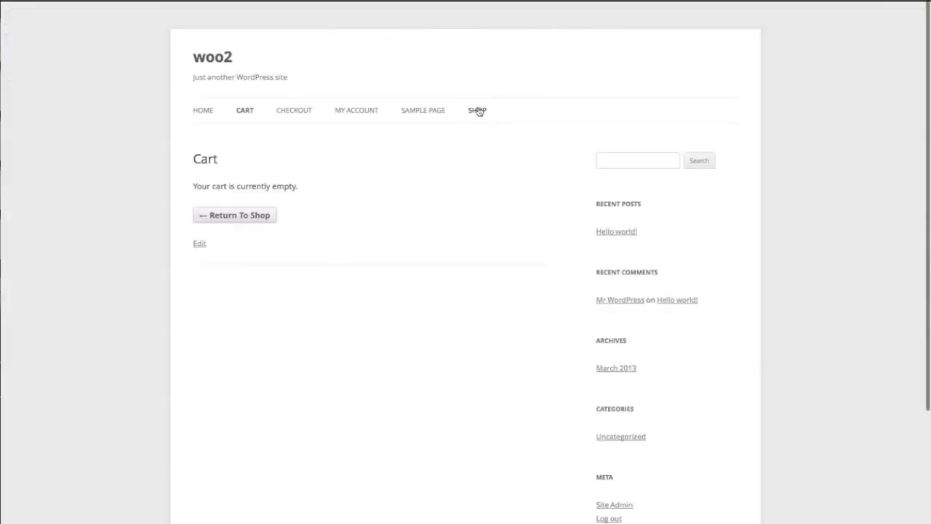
- From the Shop, add one Medium 3.5oz (100g) Test (Inner tea) to the cart and view the cart's shipping calculator
left_click(477, 110)
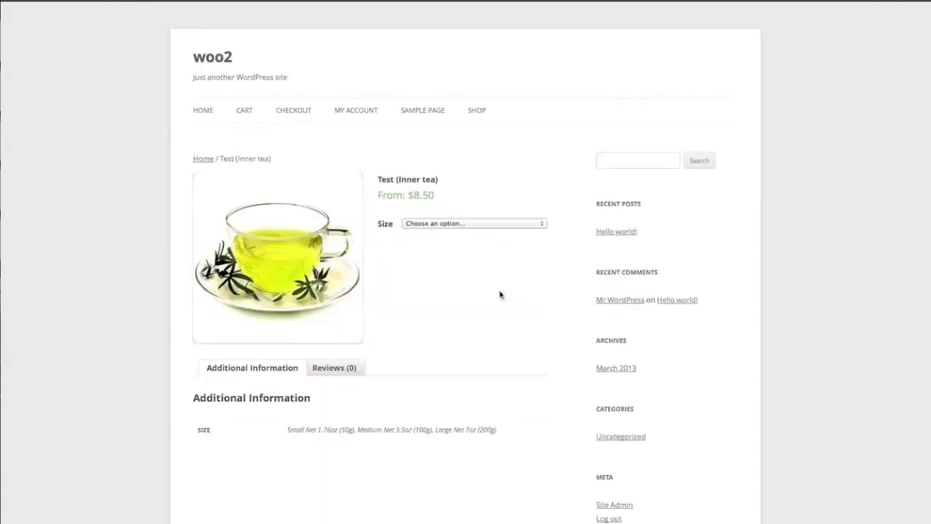
left_click(473, 224)
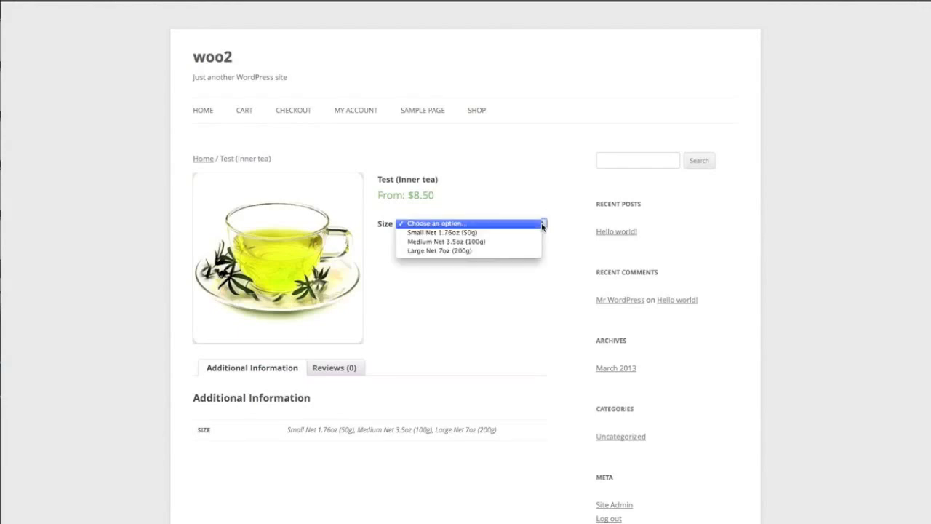
left_click(445, 241)
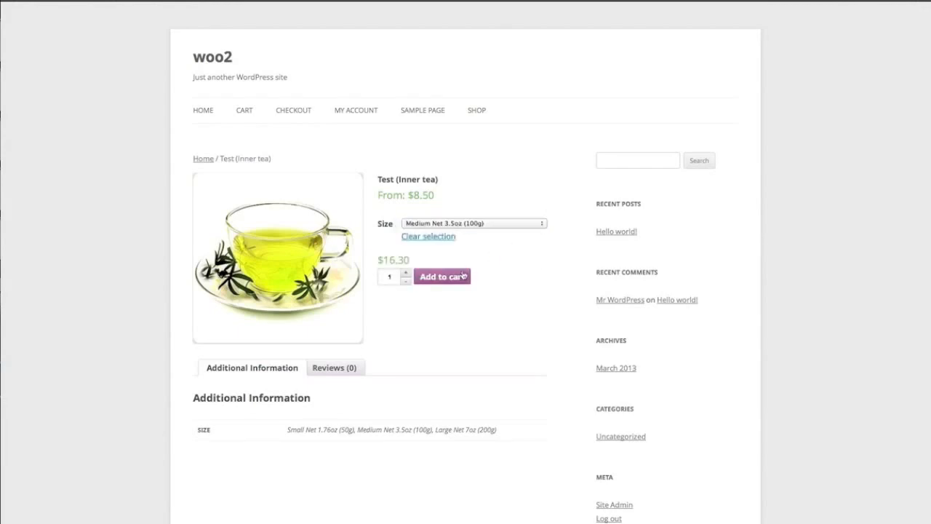
left_click(442, 277)
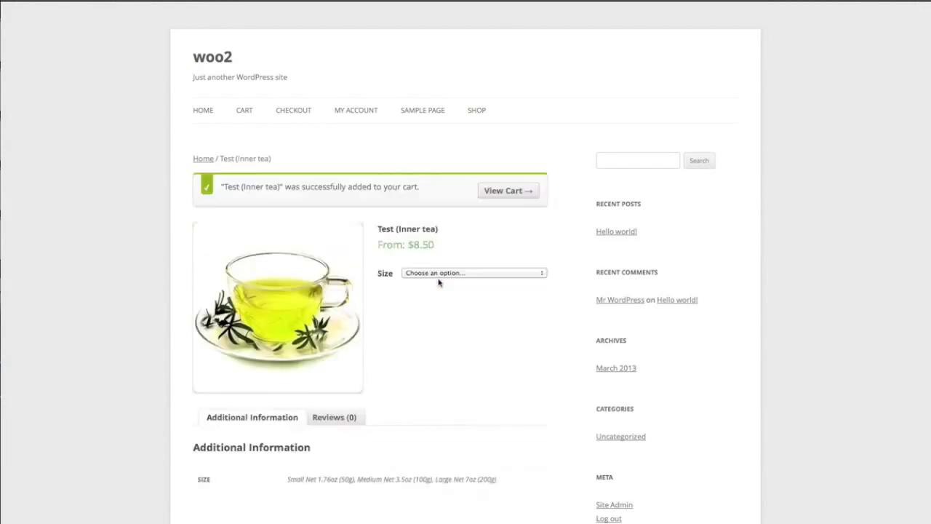
left_click(508, 189)
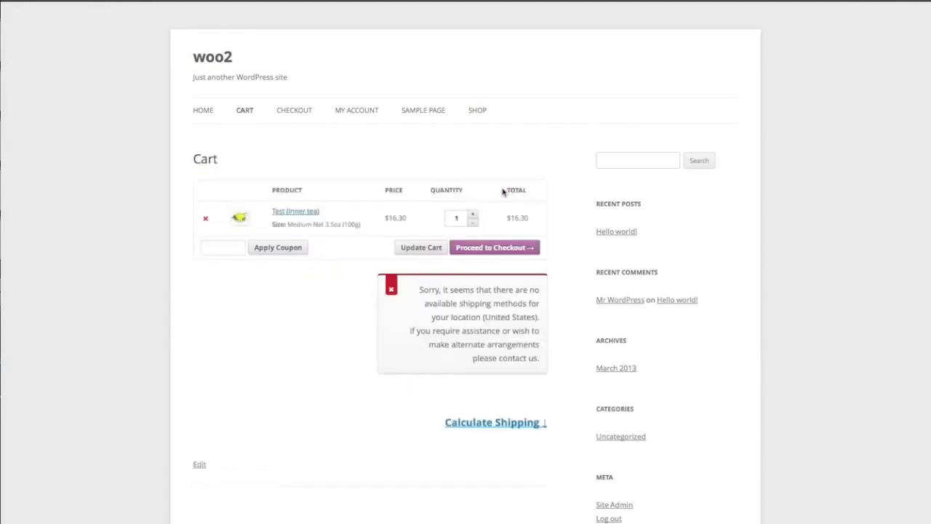
left_click(495, 422)
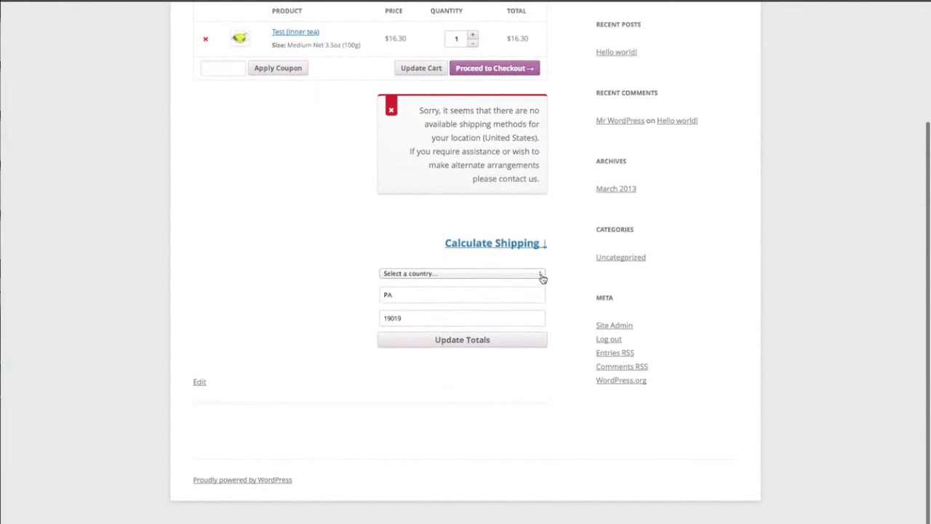
- Calculate shipping to Newfoundland, Canada, postcode A1C 1A1: My Shipping $10.50, Xpresspost $11.36, Priority $26.13
left_click(463, 273)
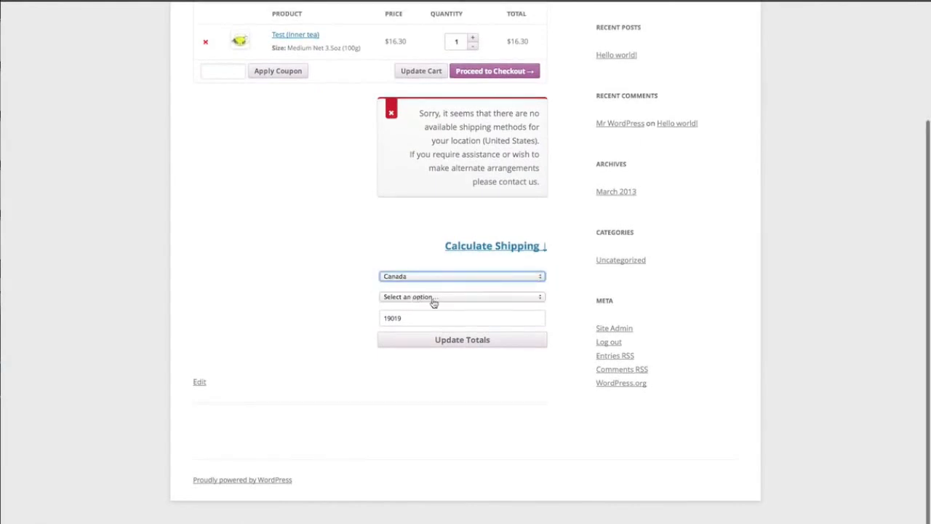
left_click(462, 297)
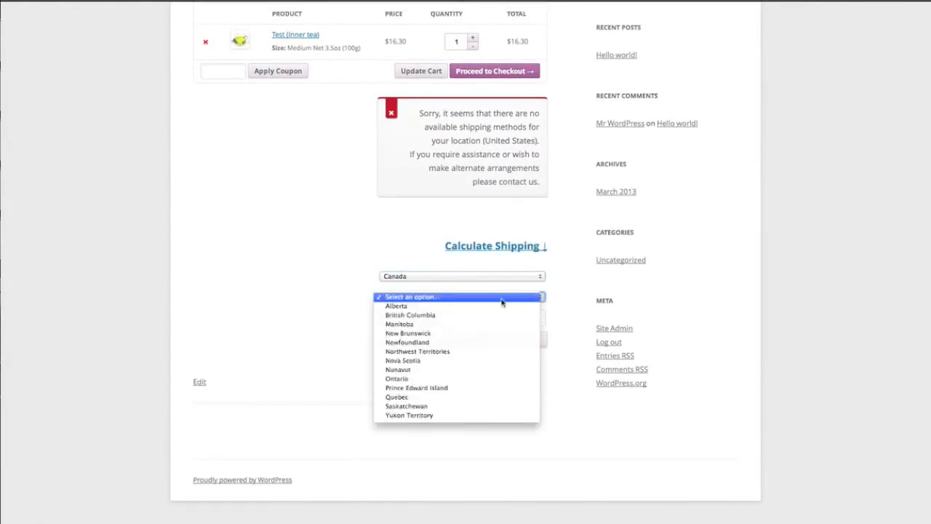
left_click(408, 342)
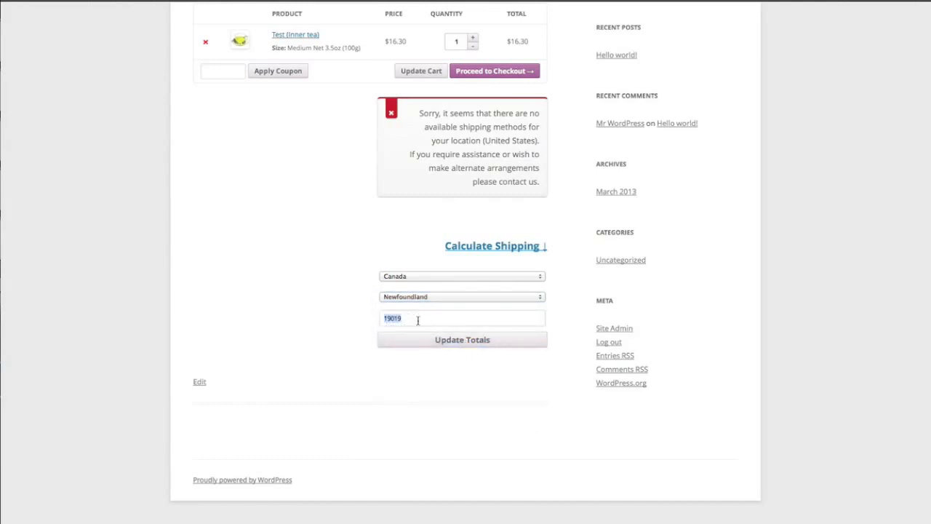
type("A1c 1a1")
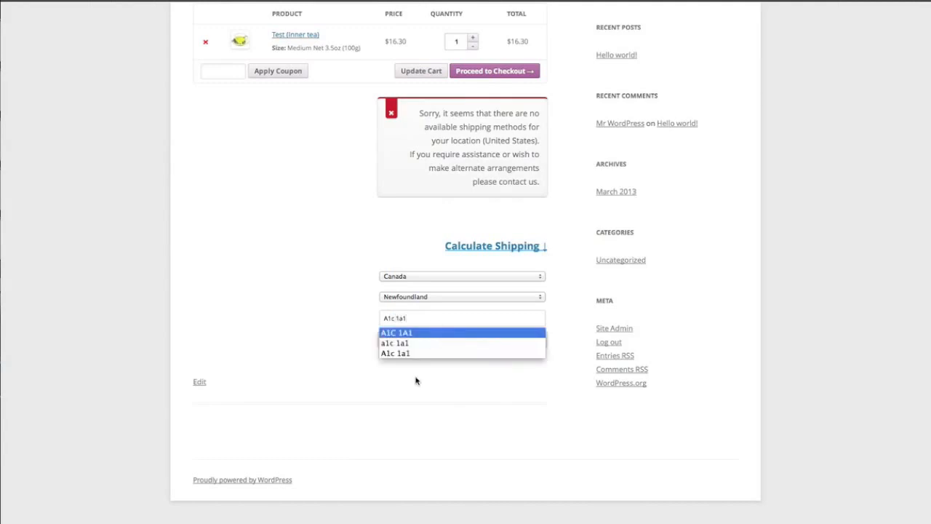
left_click(396, 332)
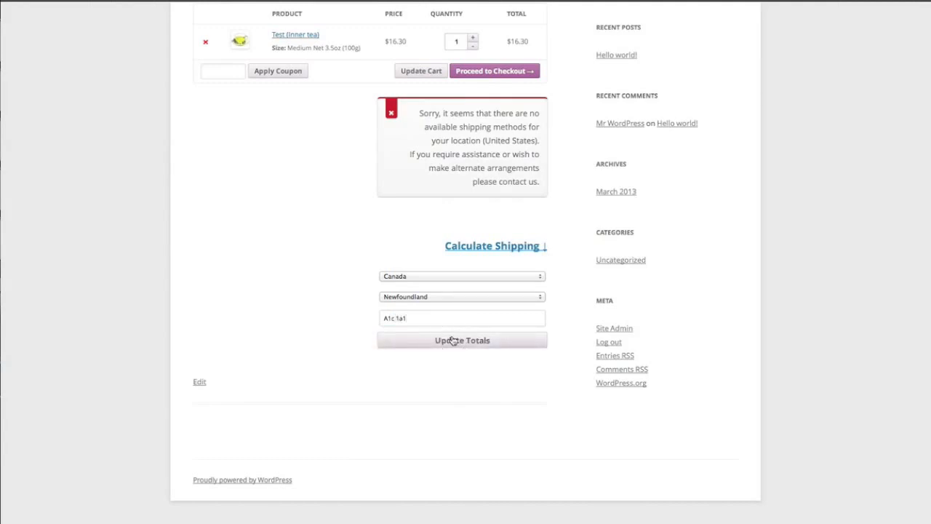
left_click(462, 341)
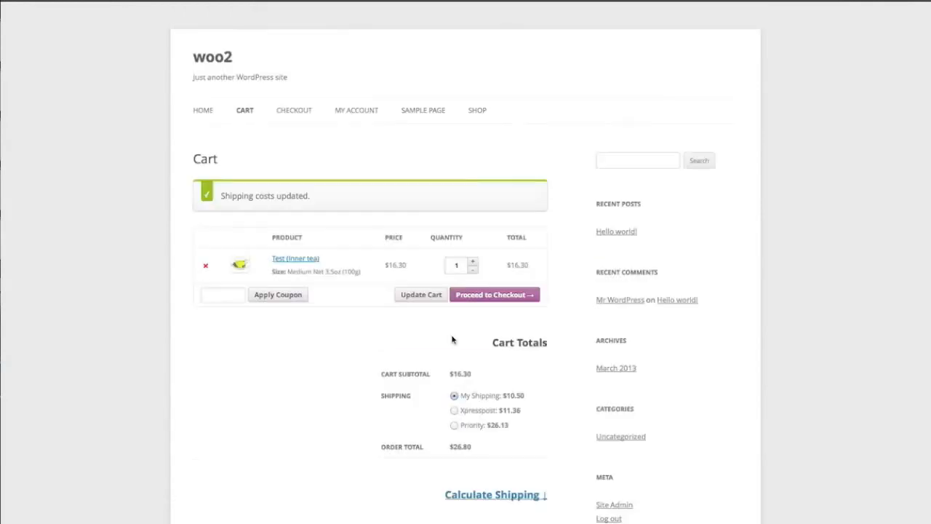
scroll("down", 3)
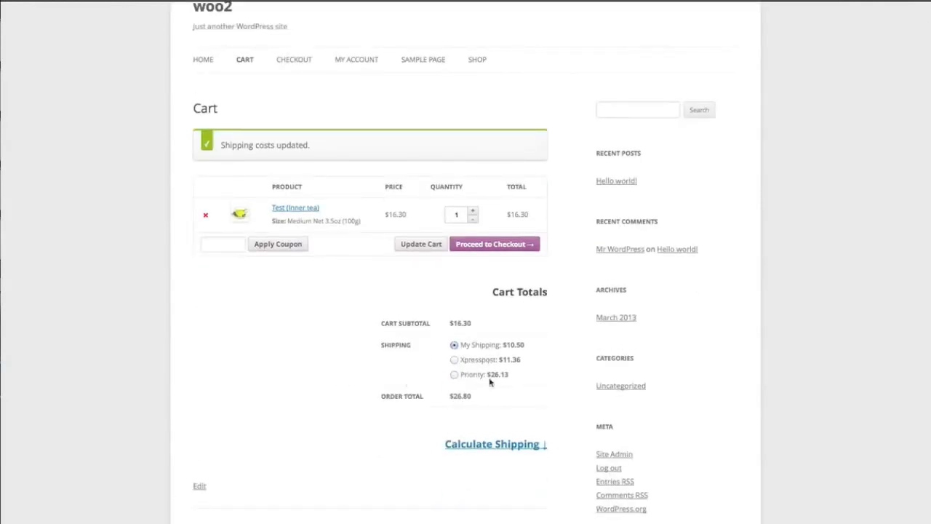
mouse_move(508, 381)
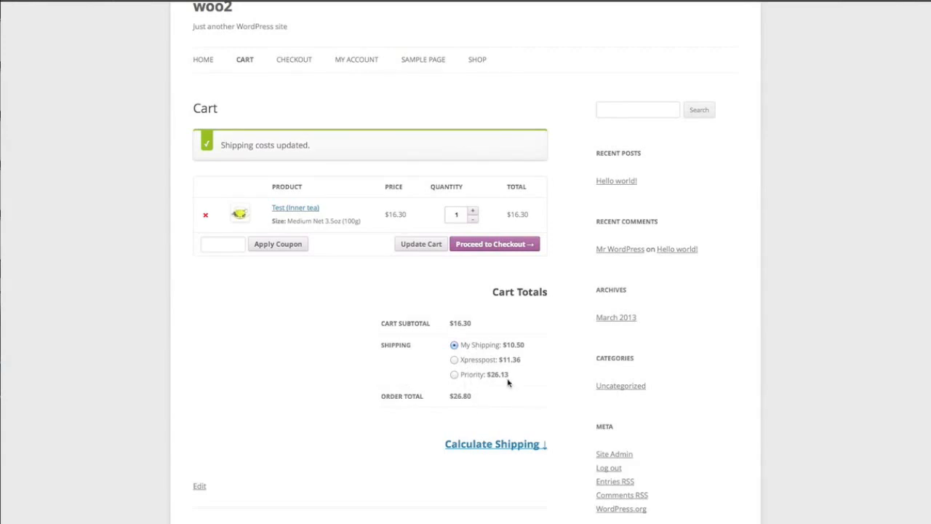
scroll("down", 3)
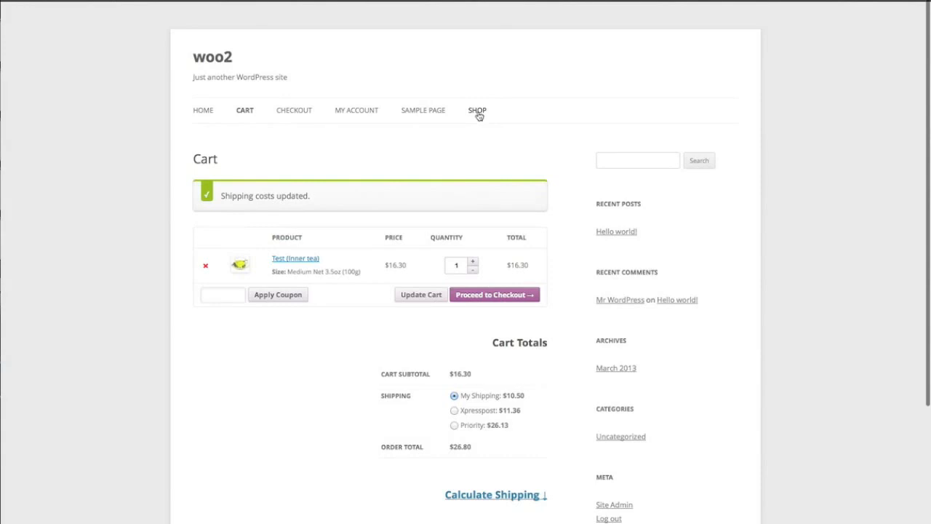
- From page 2 of the Shop, add Wine to the cart
left_click(478, 111)
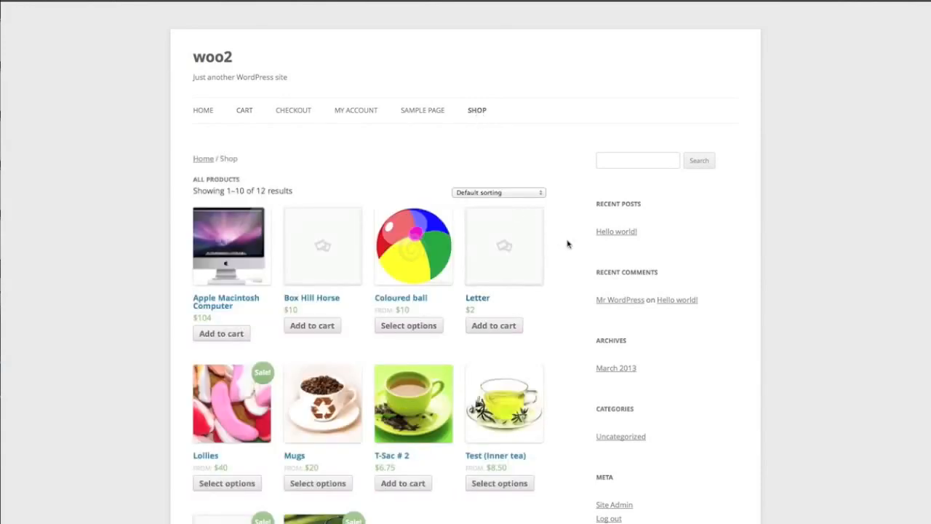
scroll("down", 3)
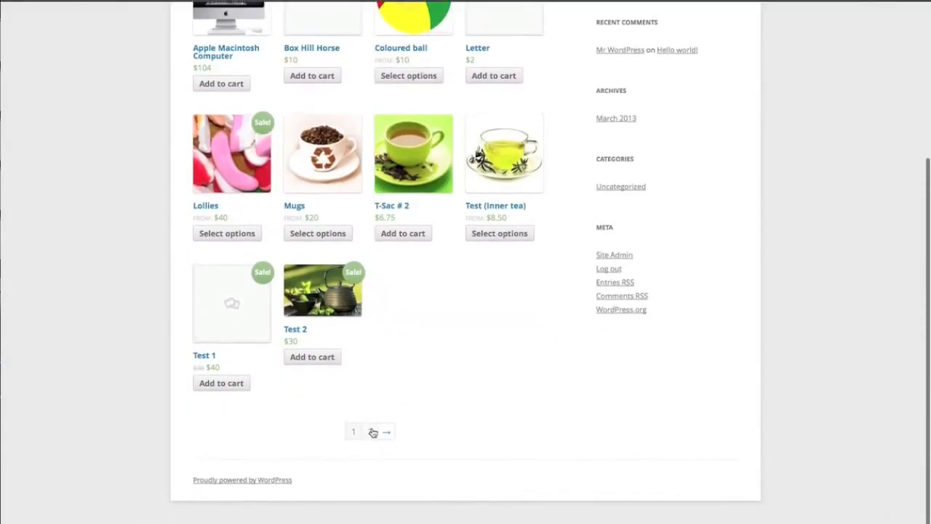
left_click(387, 431)
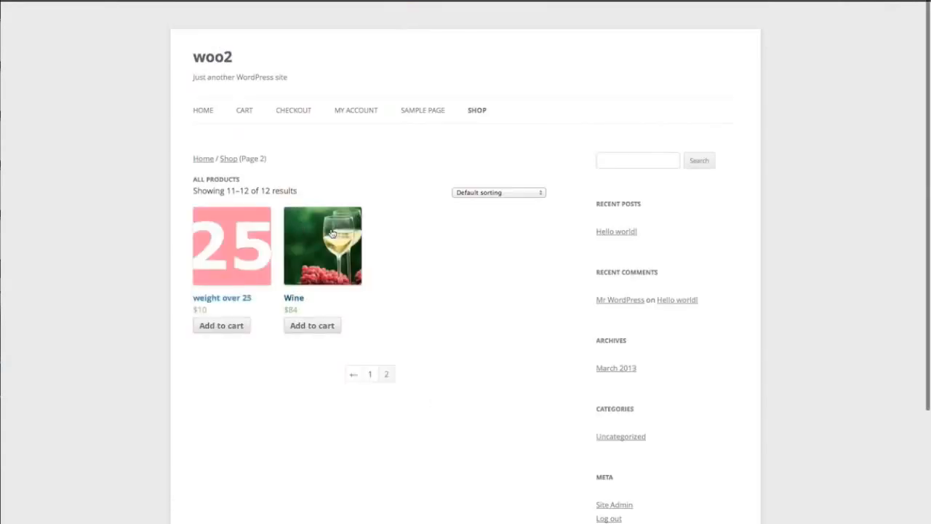
left_click(323, 245)
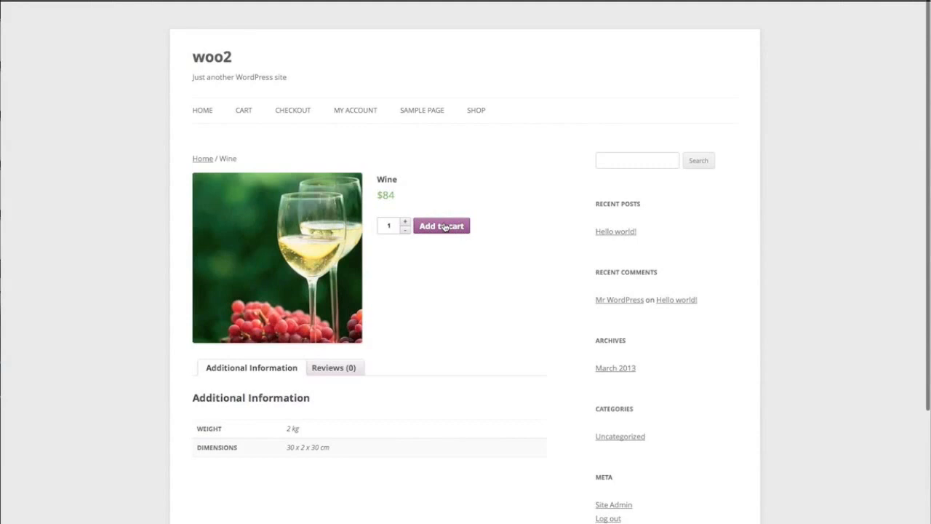
left_click(442, 225)
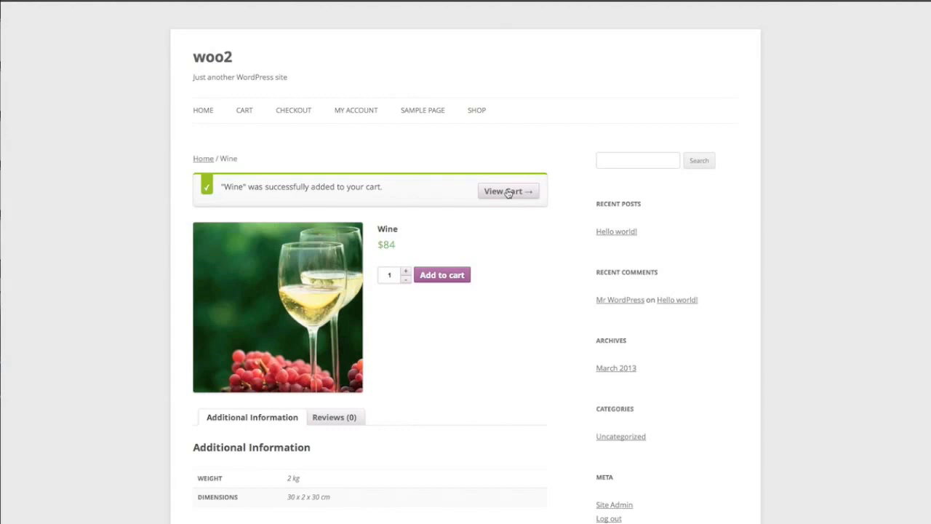
- Update cart shipping totals: My Shipping $22.53, Xpresspost $26.51, Priority $53.87
left_click(508, 190)
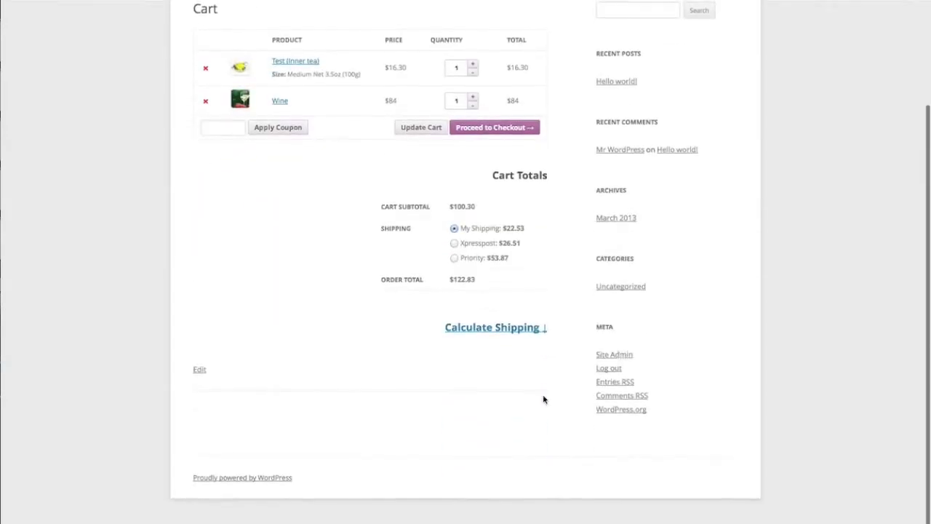
left_click(495, 326)
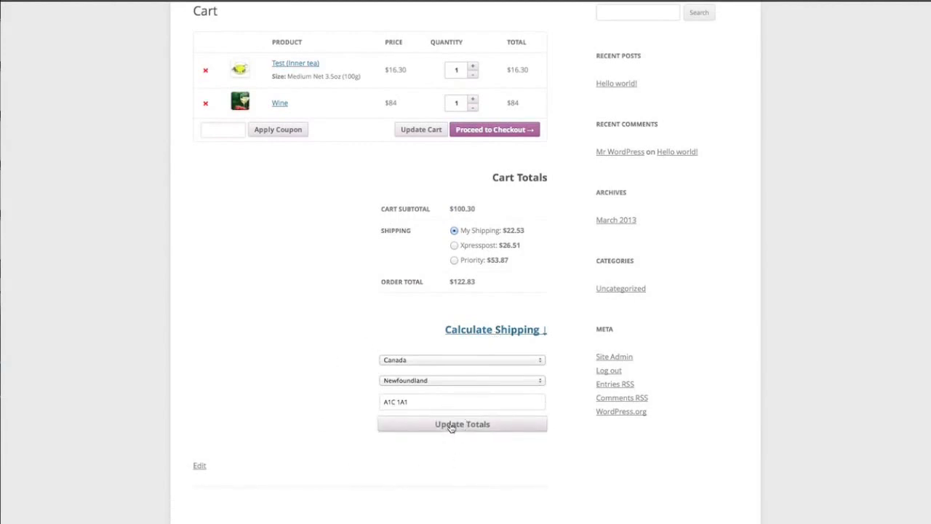
left_click(463, 424)
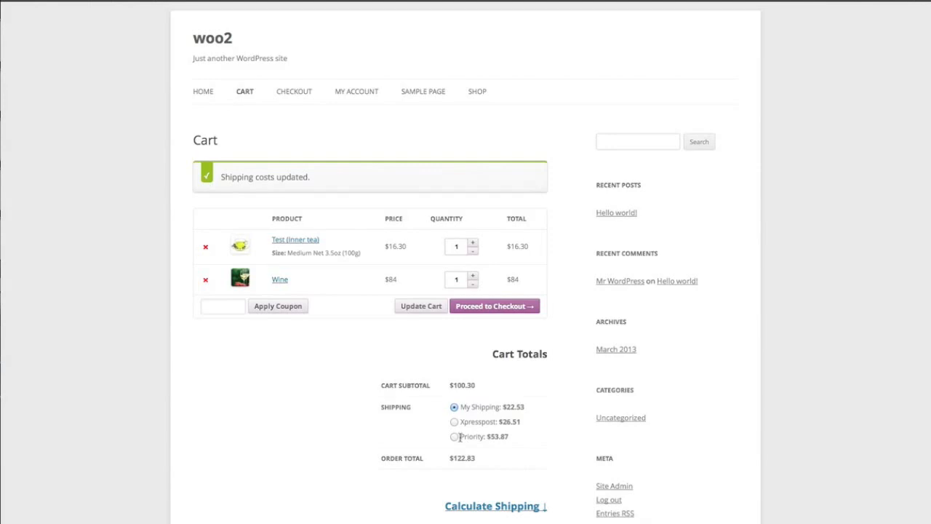
left_click(454, 436)
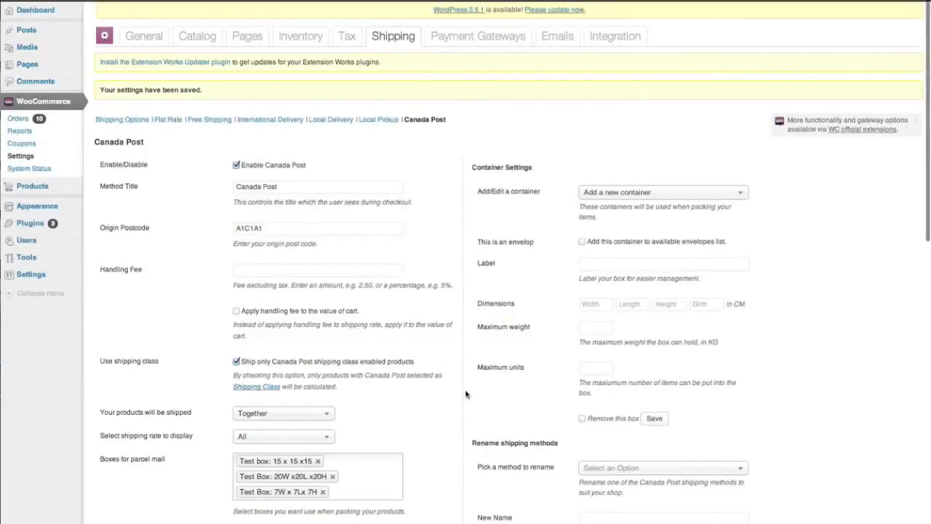
scroll("down", 3)
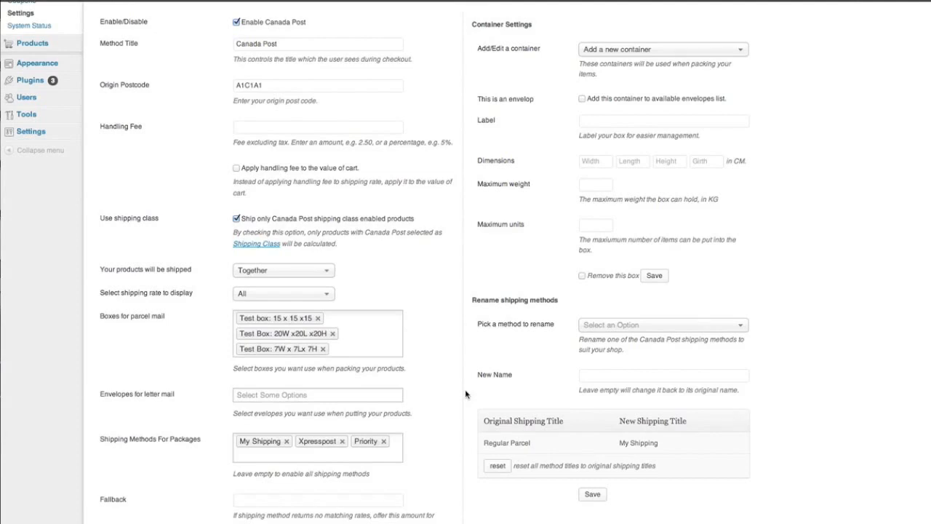
scroll("down", 3)
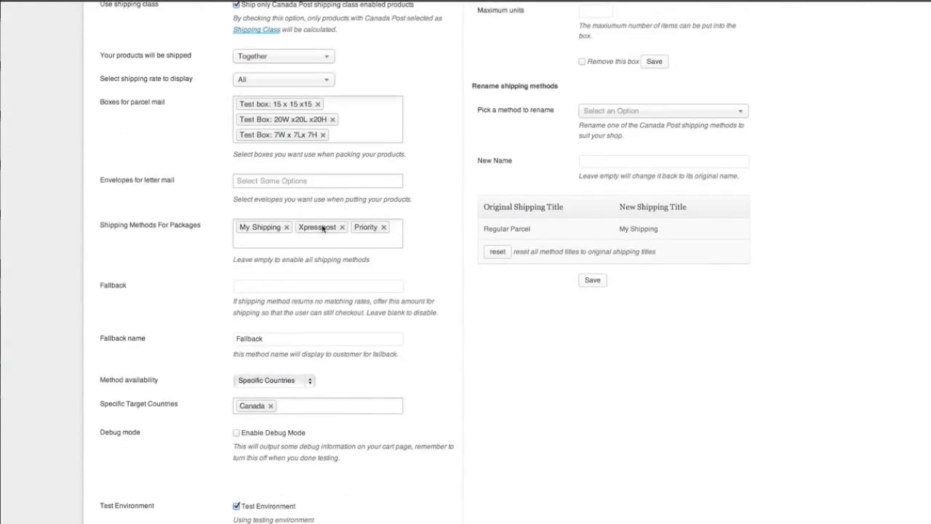
scroll("down", 3)
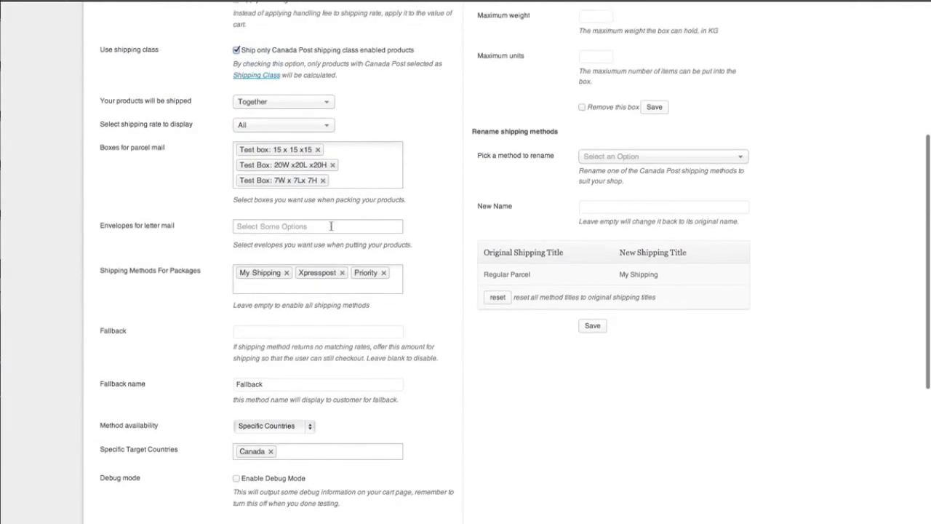
mouse_move(297, 157)
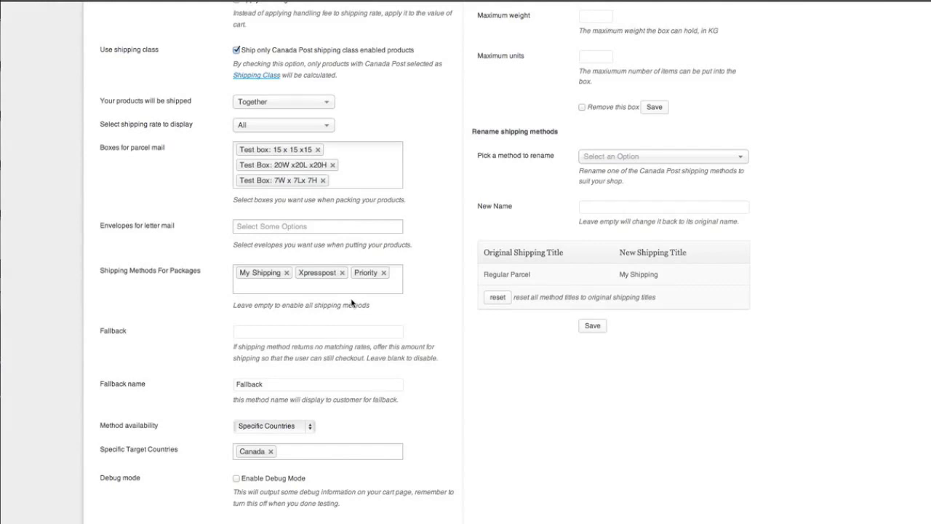
scroll("down", 3)
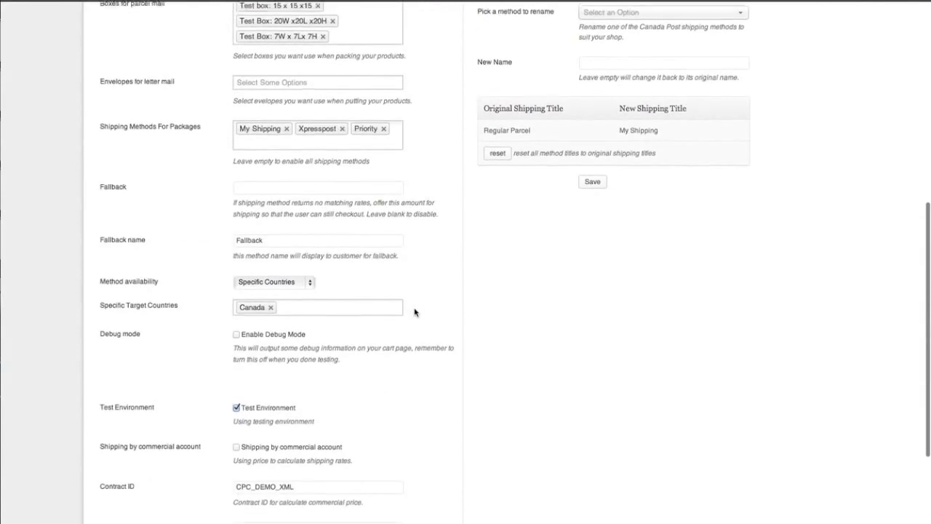